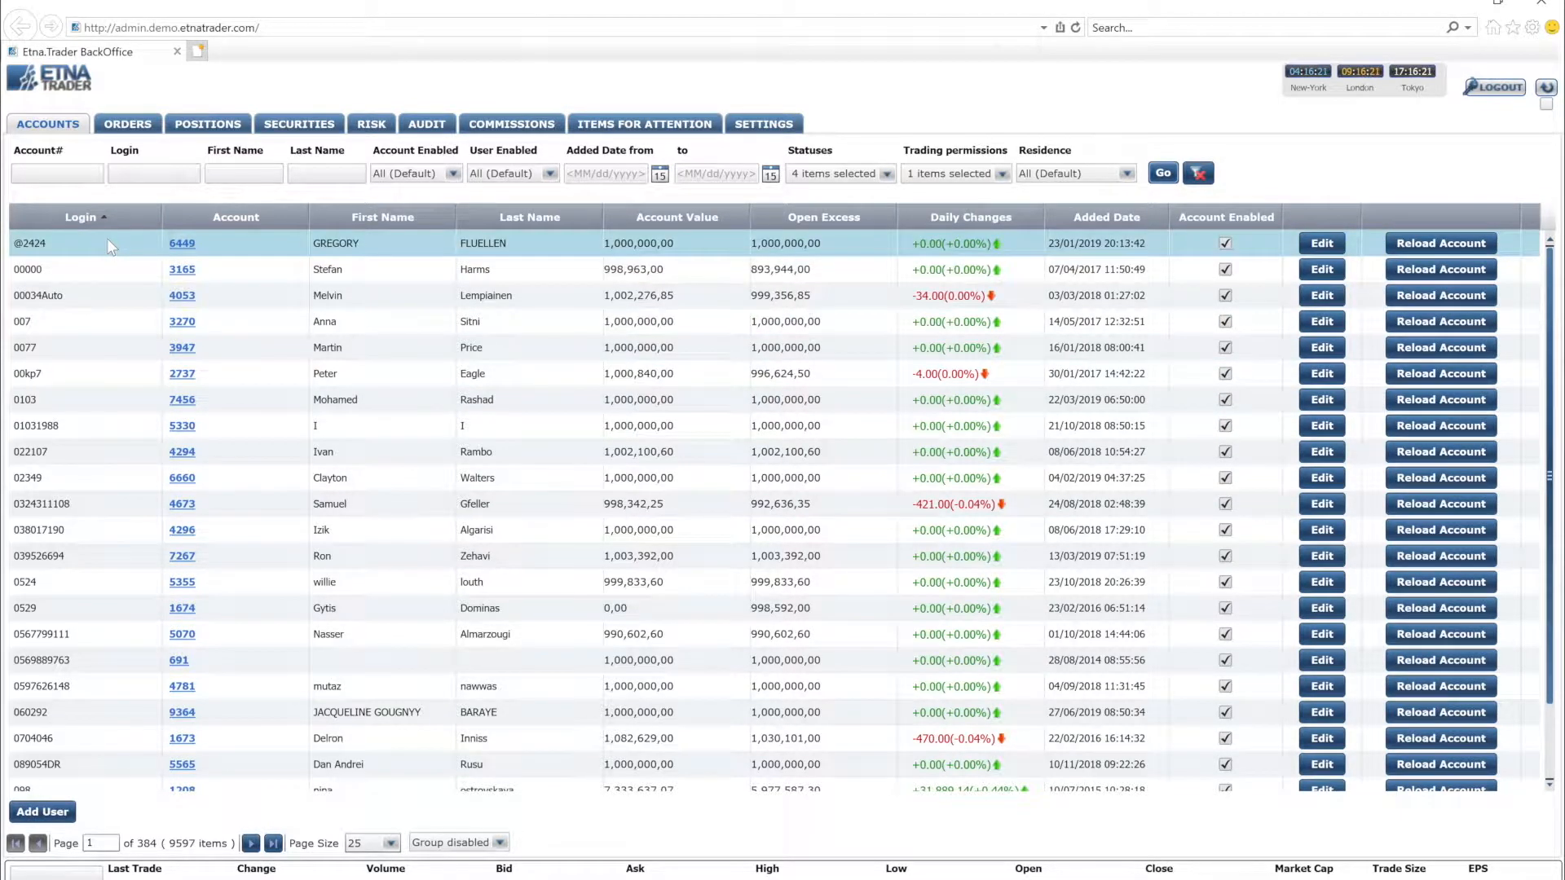
mouse_move(438, 295)
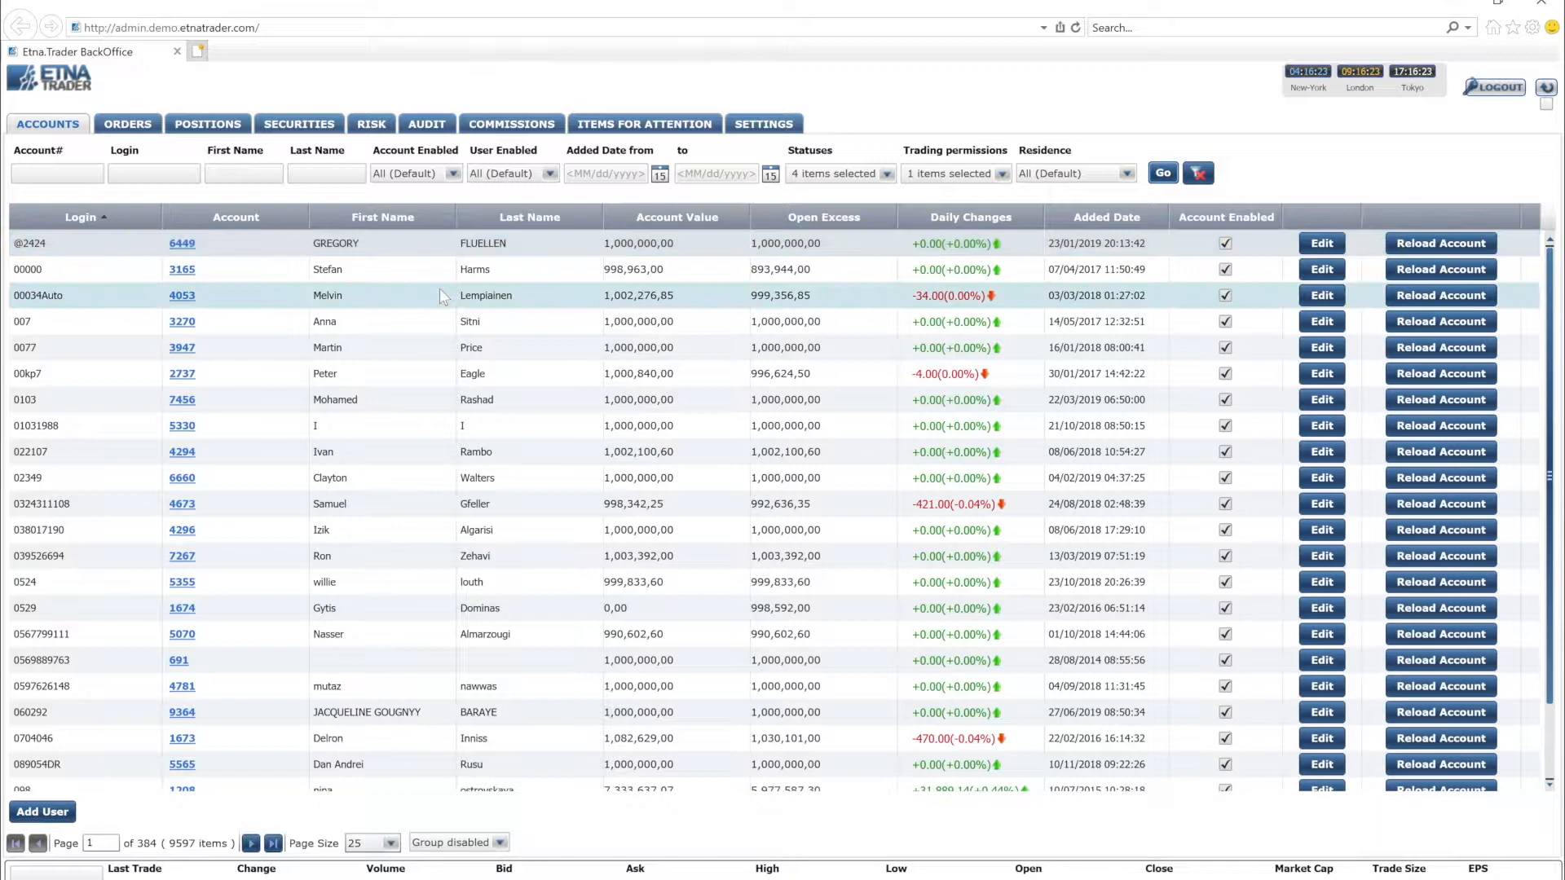
mouse_move(582, 257)
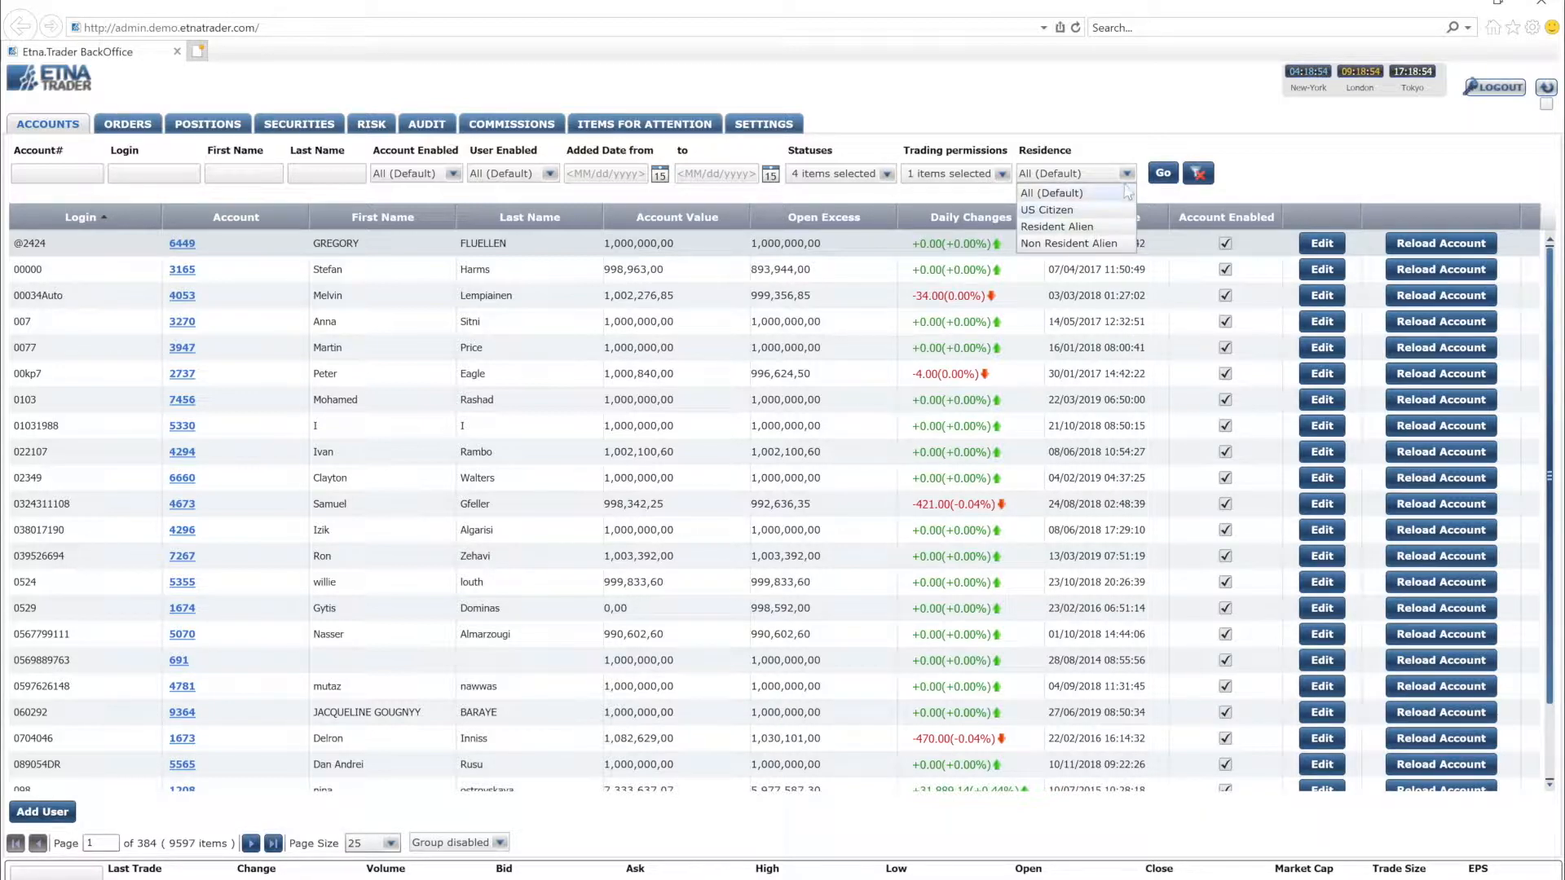
- Filter the accounts list to account number 630 and start editing the second matching account
left_click(1162, 173)
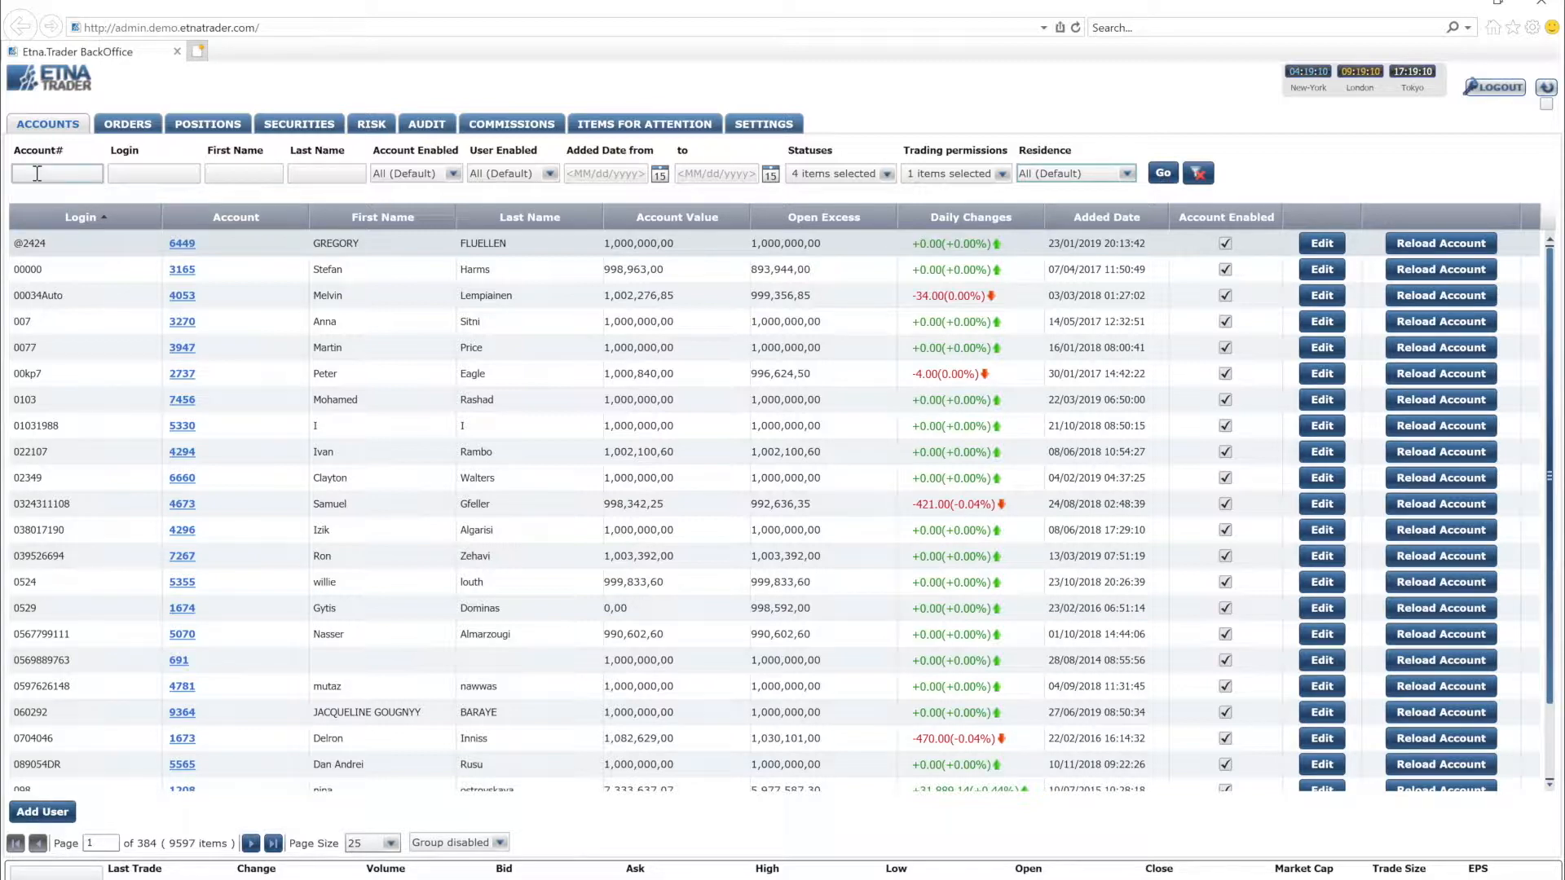
type("6303")
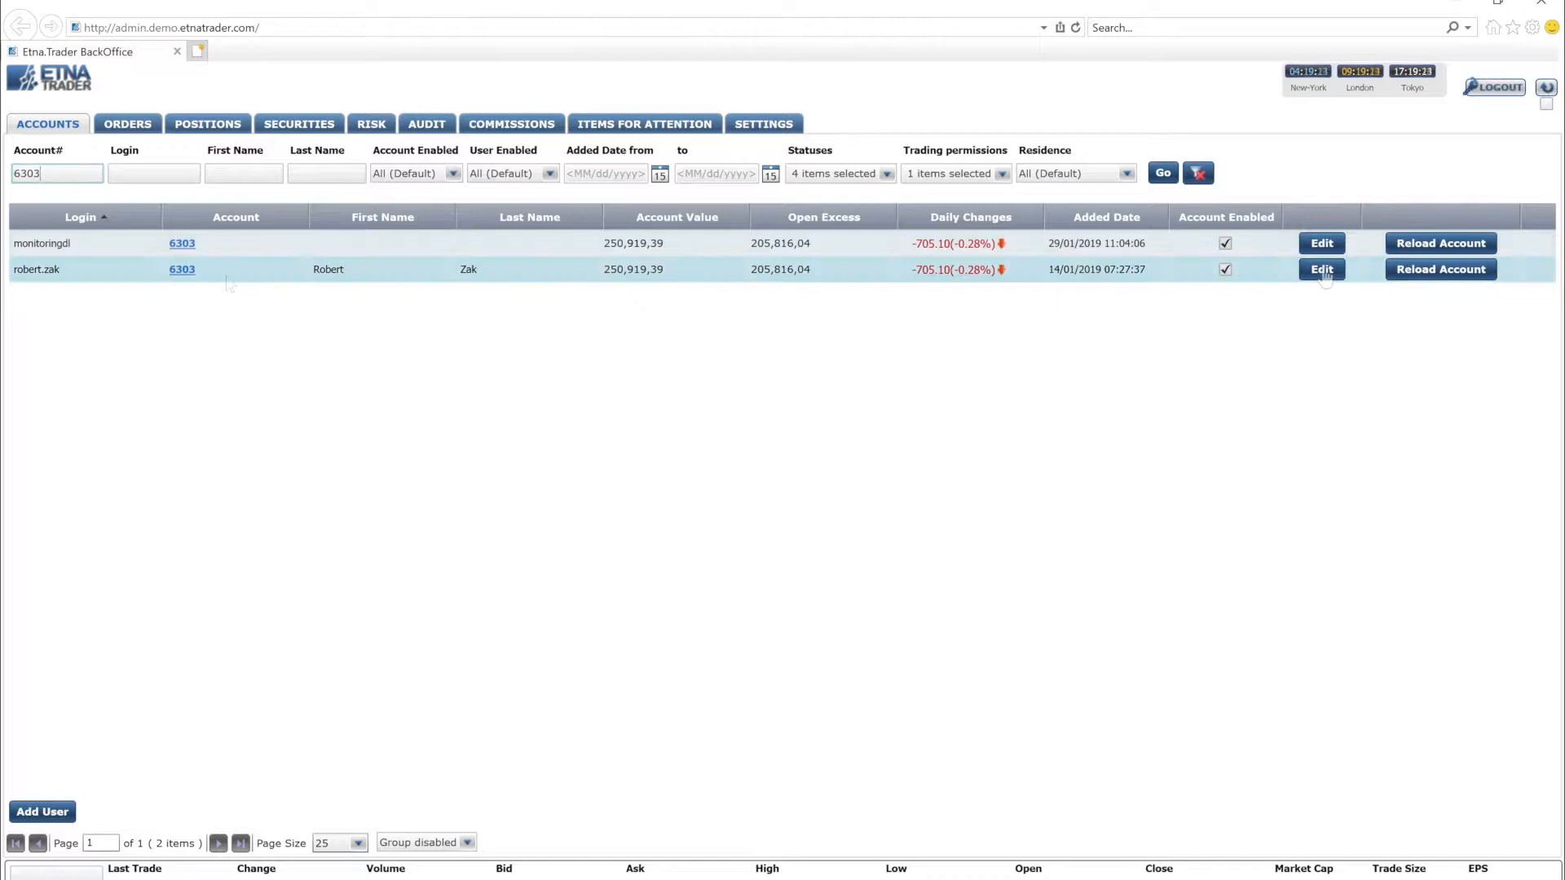
left_click(1320, 269)
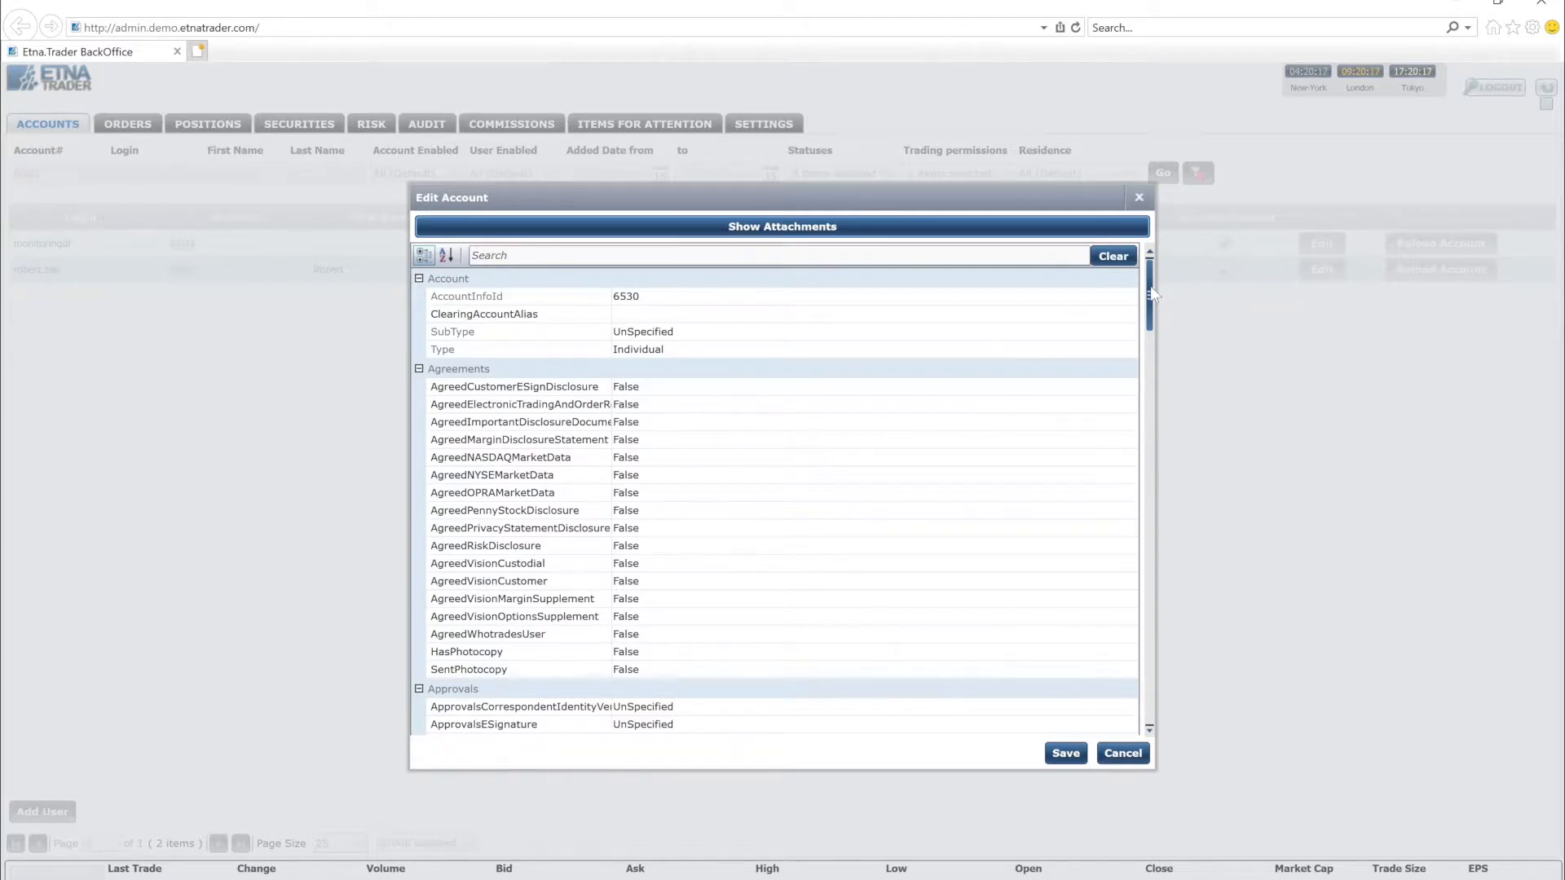
- Review the RiskTolerance levels in the account's properties and save the settings unchanged
scroll("down", 3)
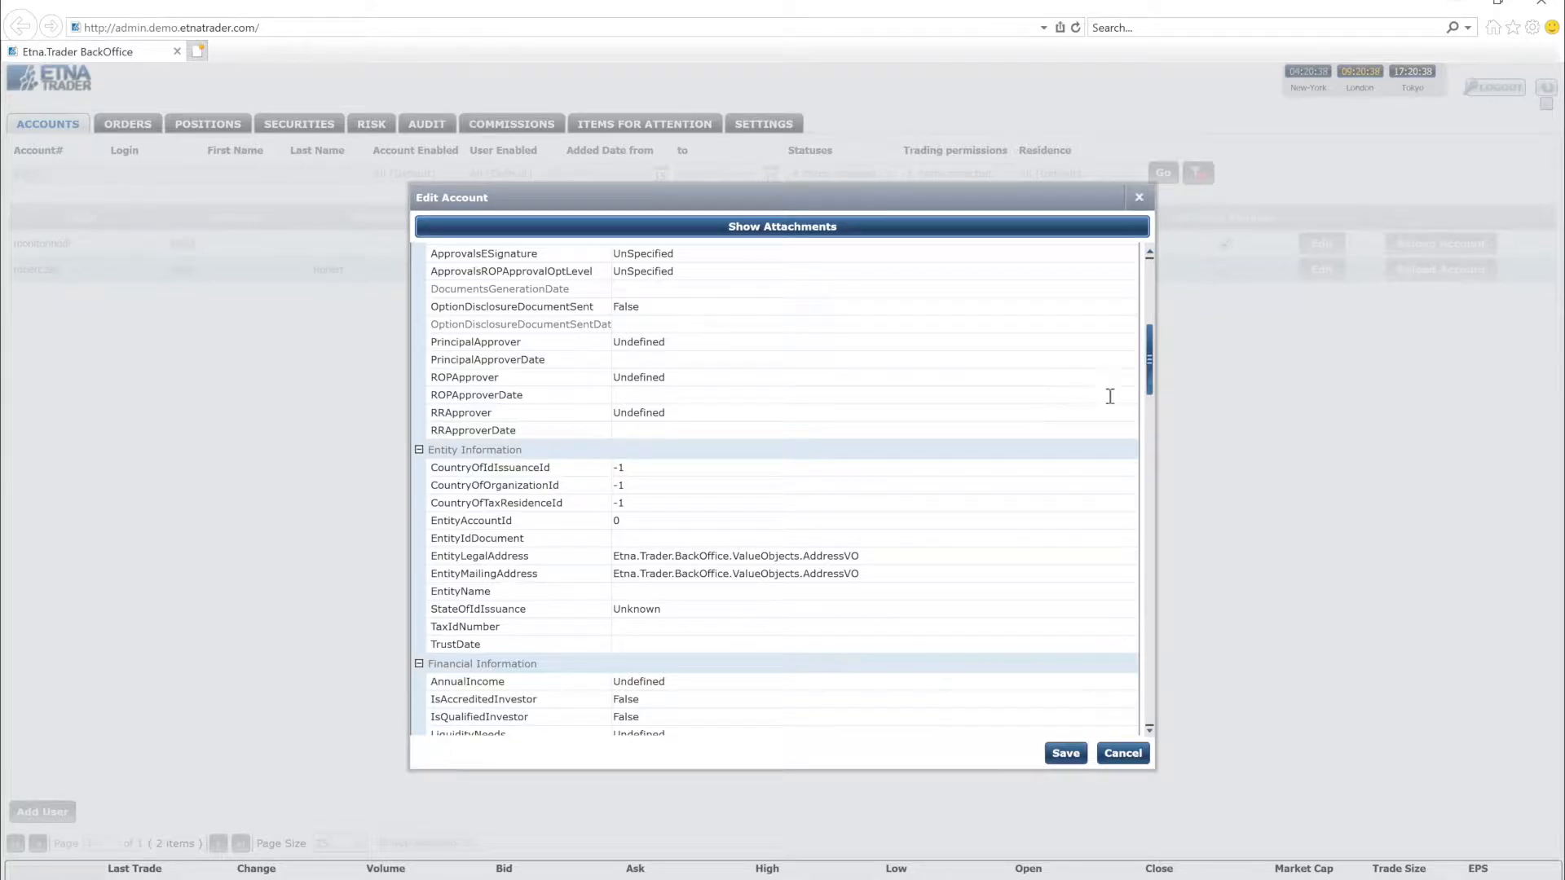
scroll("down", 3)
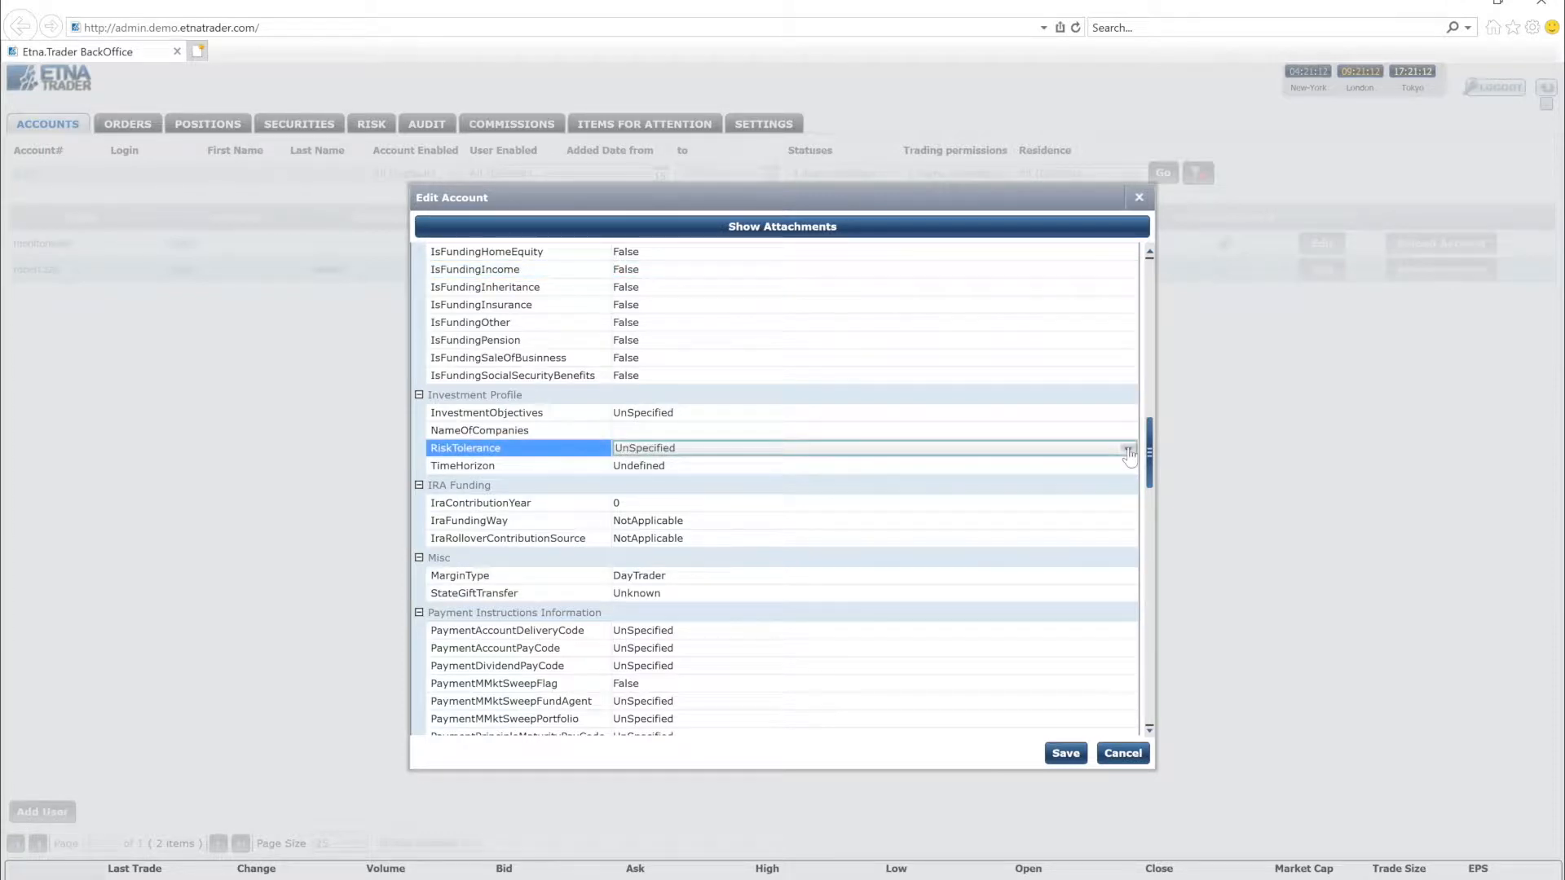
left_click(1128, 447)
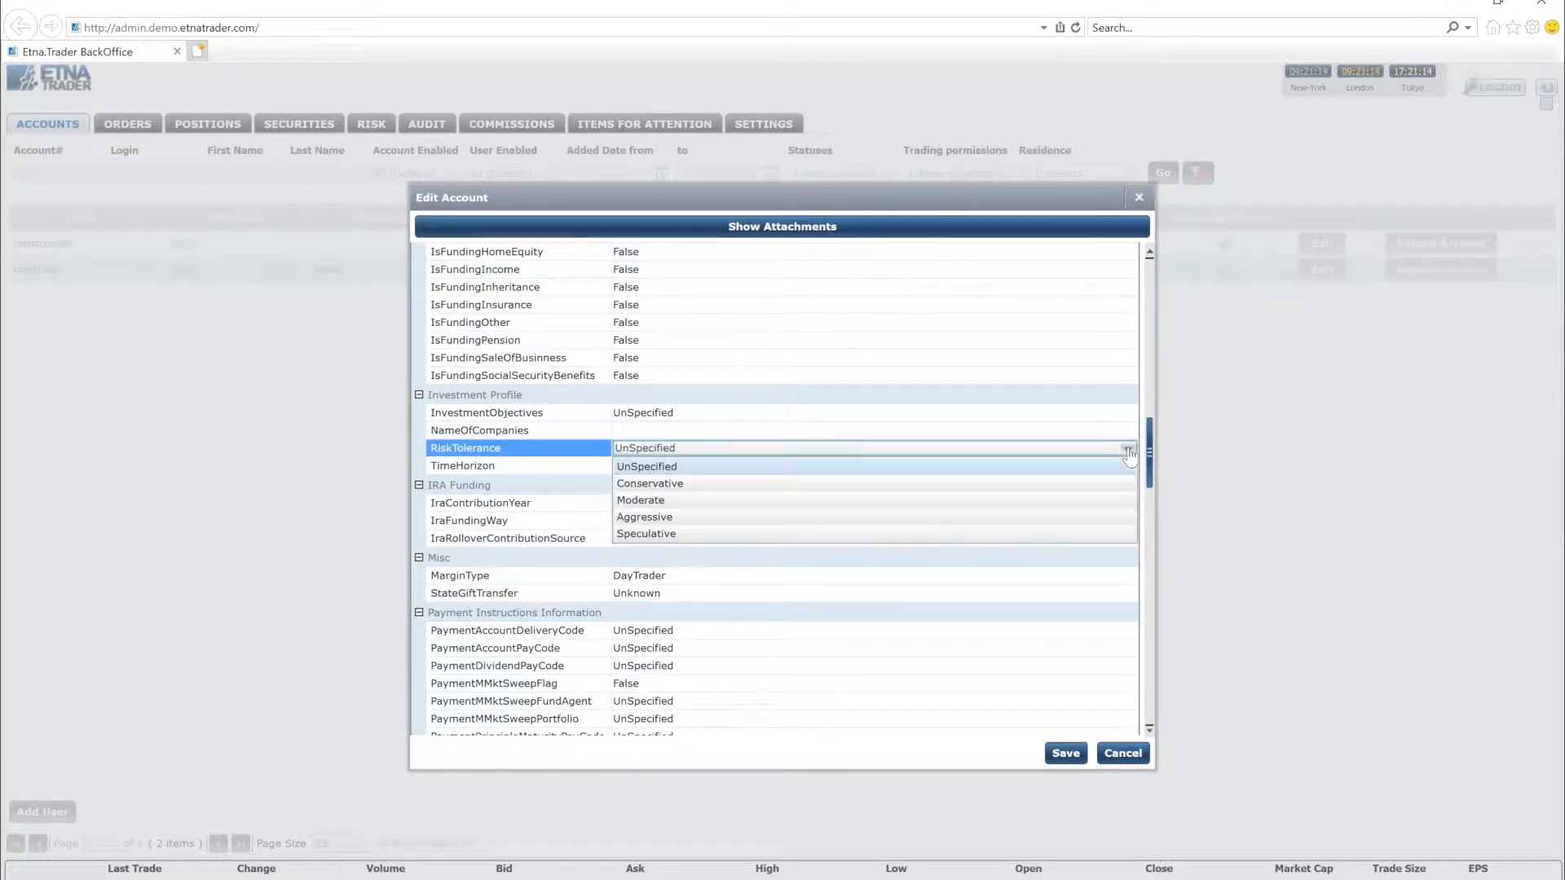
left_click(647, 466)
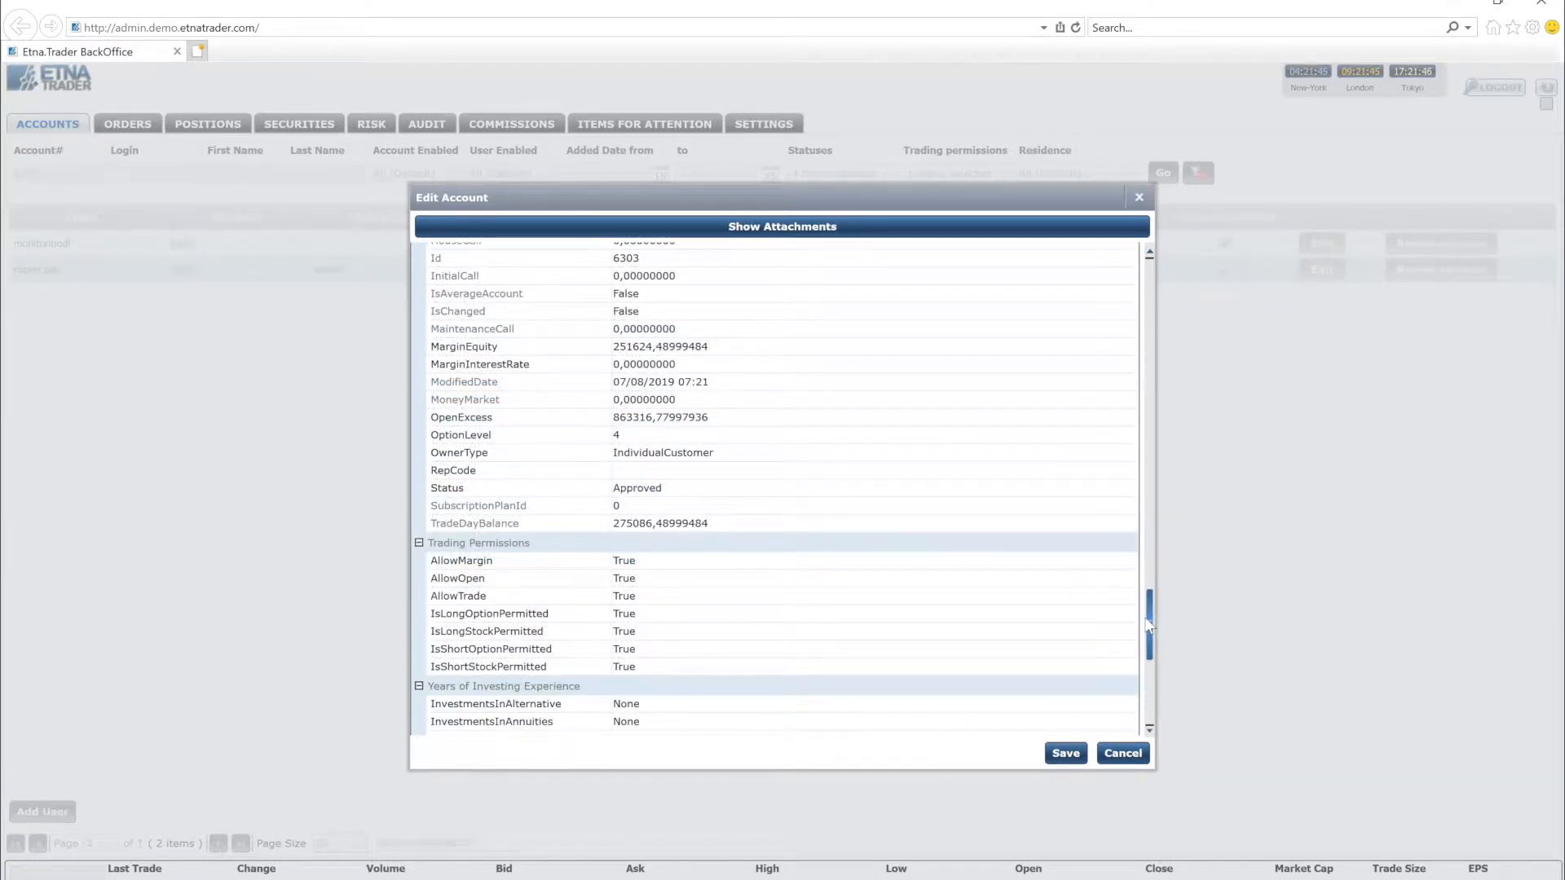
scroll("down", 3)
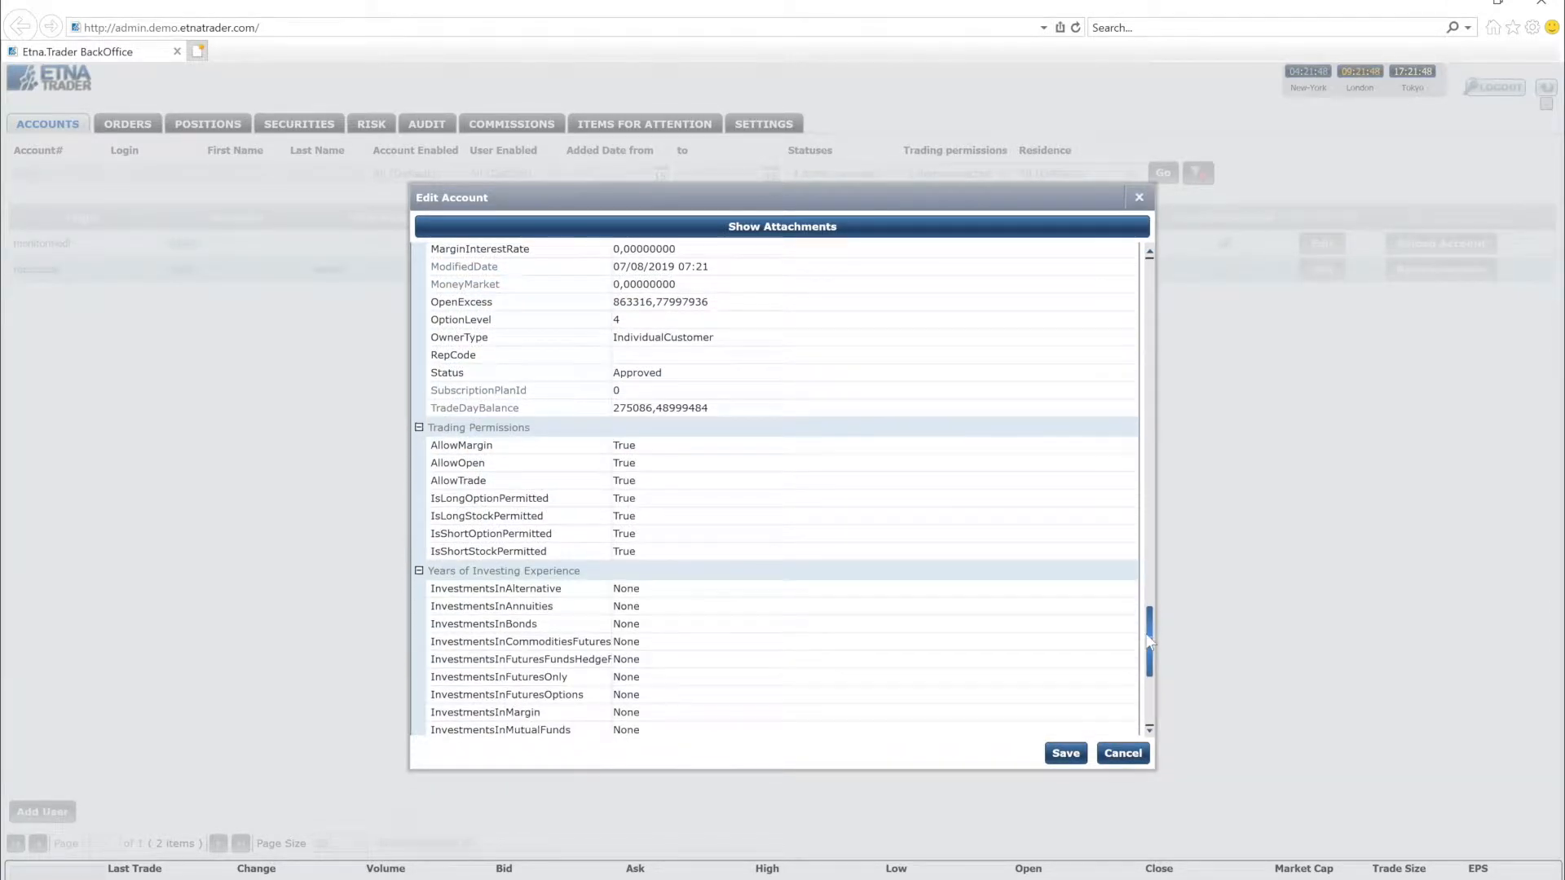
scroll("down", 3)
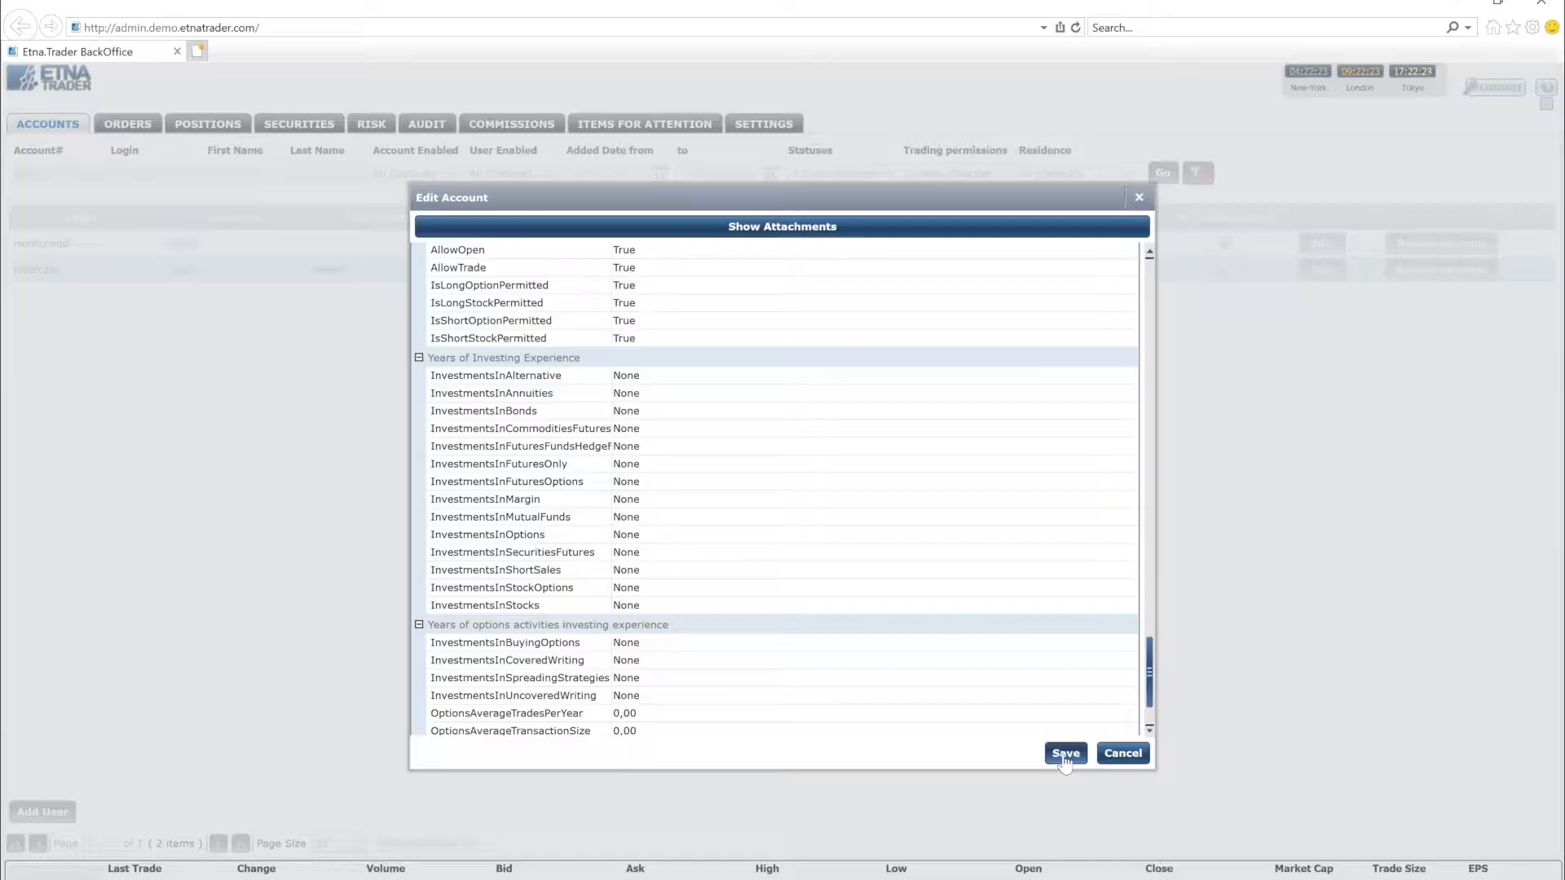
left_click(1064, 753)
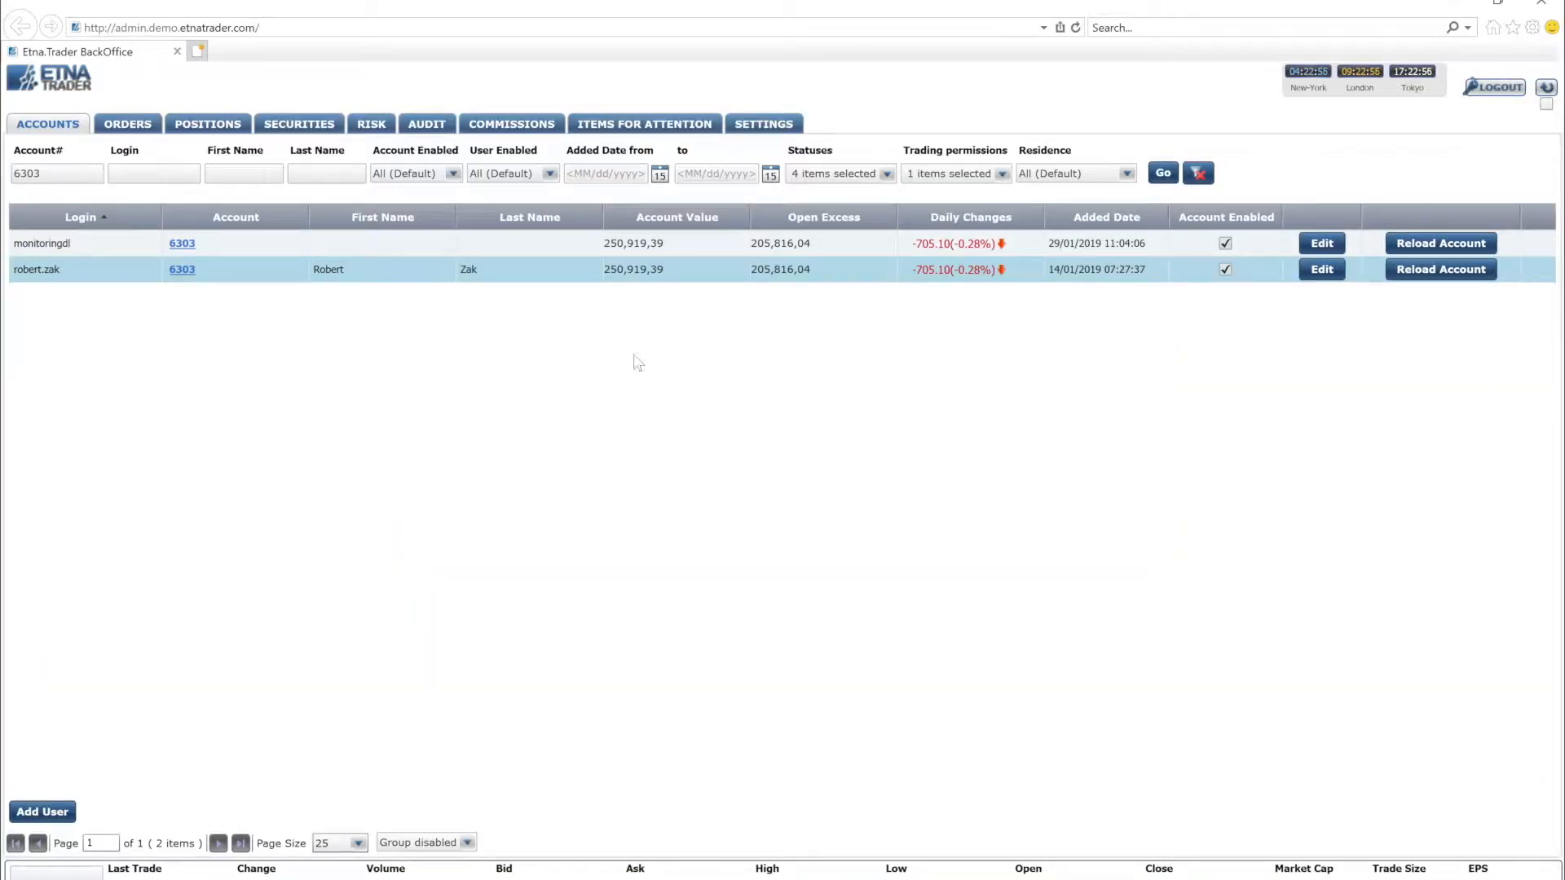
mouse_move(330, 346)
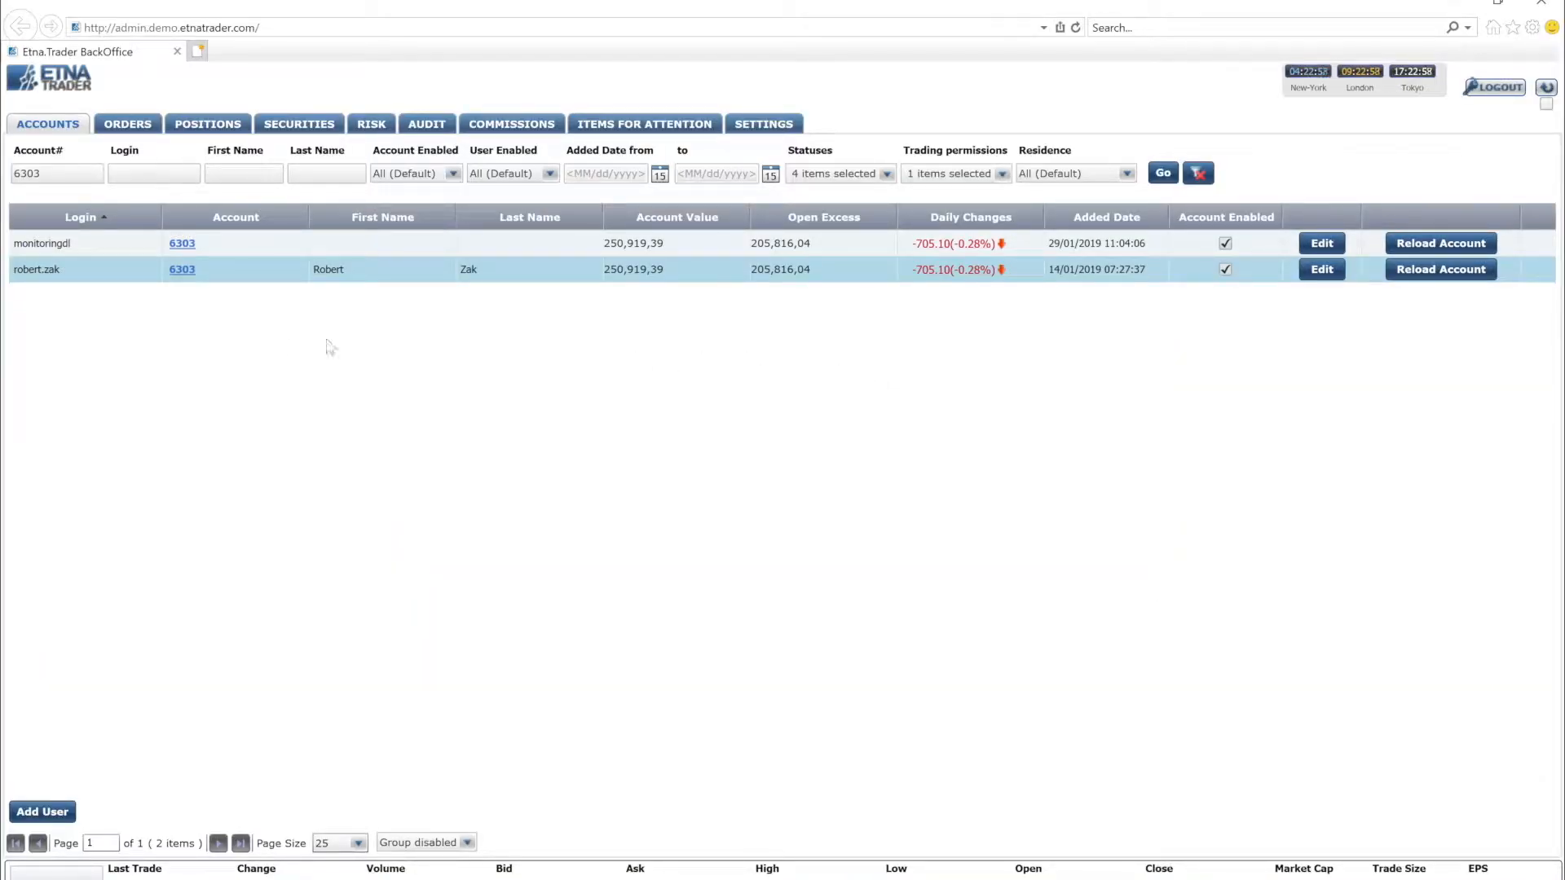
- Show account 6303's assets overview with balances, charts and top positions
left_click(181, 269)
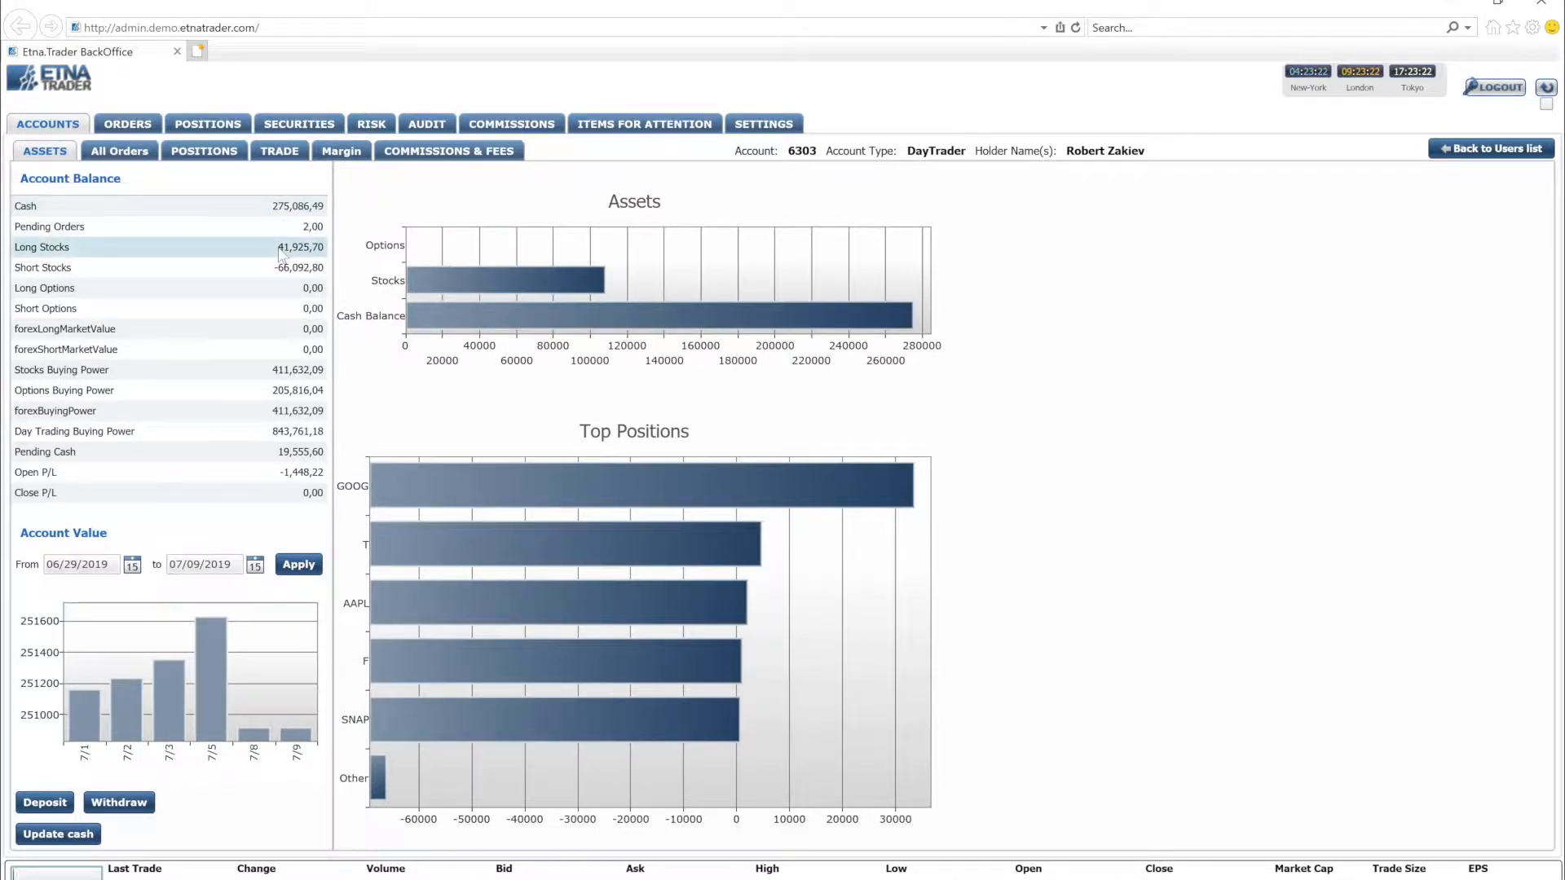
mouse_move(288, 267)
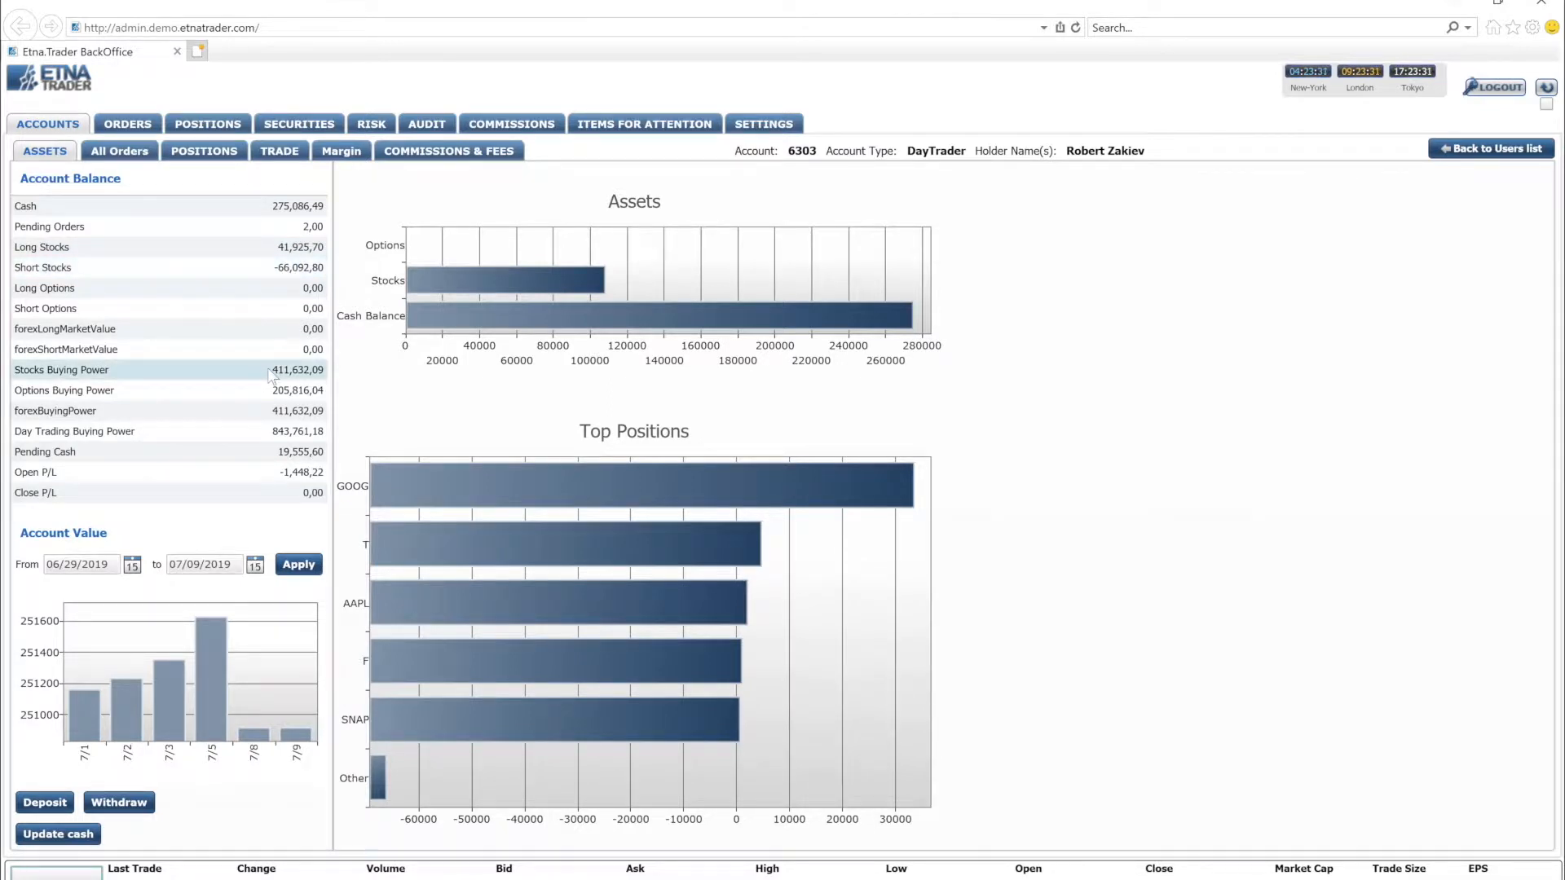
mouse_move(269, 389)
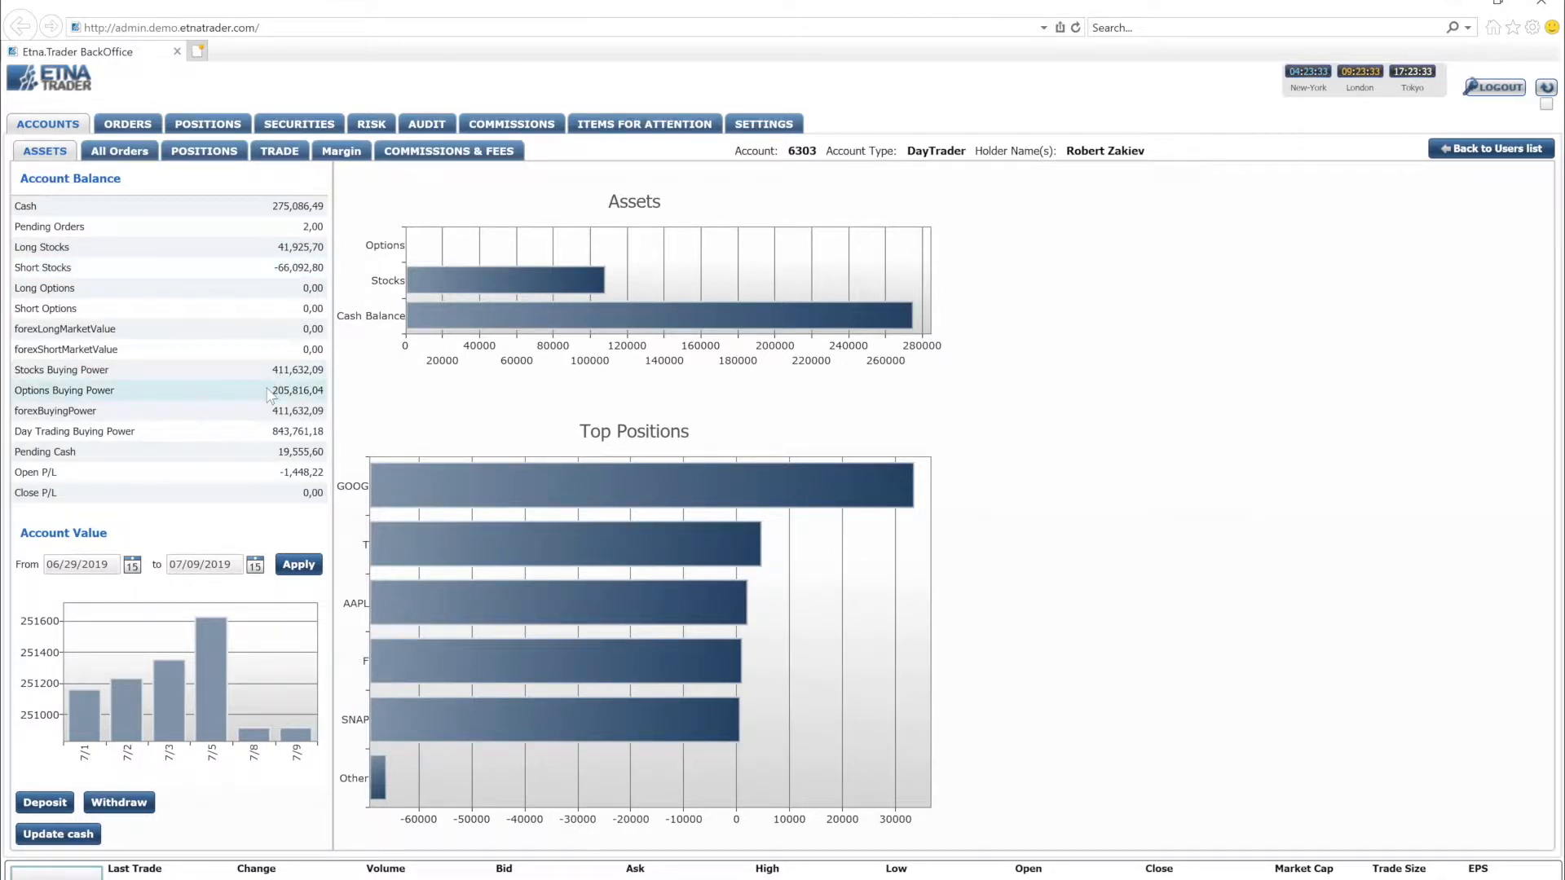
mouse_move(264, 471)
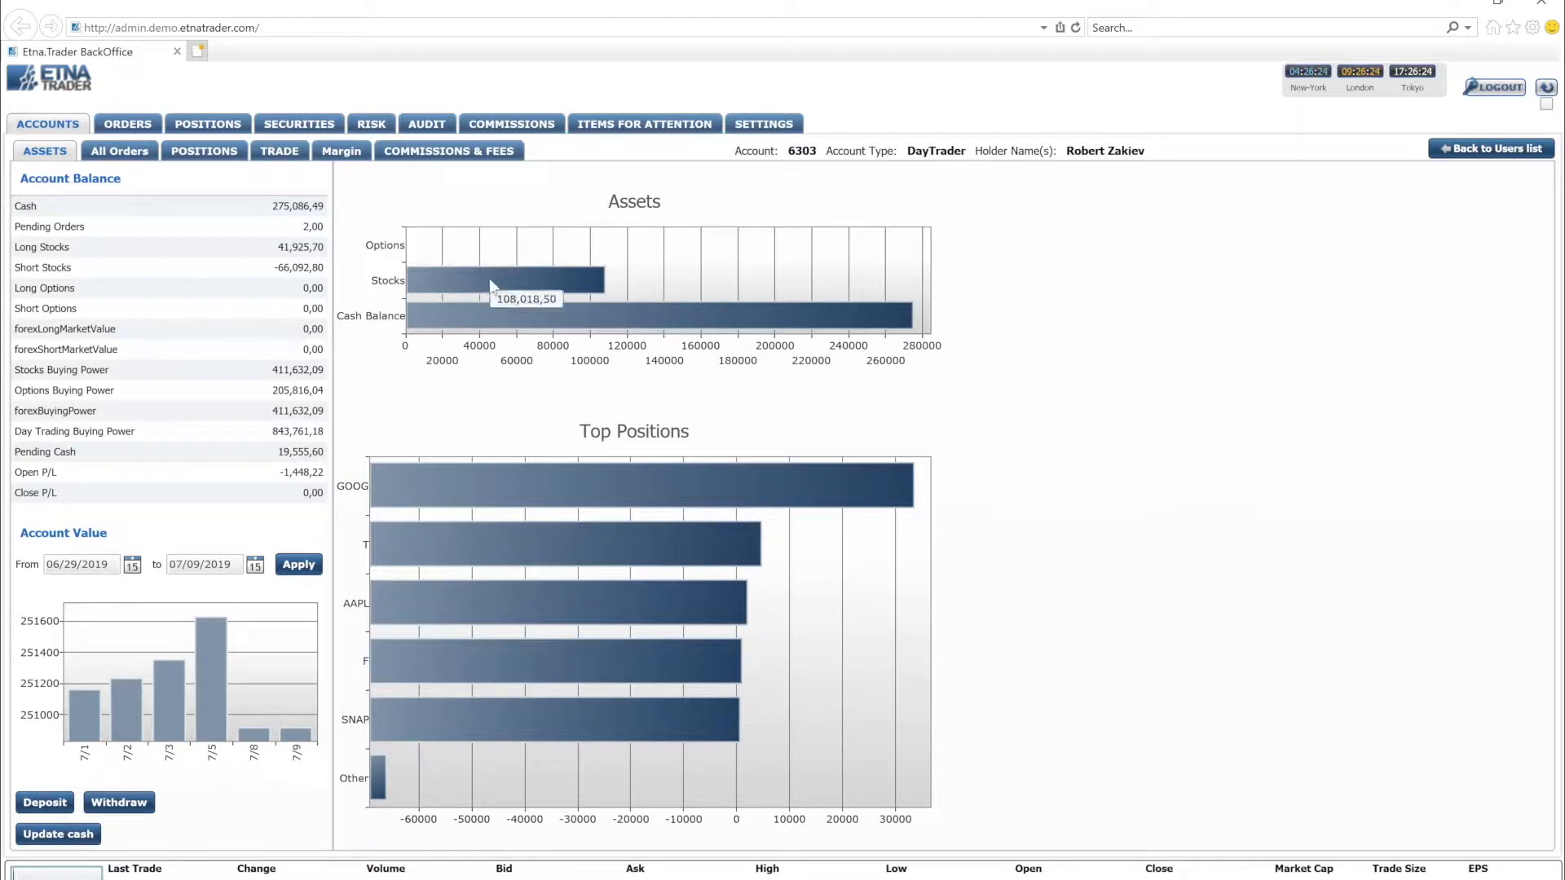
mouse_move(506, 419)
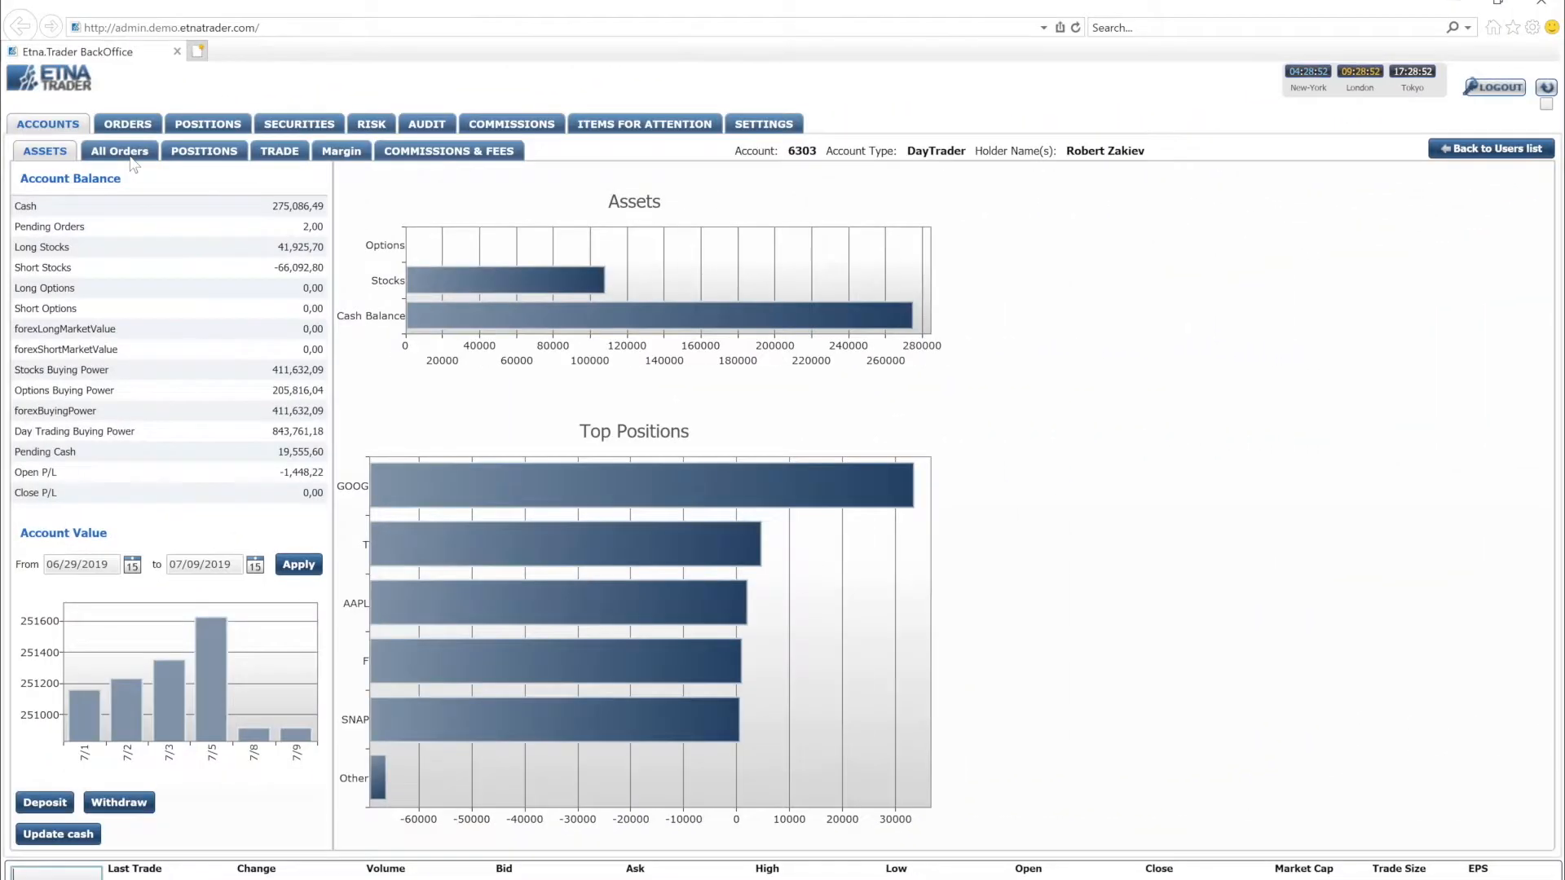
left_click(119, 150)
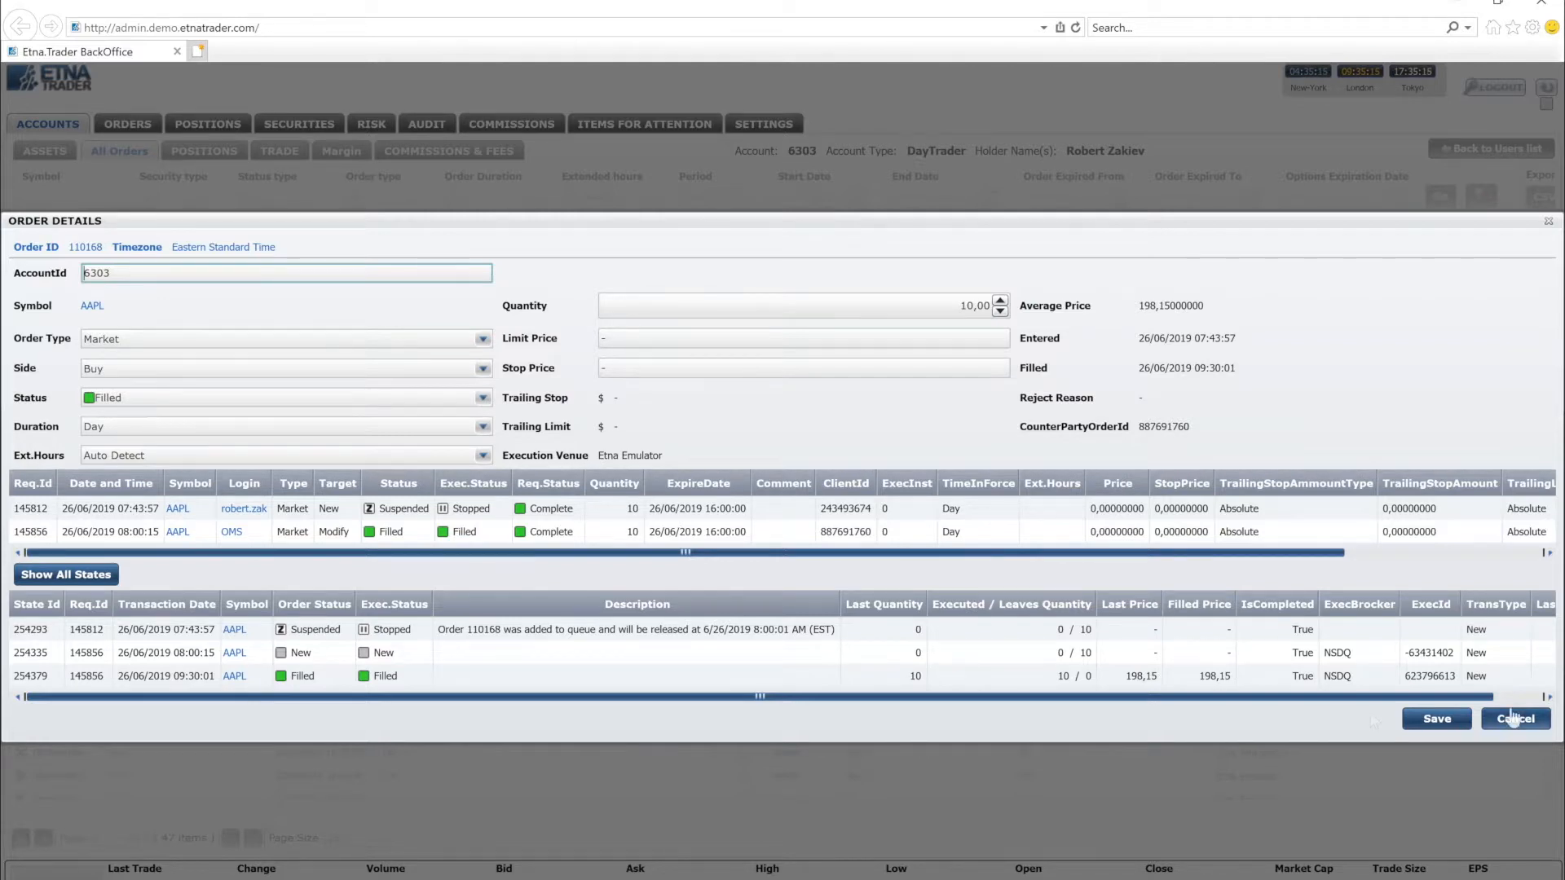
left_click(1514, 719)
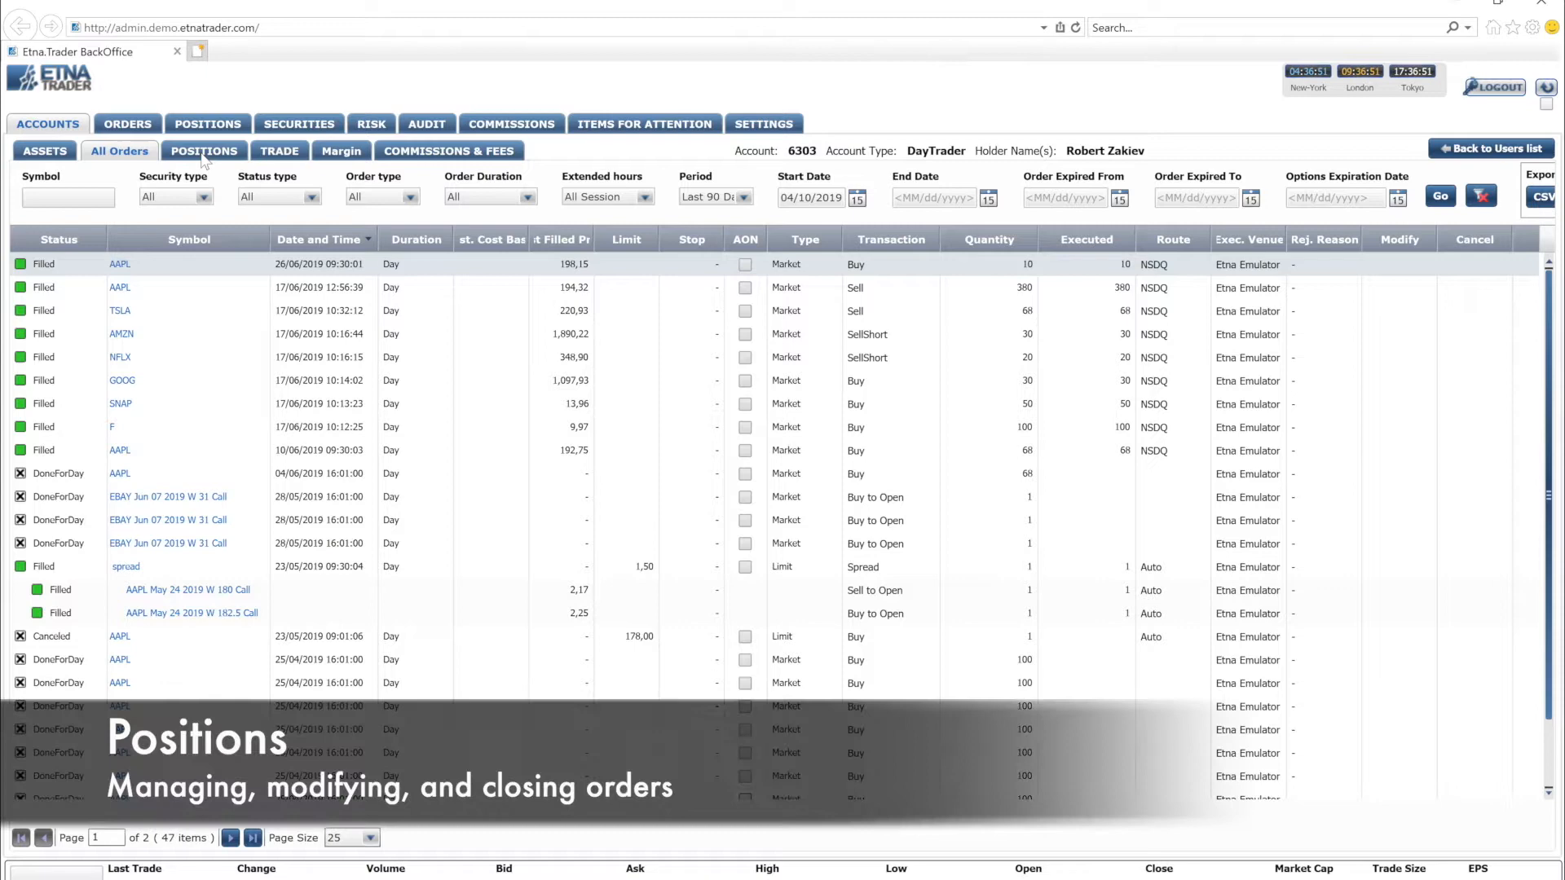
- View the account's seven open positions and dismiss the Add position form without adding one
left_click(204, 150)
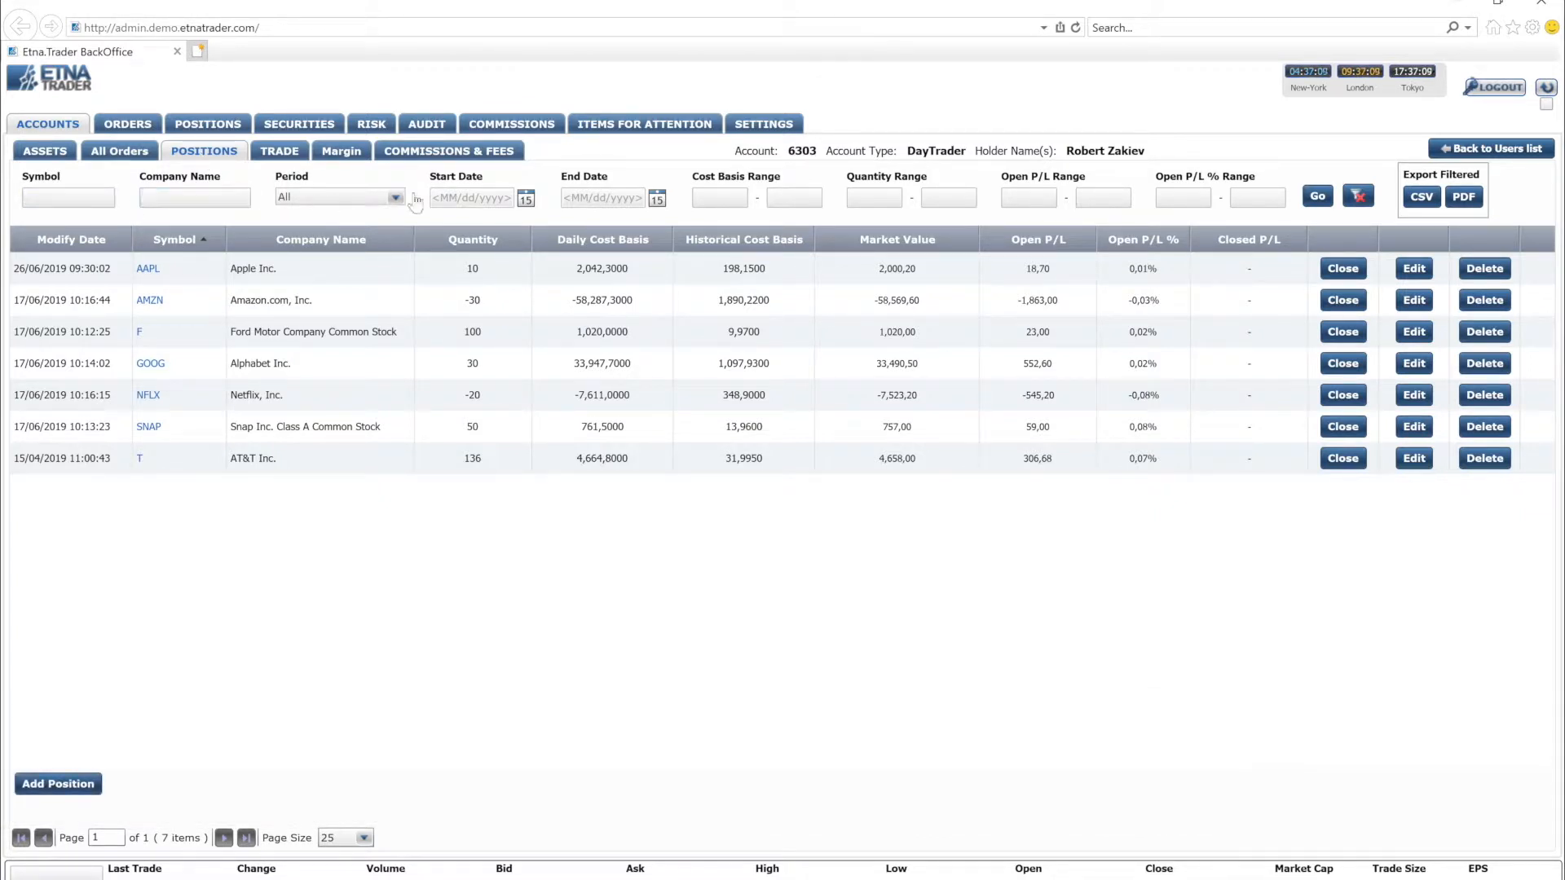
left_click(719, 197)
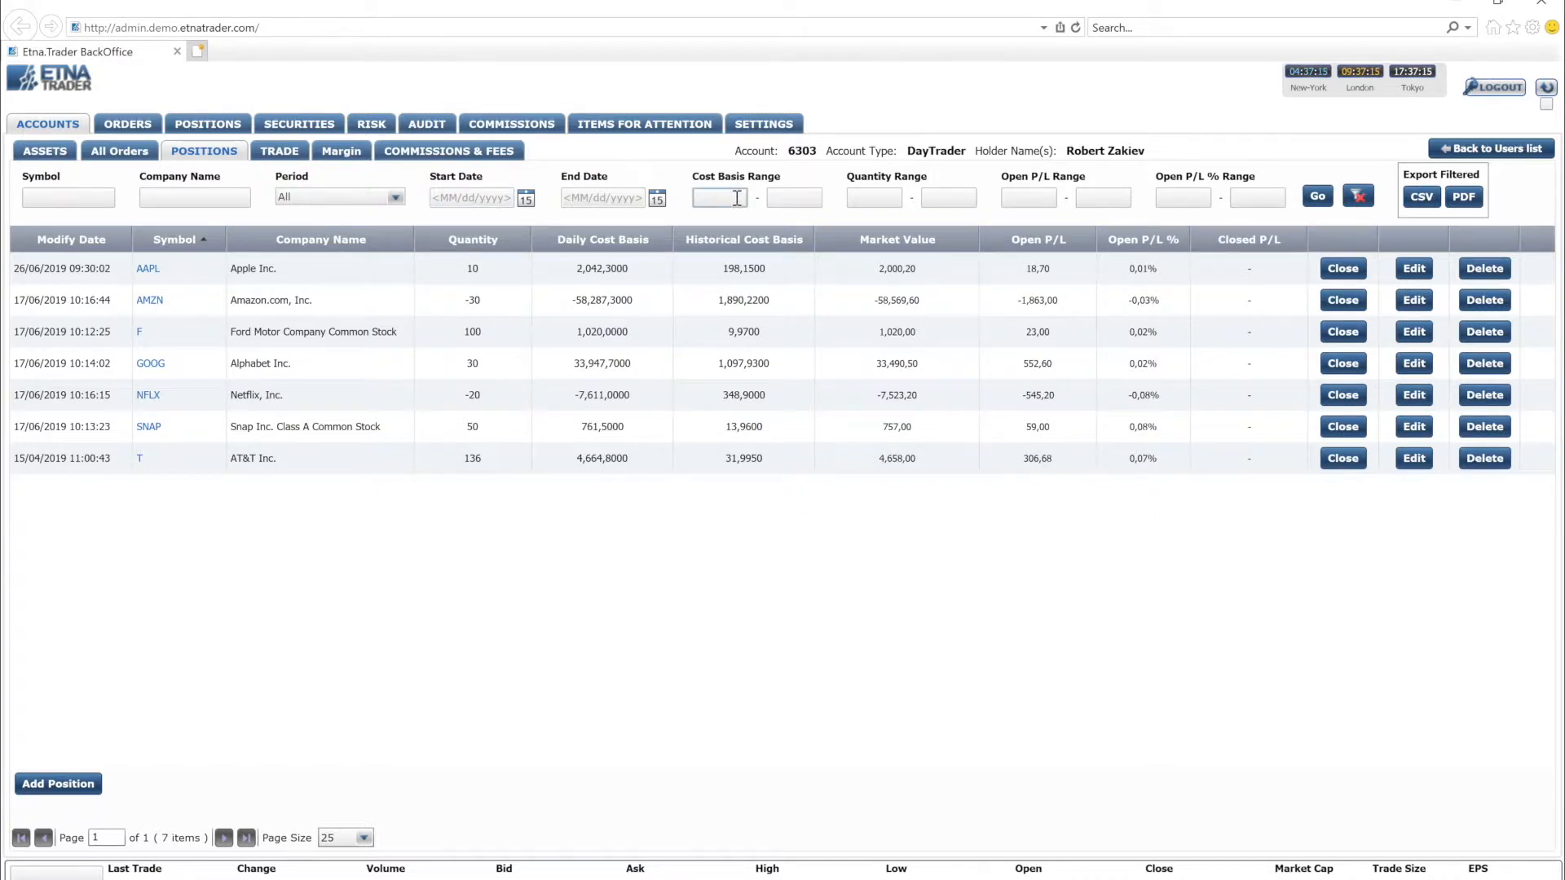
mouse_move(460, 351)
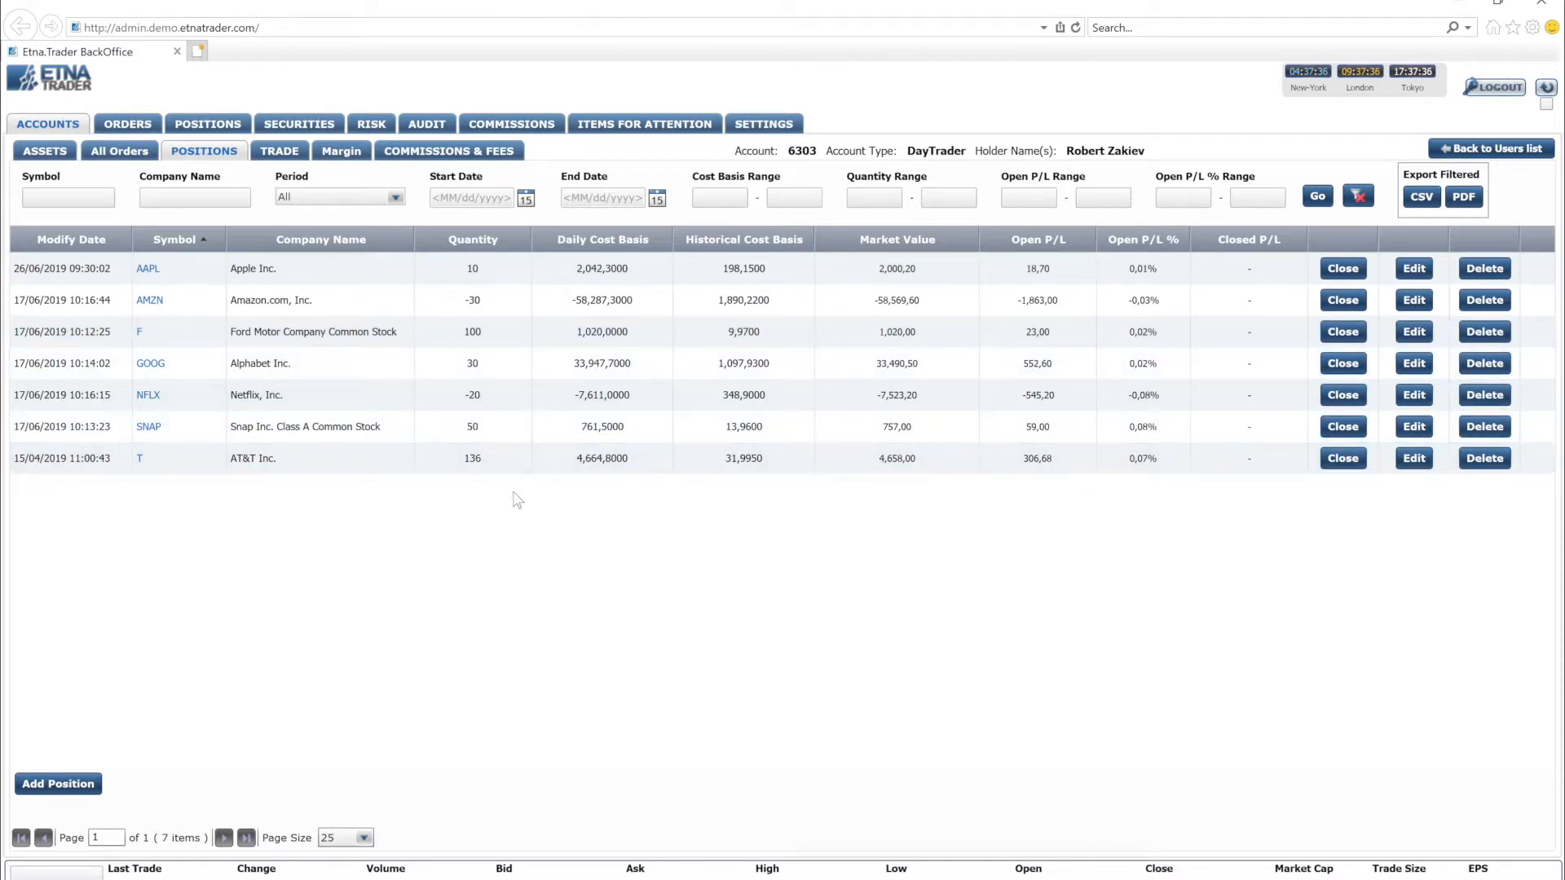
mouse_move(1342, 269)
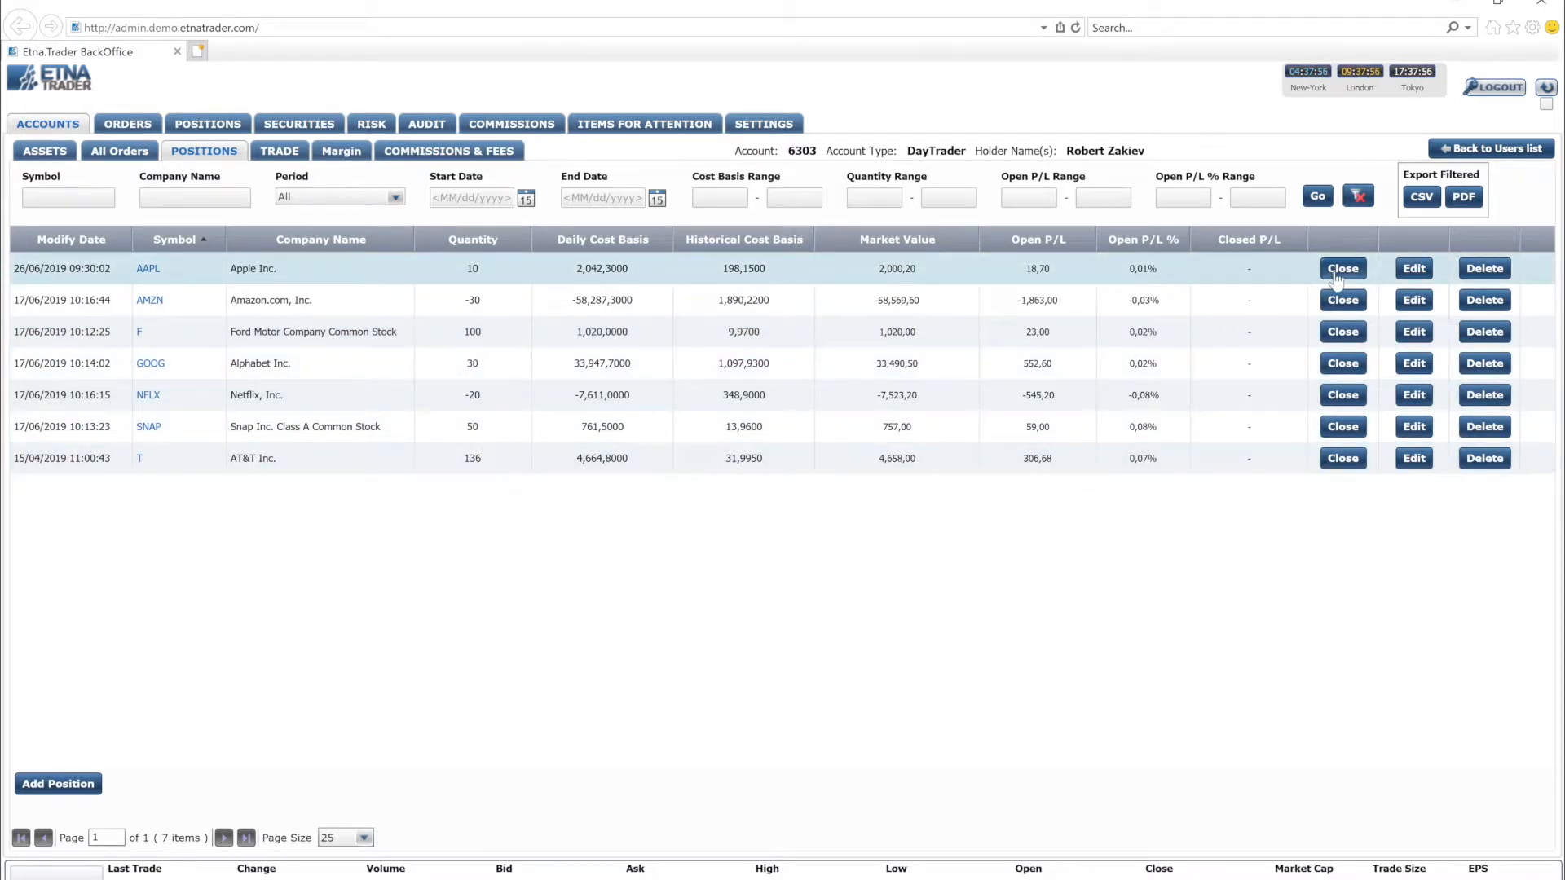
mouse_move(1413, 267)
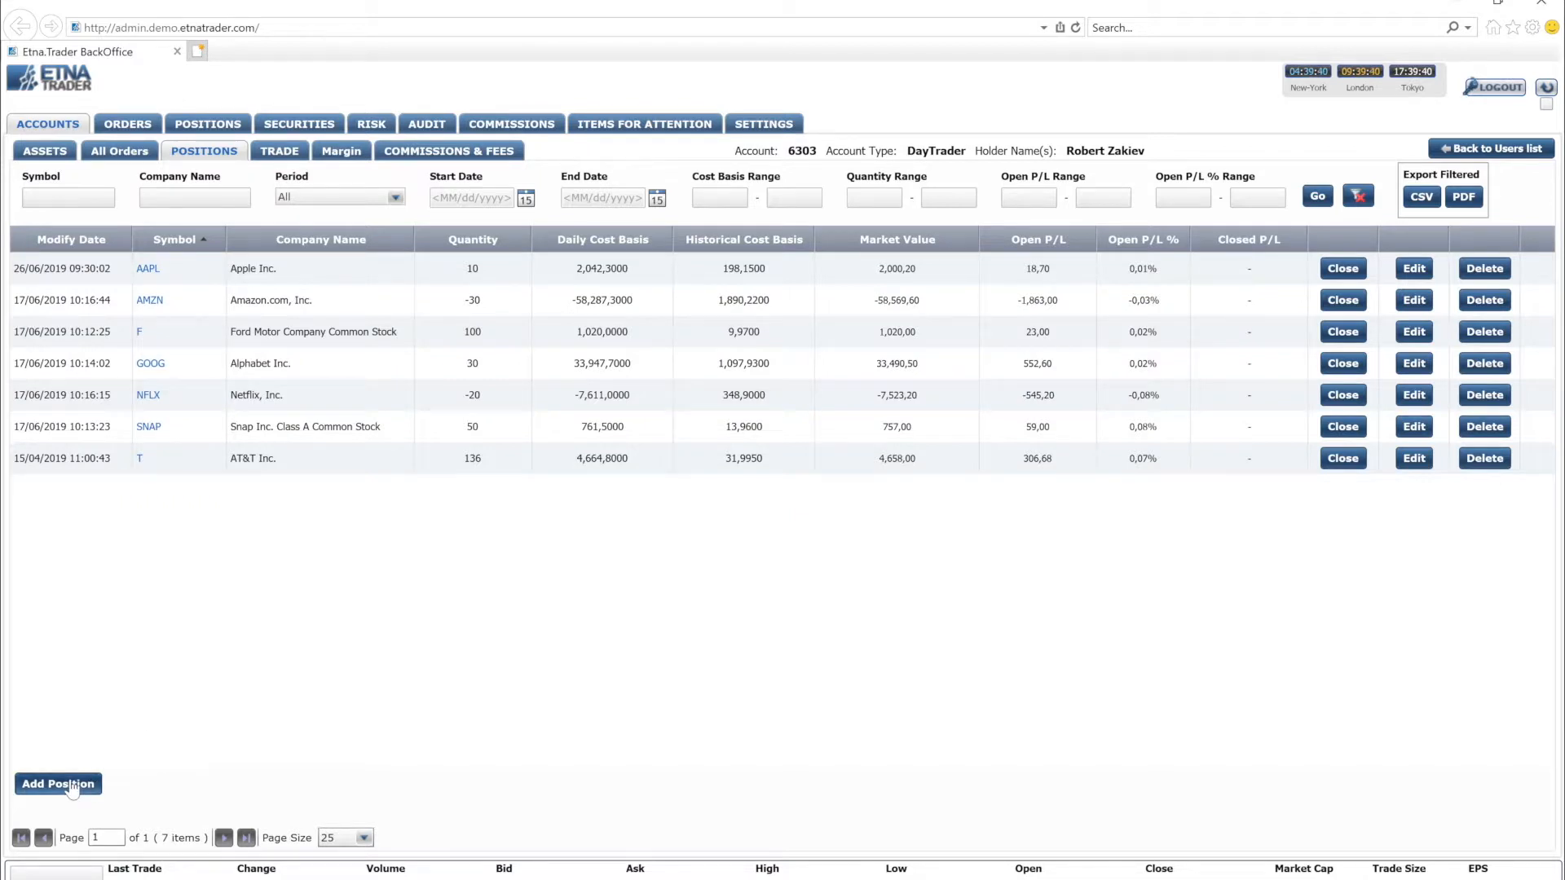
left_click(57, 784)
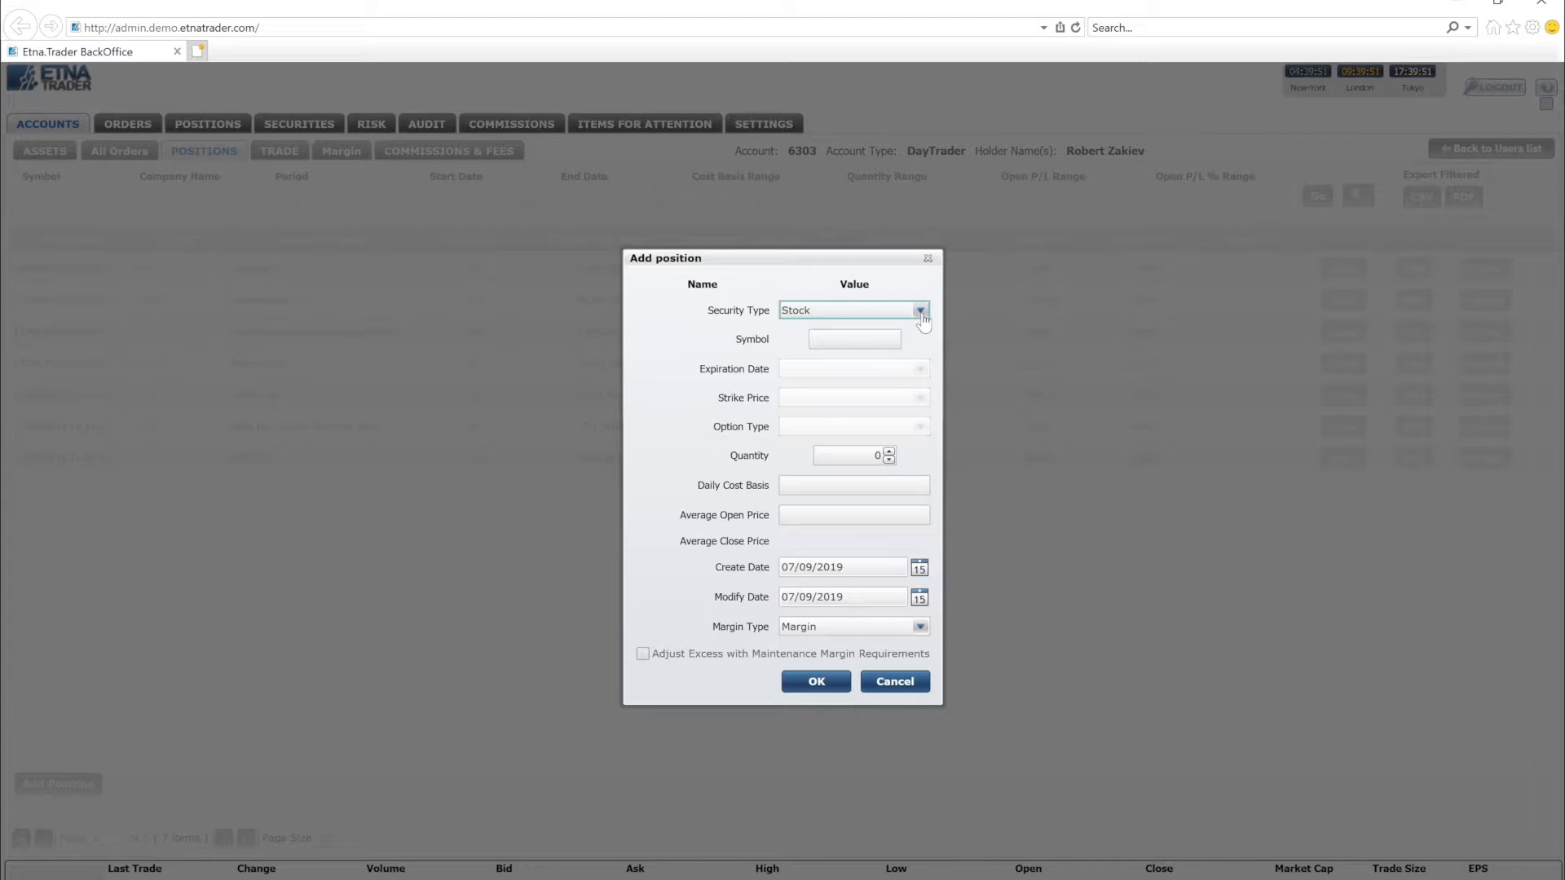
left_click(841, 567)
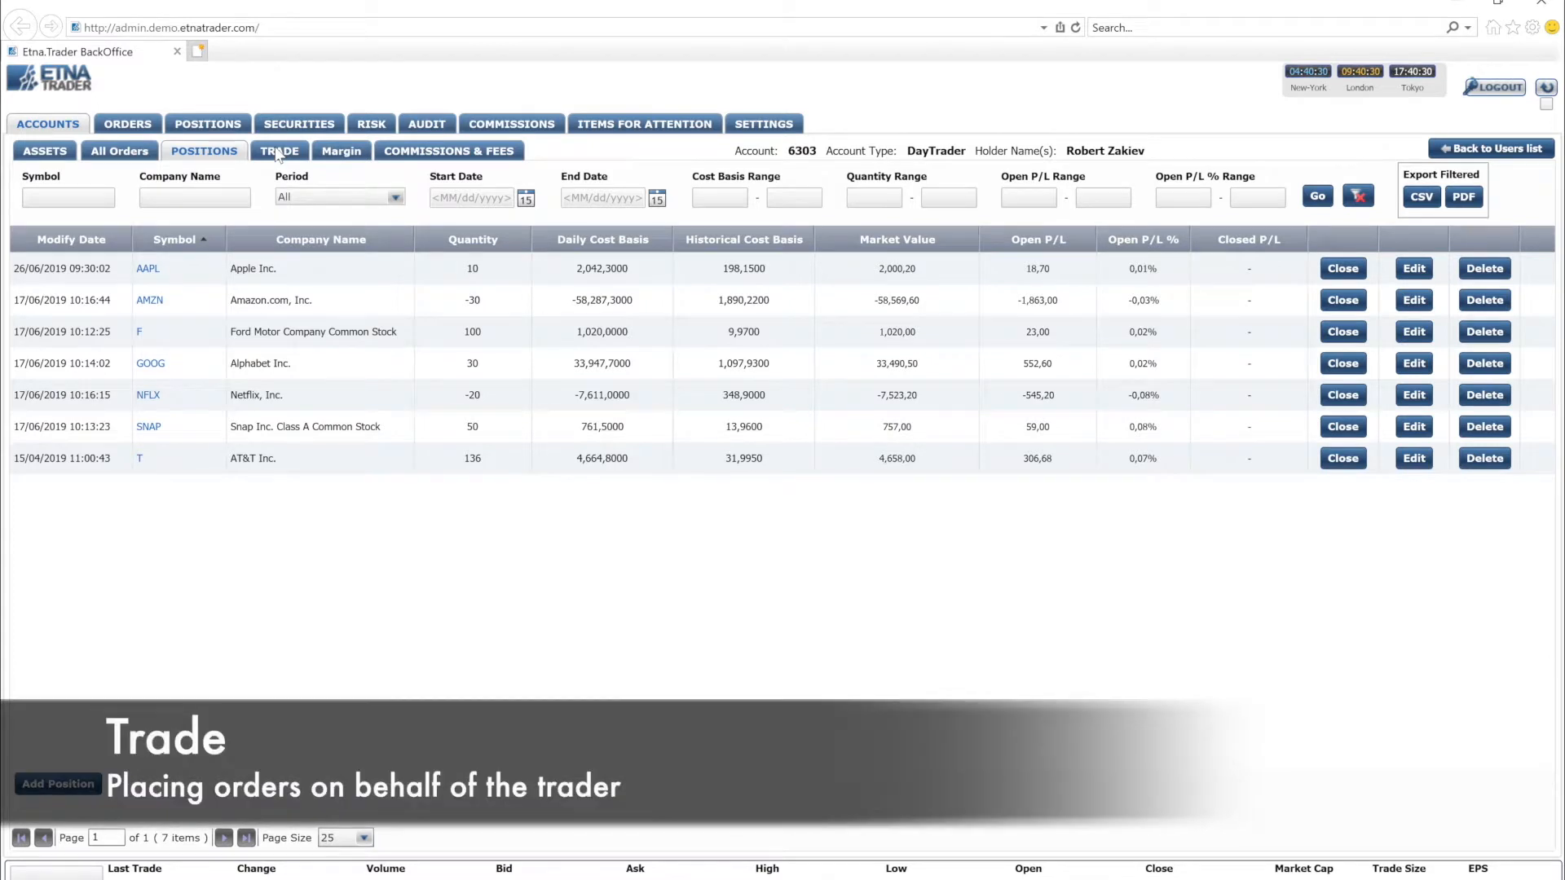
- Fill a 1000-share AA stock order on the trade page, then leave it for the empty multileg form
left_click(279, 150)
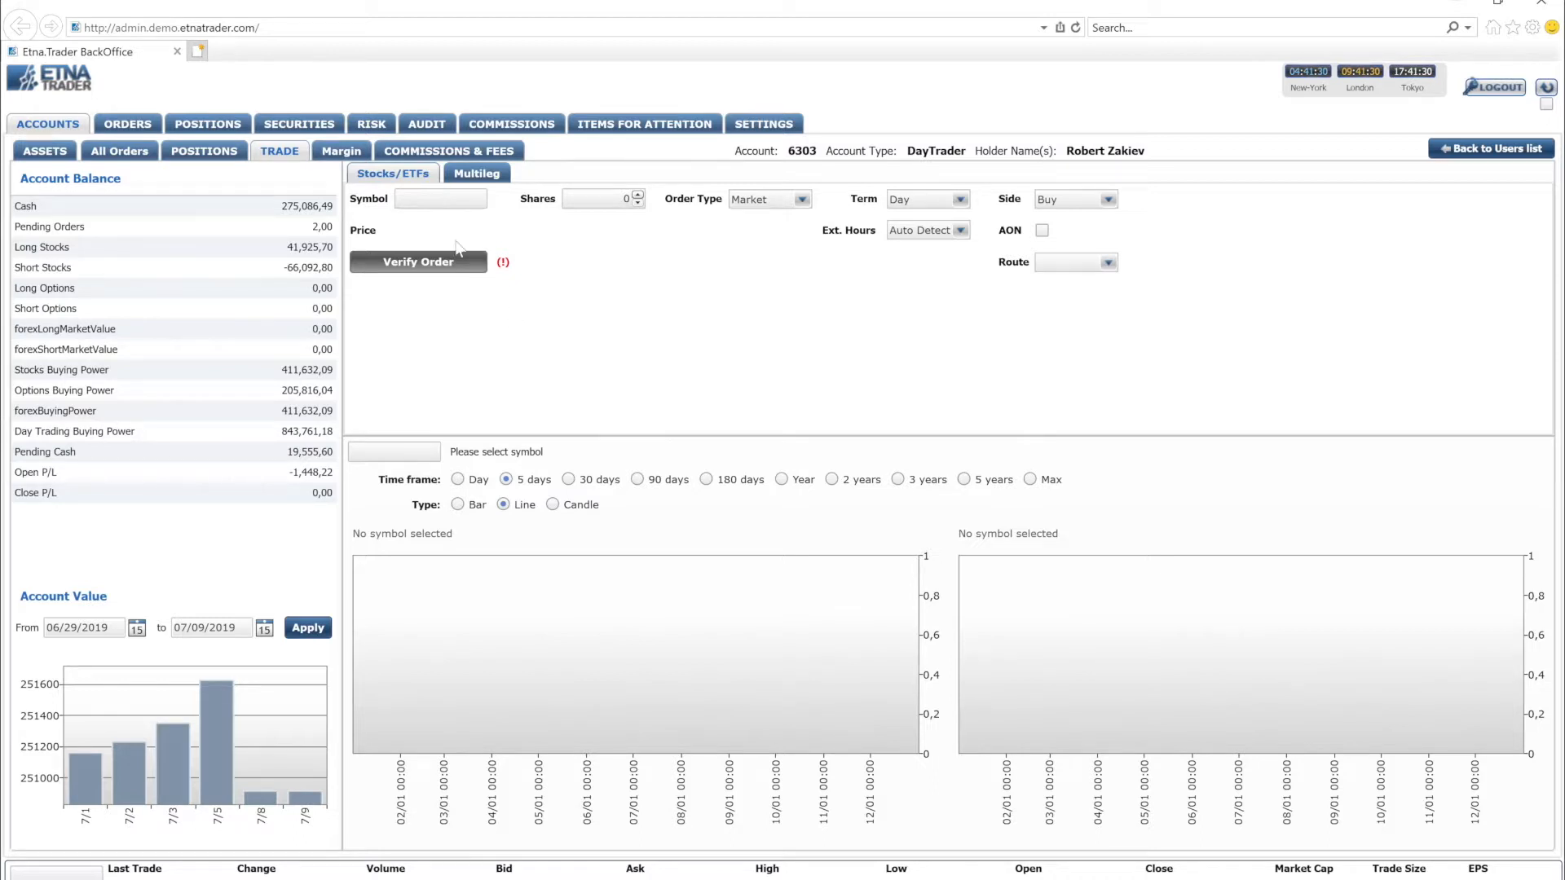
type("AAPL")
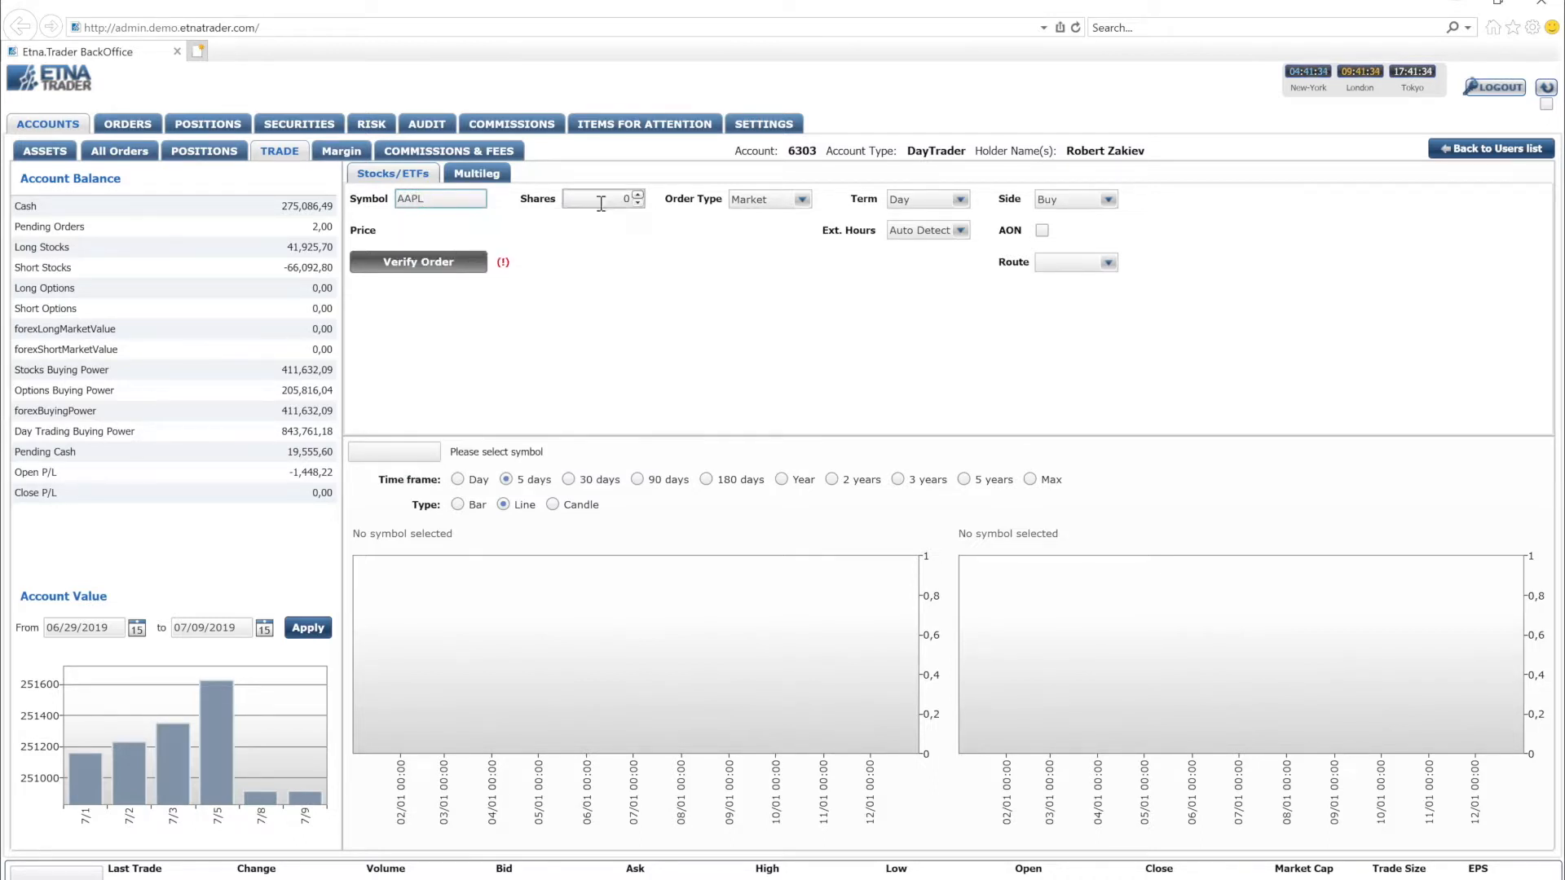
type("1000")
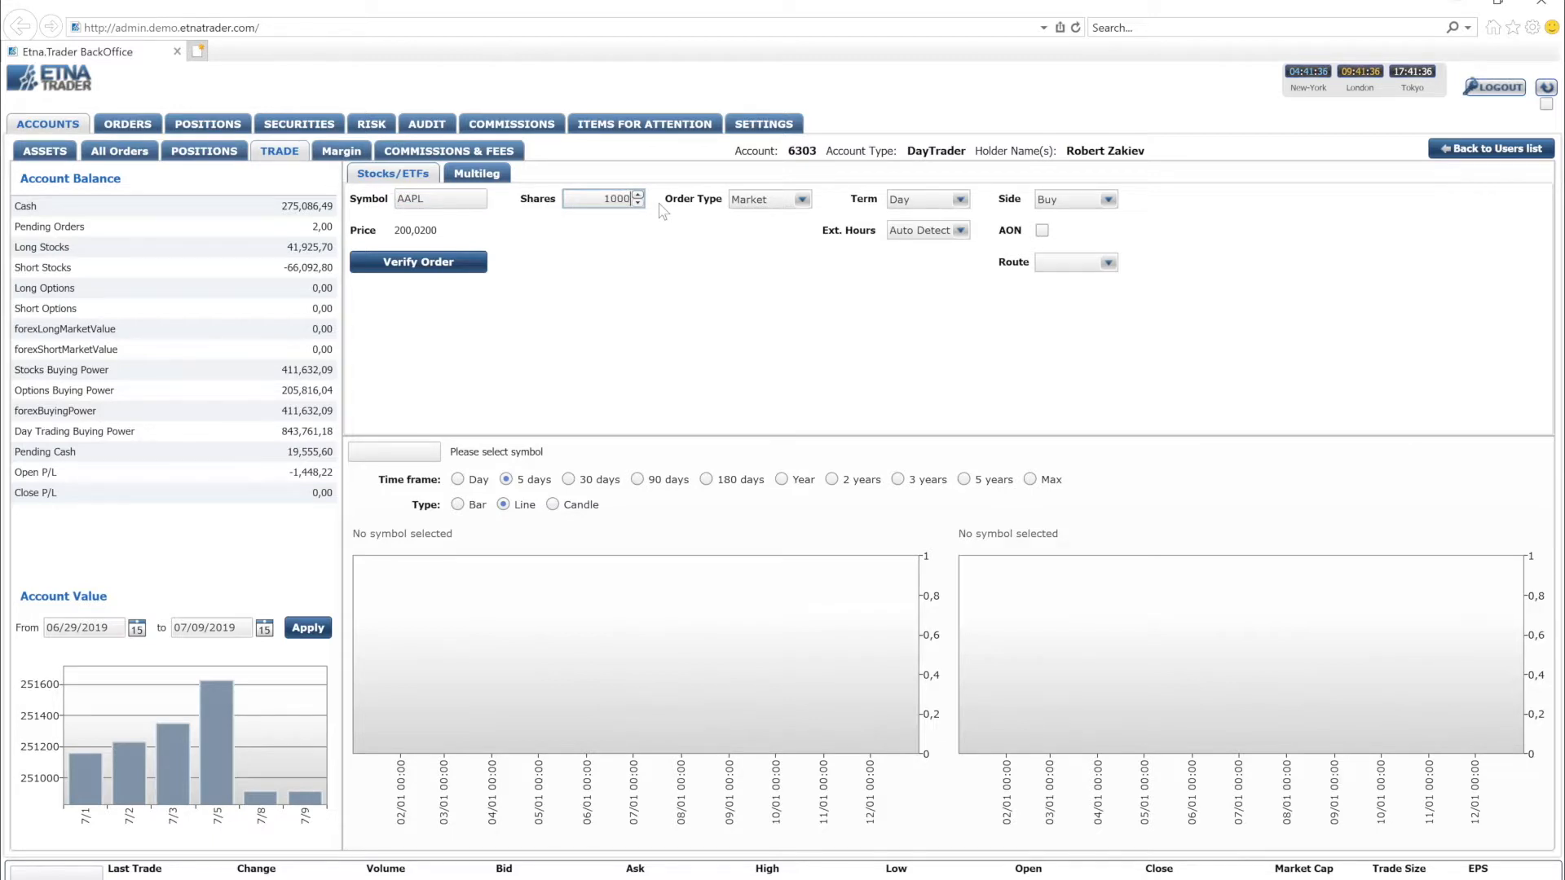
mouse_move(419, 261)
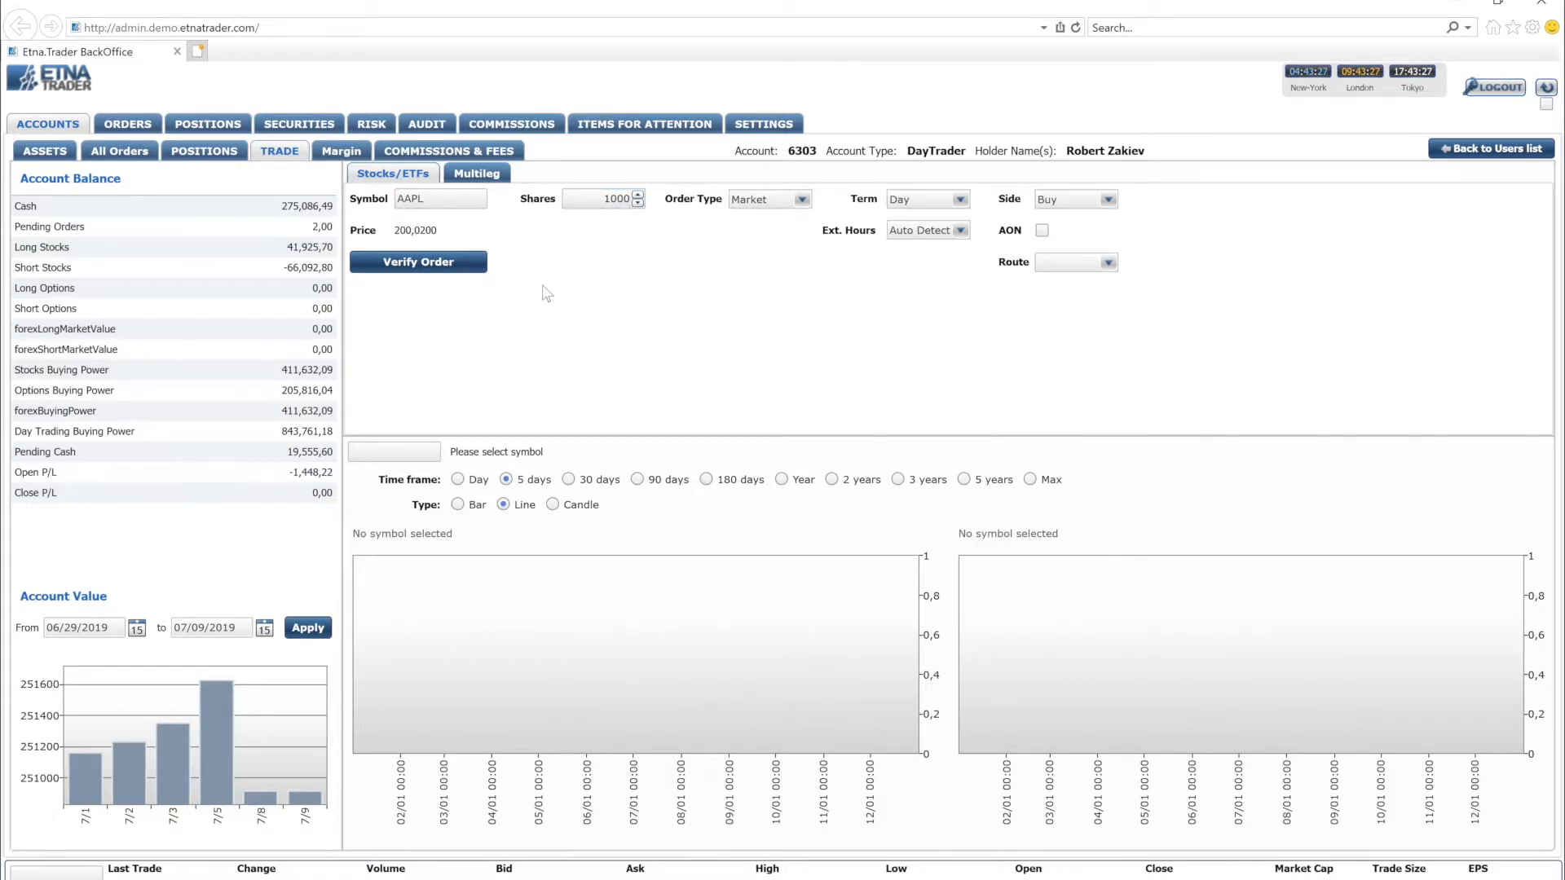
mouse_move(504, 223)
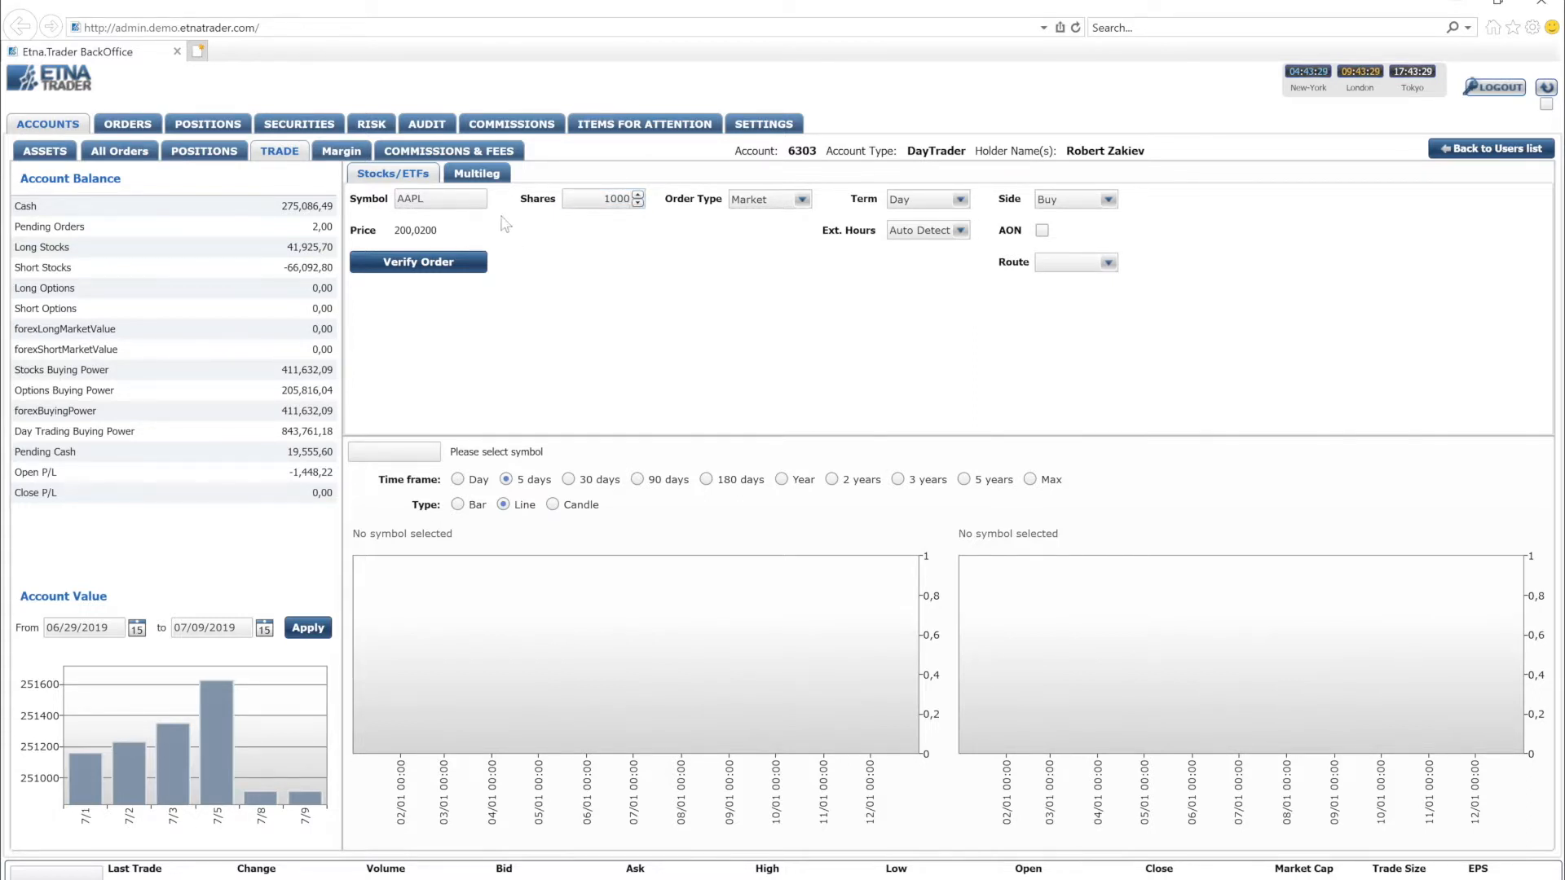
left_click(478, 173)
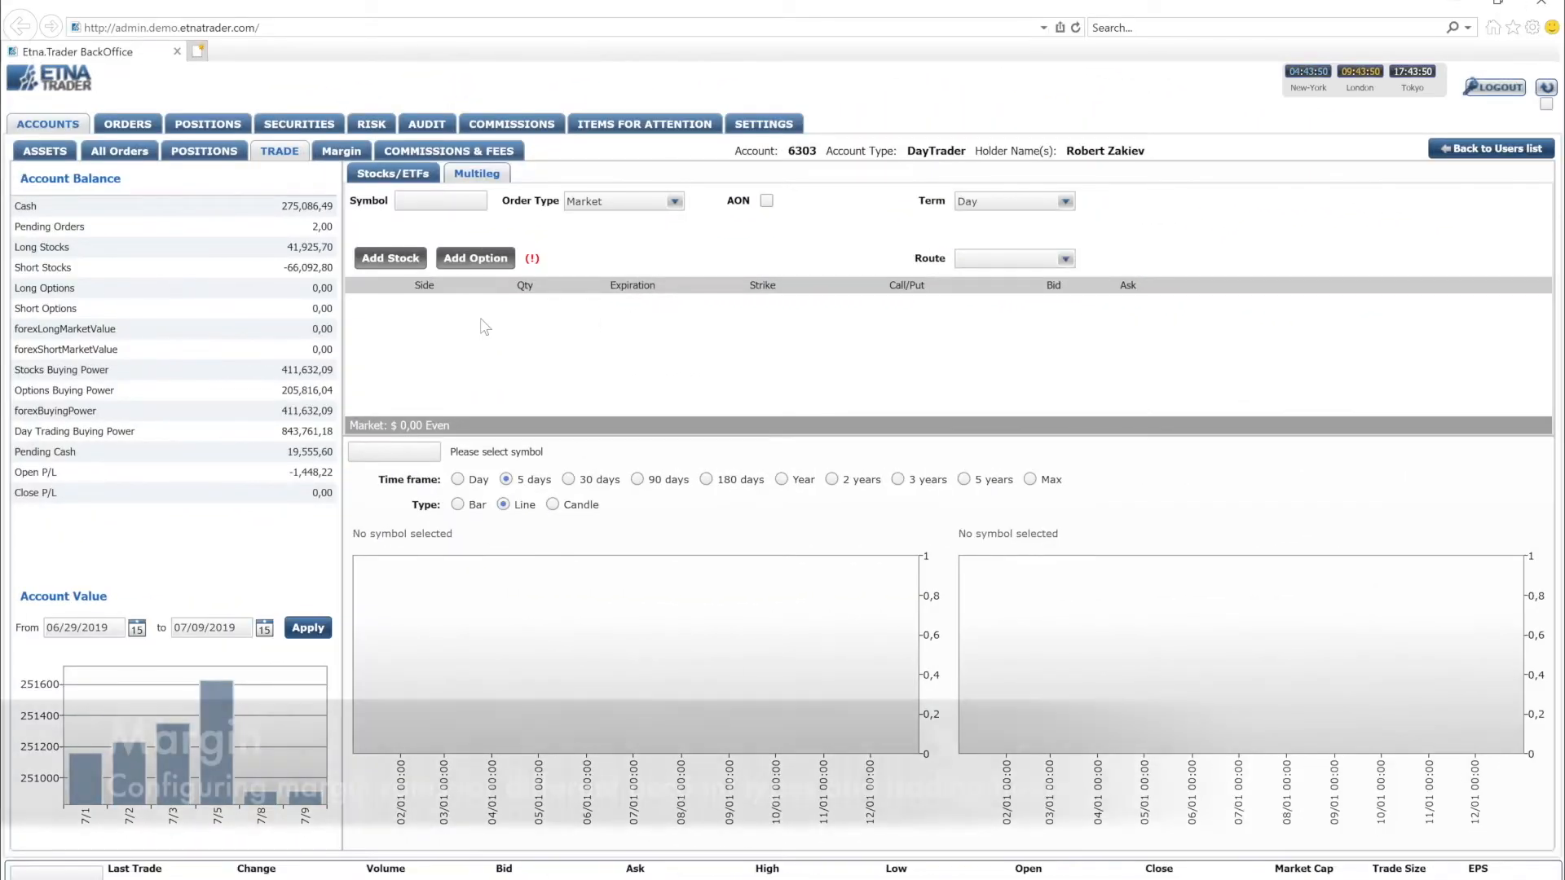
- Show the account's margin rules and toggle specific short-stock rules off and back on
left_click(340, 150)
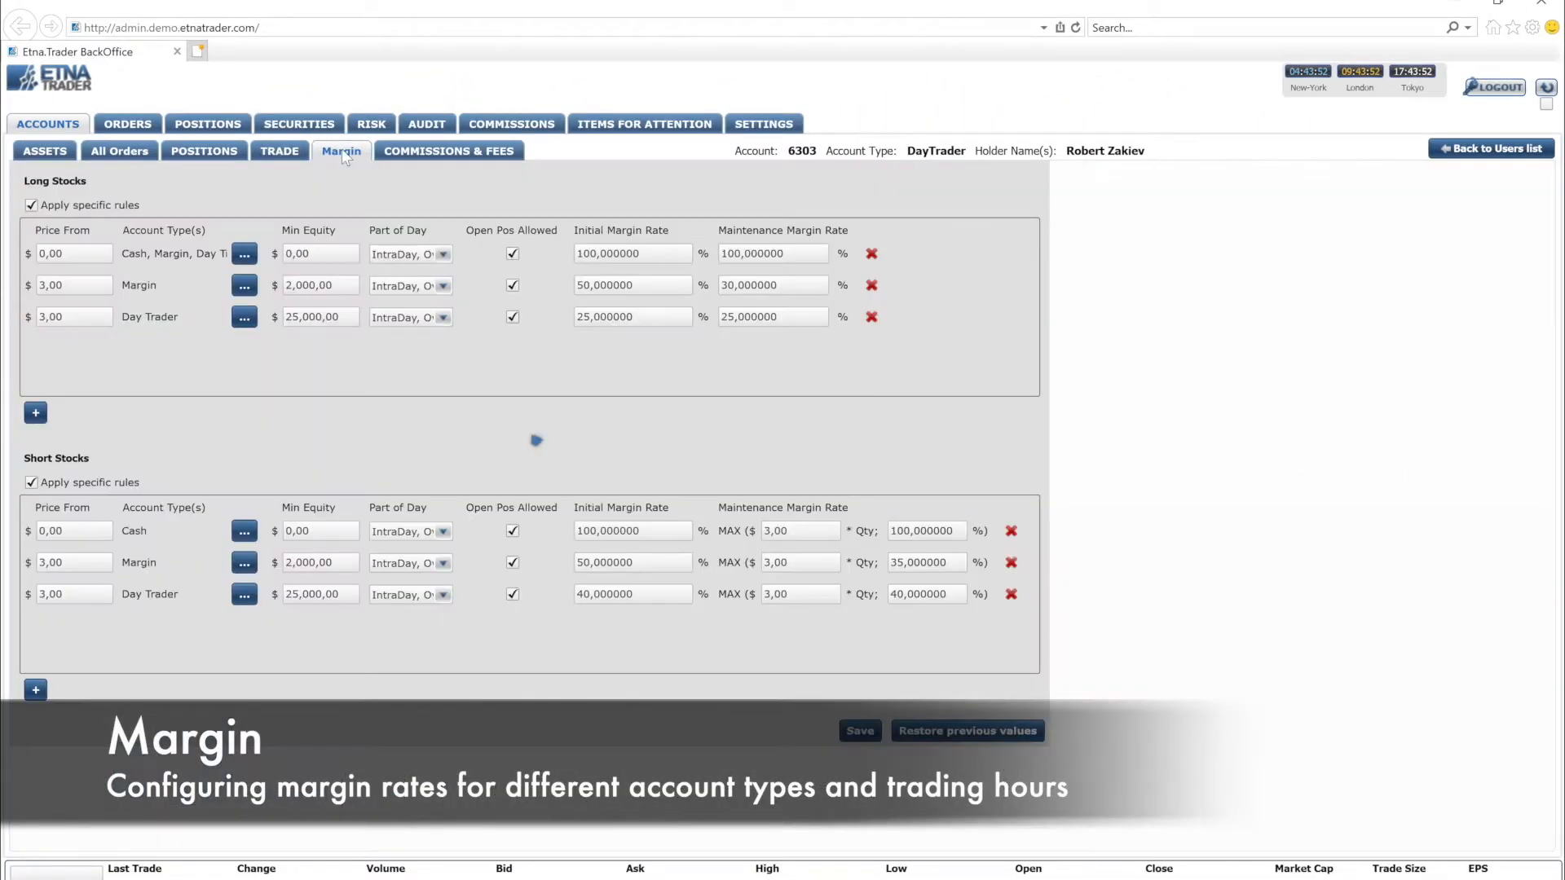
left_click(31, 483)
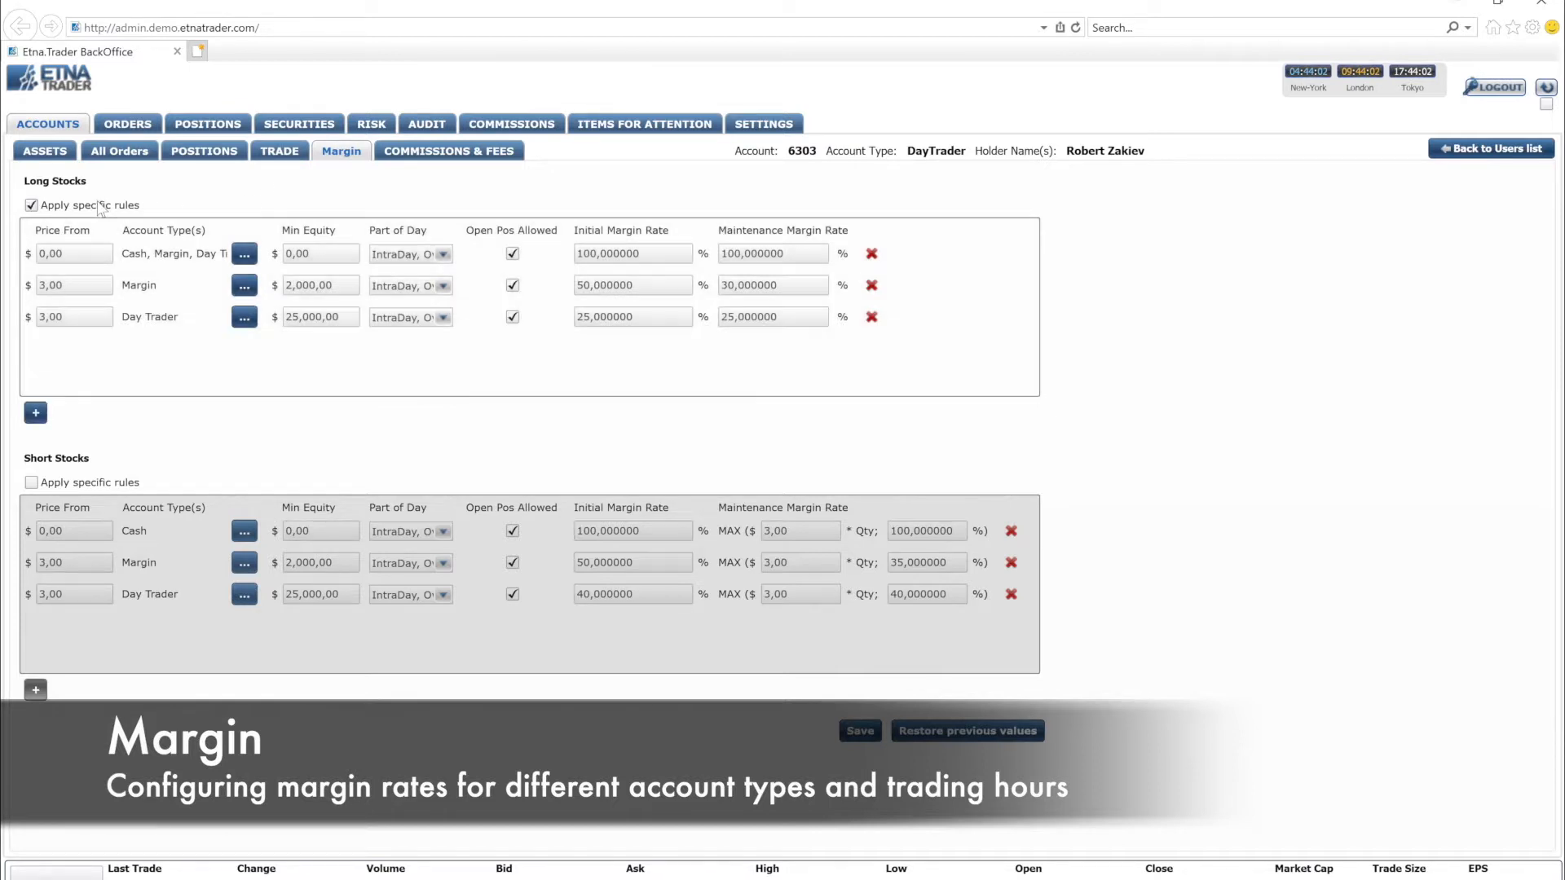
left_click(31, 483)
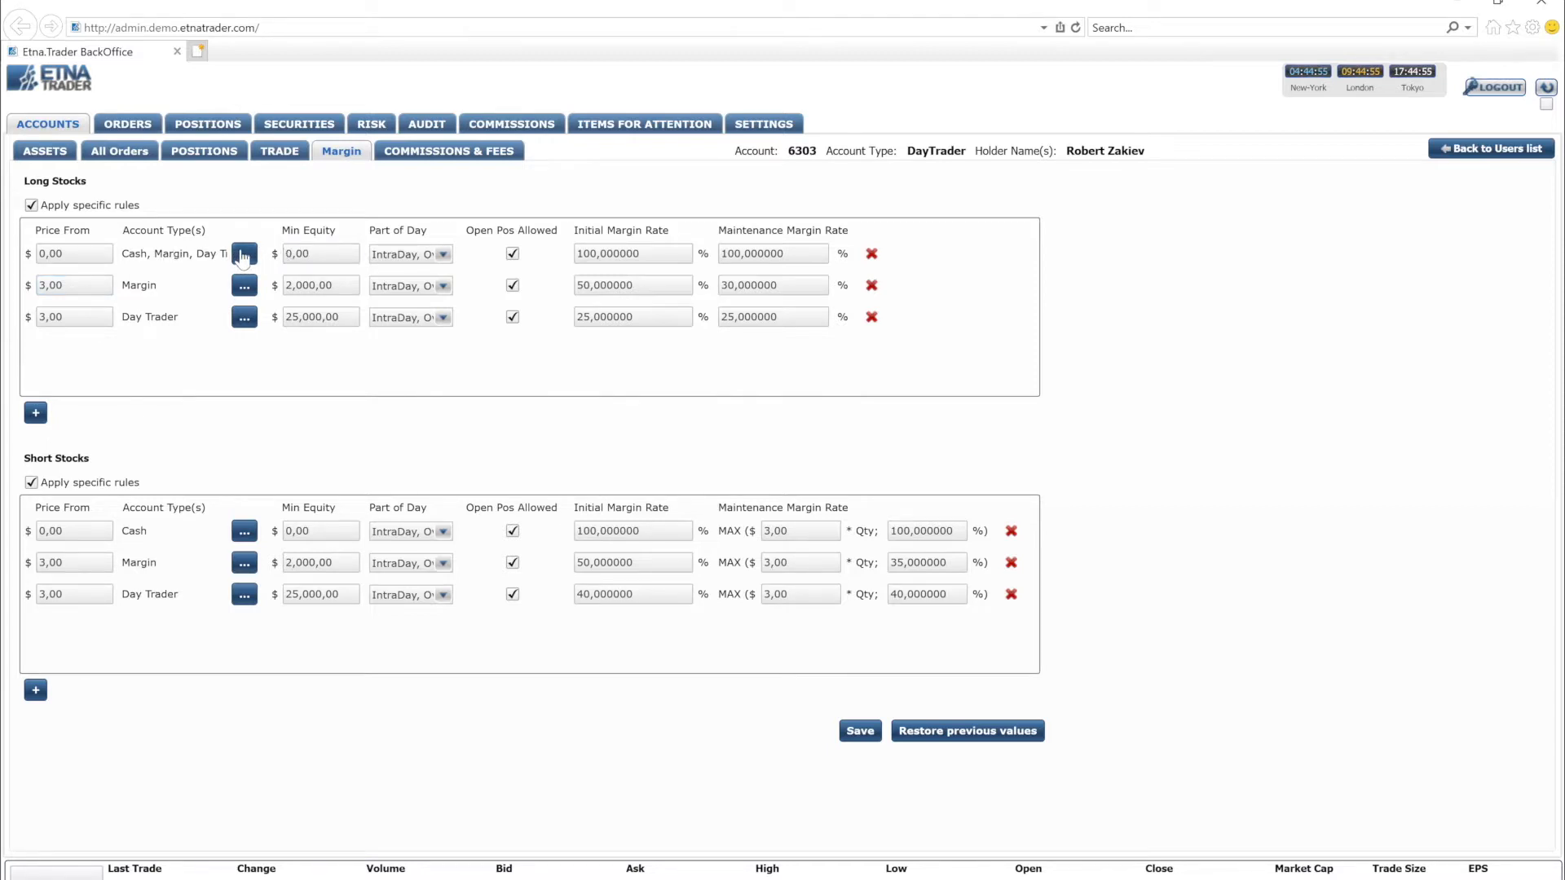
- Inspect the margin rule's minimum equity and keep its Part of Day at IntraDay, OverNight
left_click(243, 254)
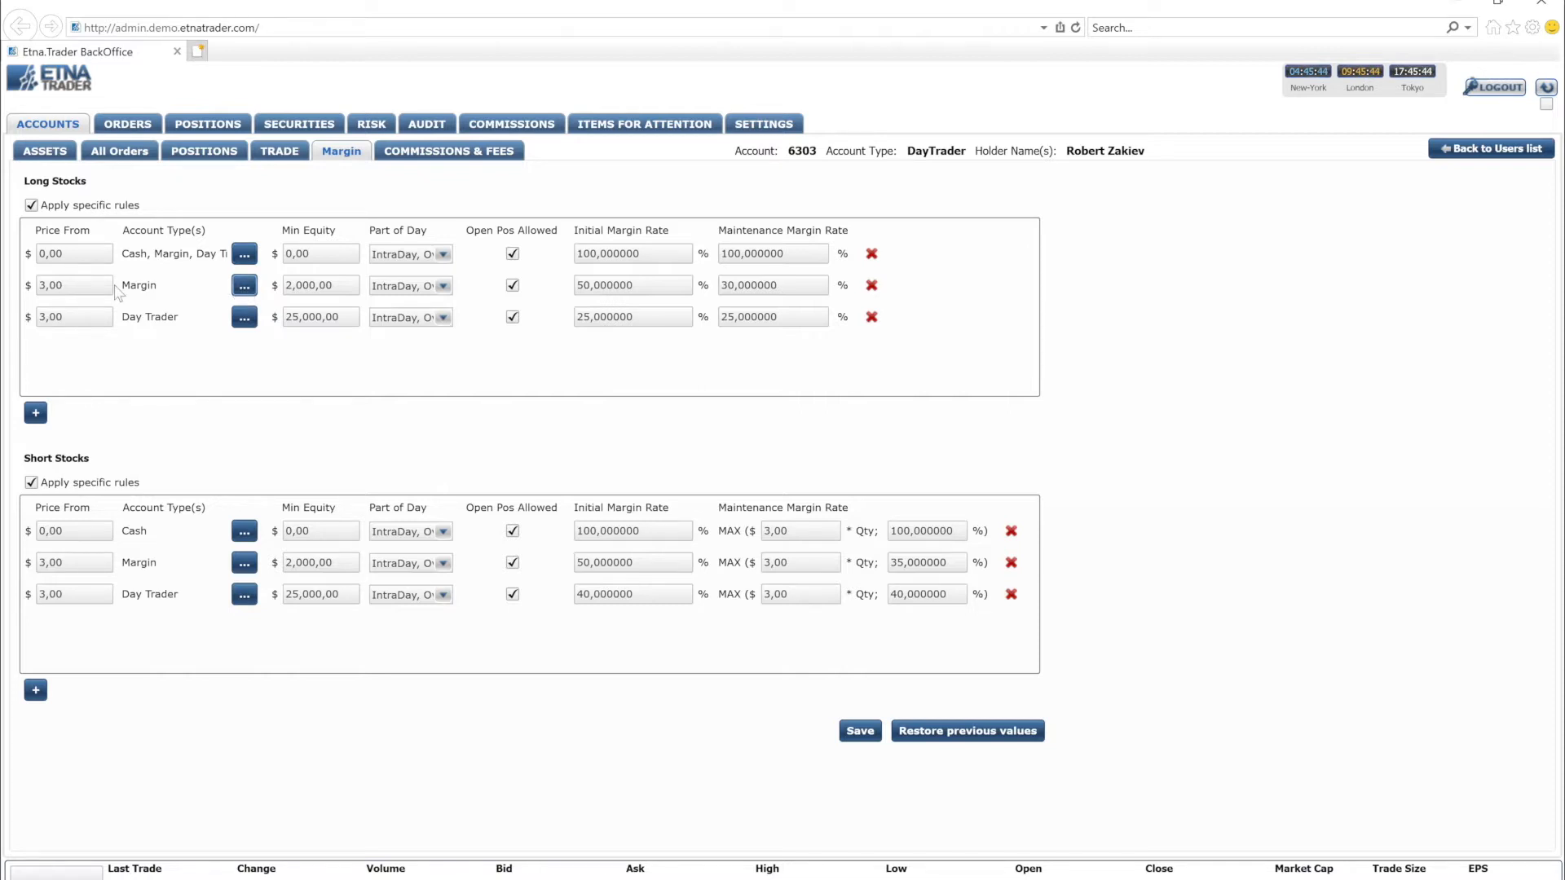
left_click(73, 283)
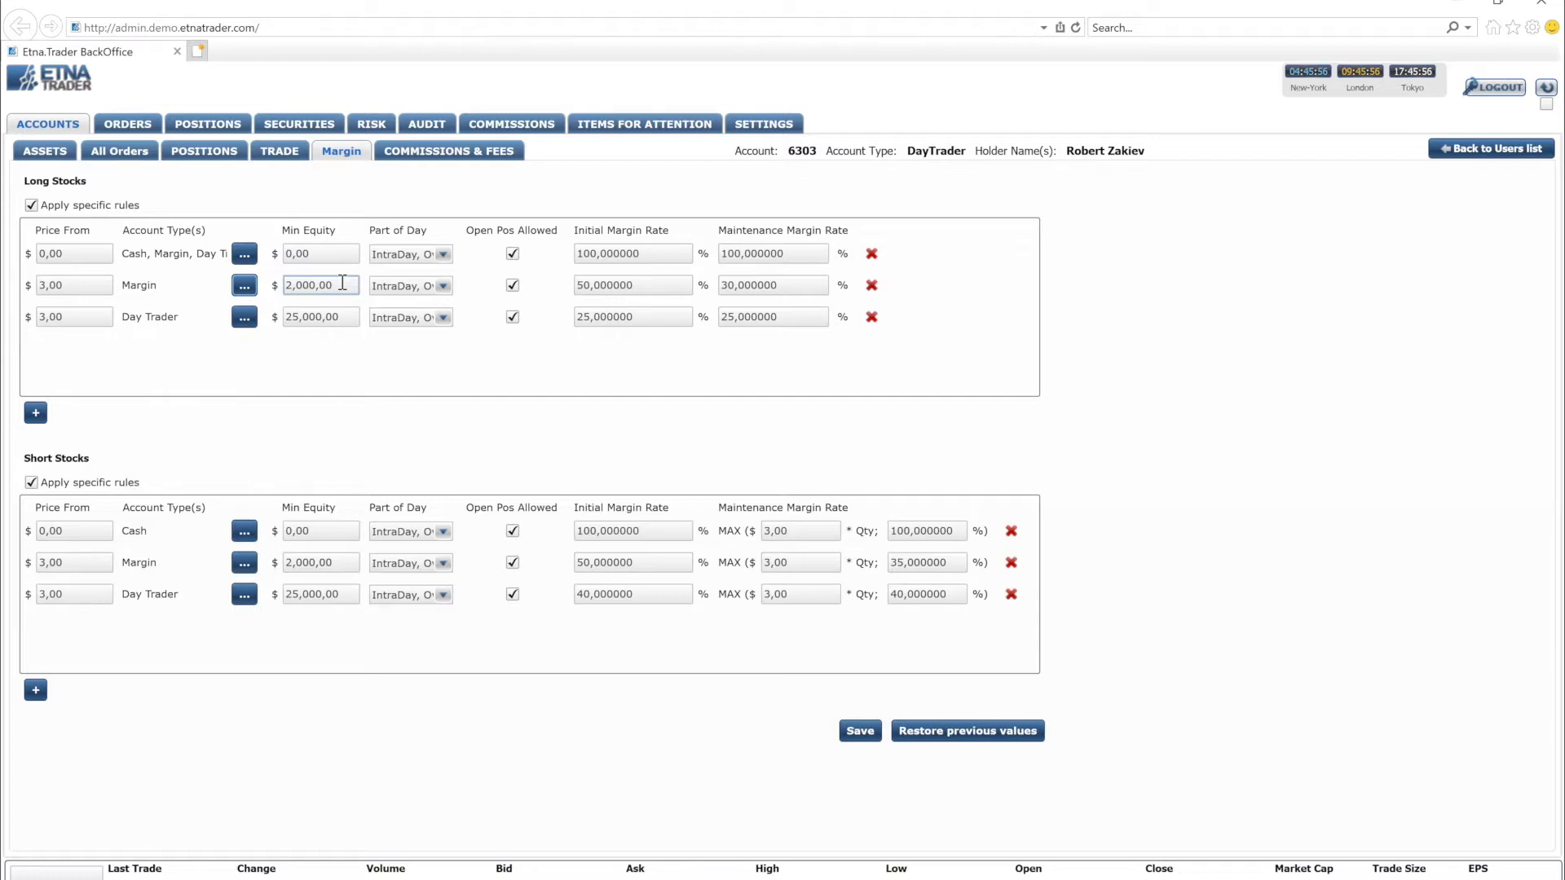
left_click(443, 285)
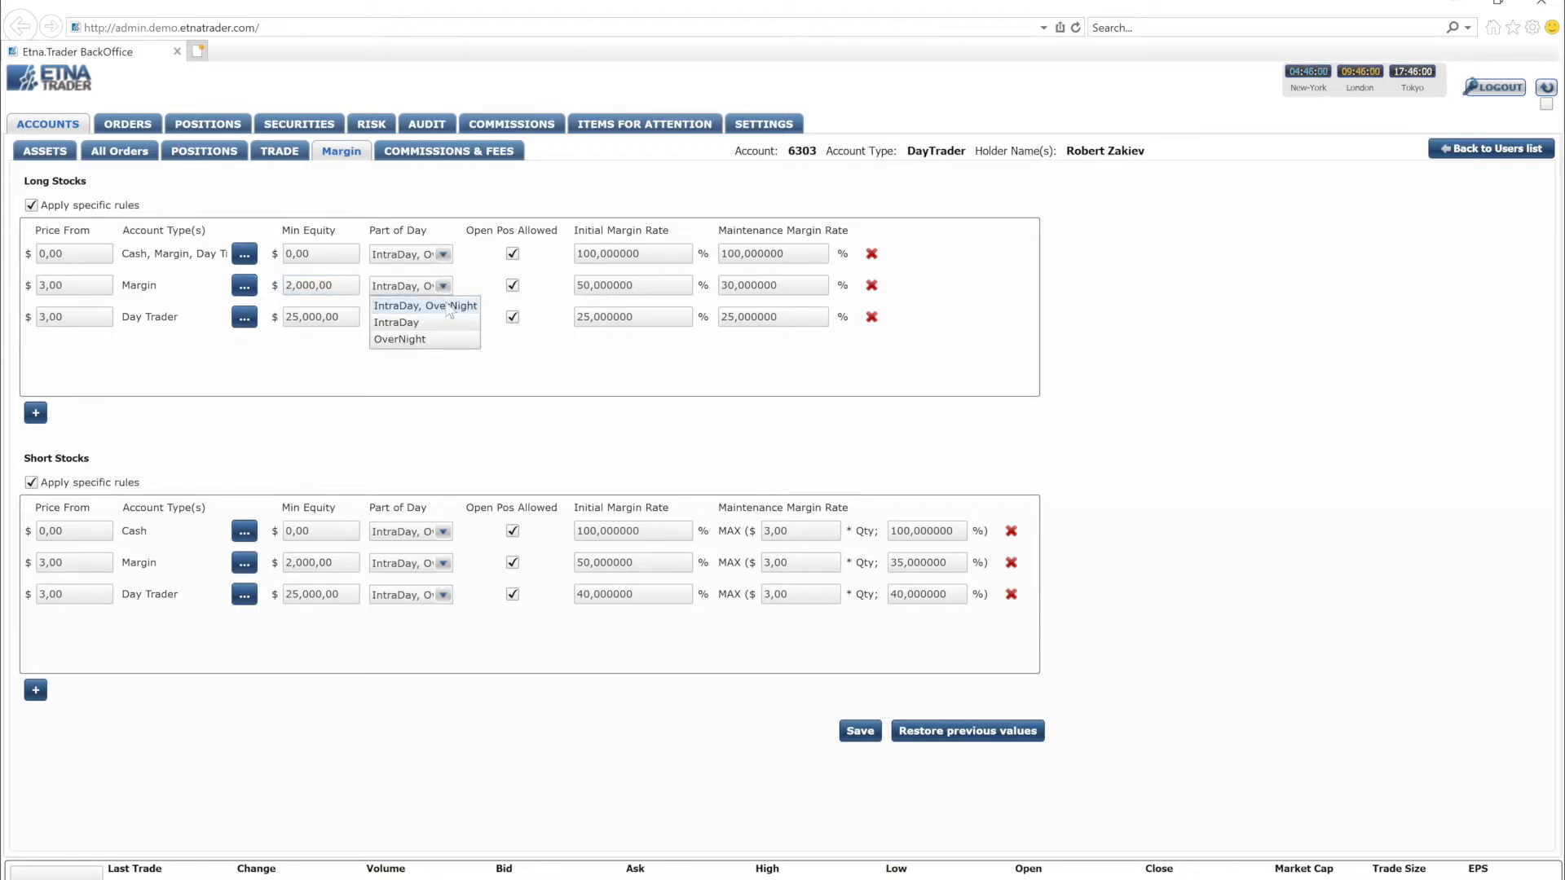
left_click(633, 284)
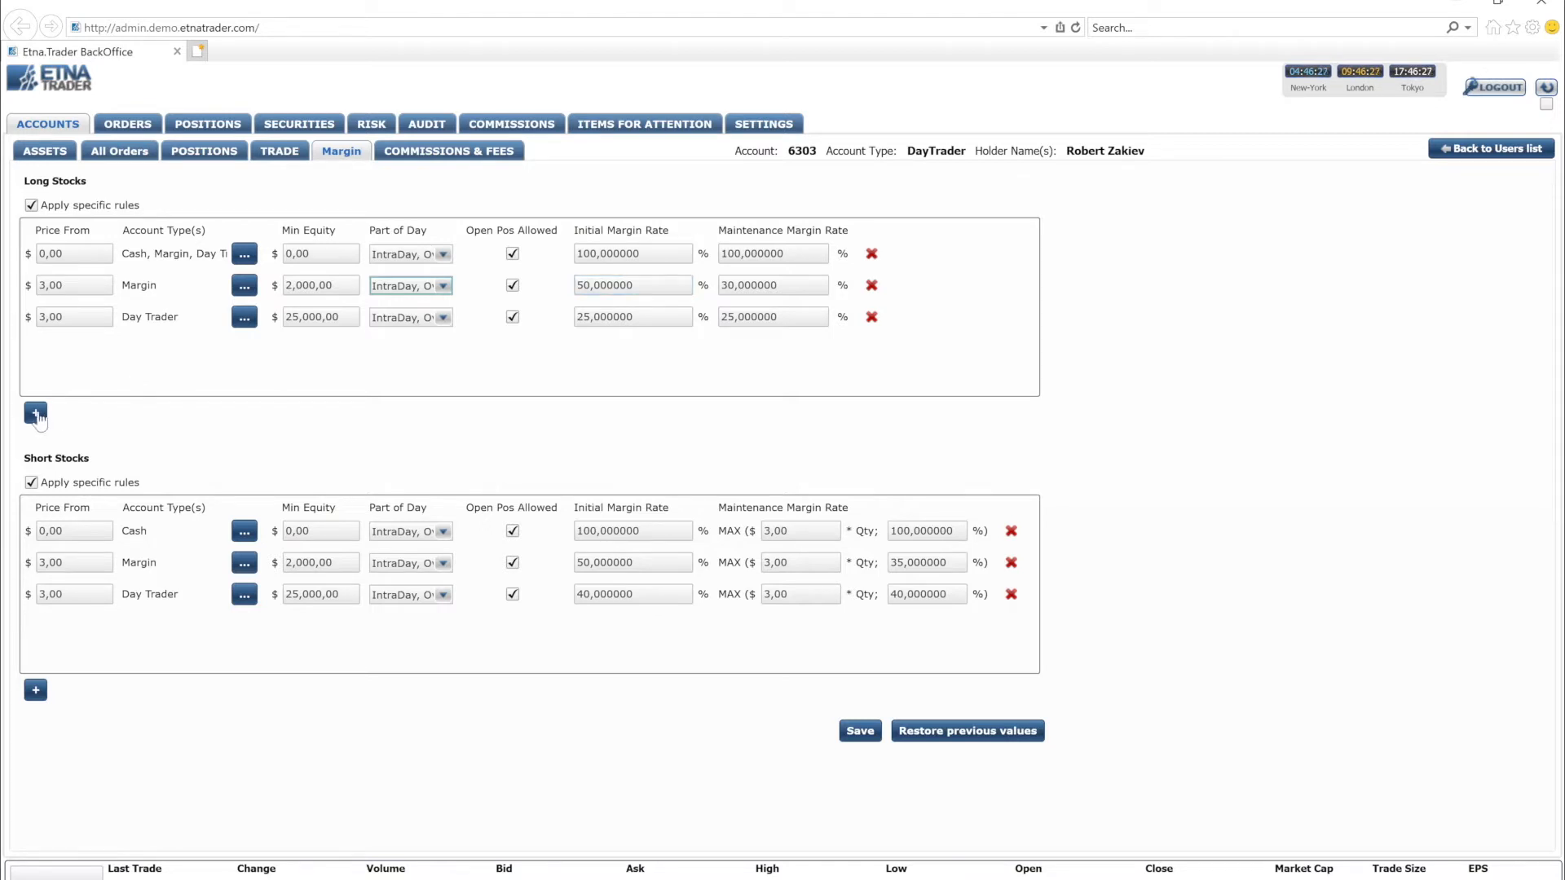
- Enter price 1000 and 50% maintenance rate for the new long-stock rule, then go to commissions and fees
type("1")
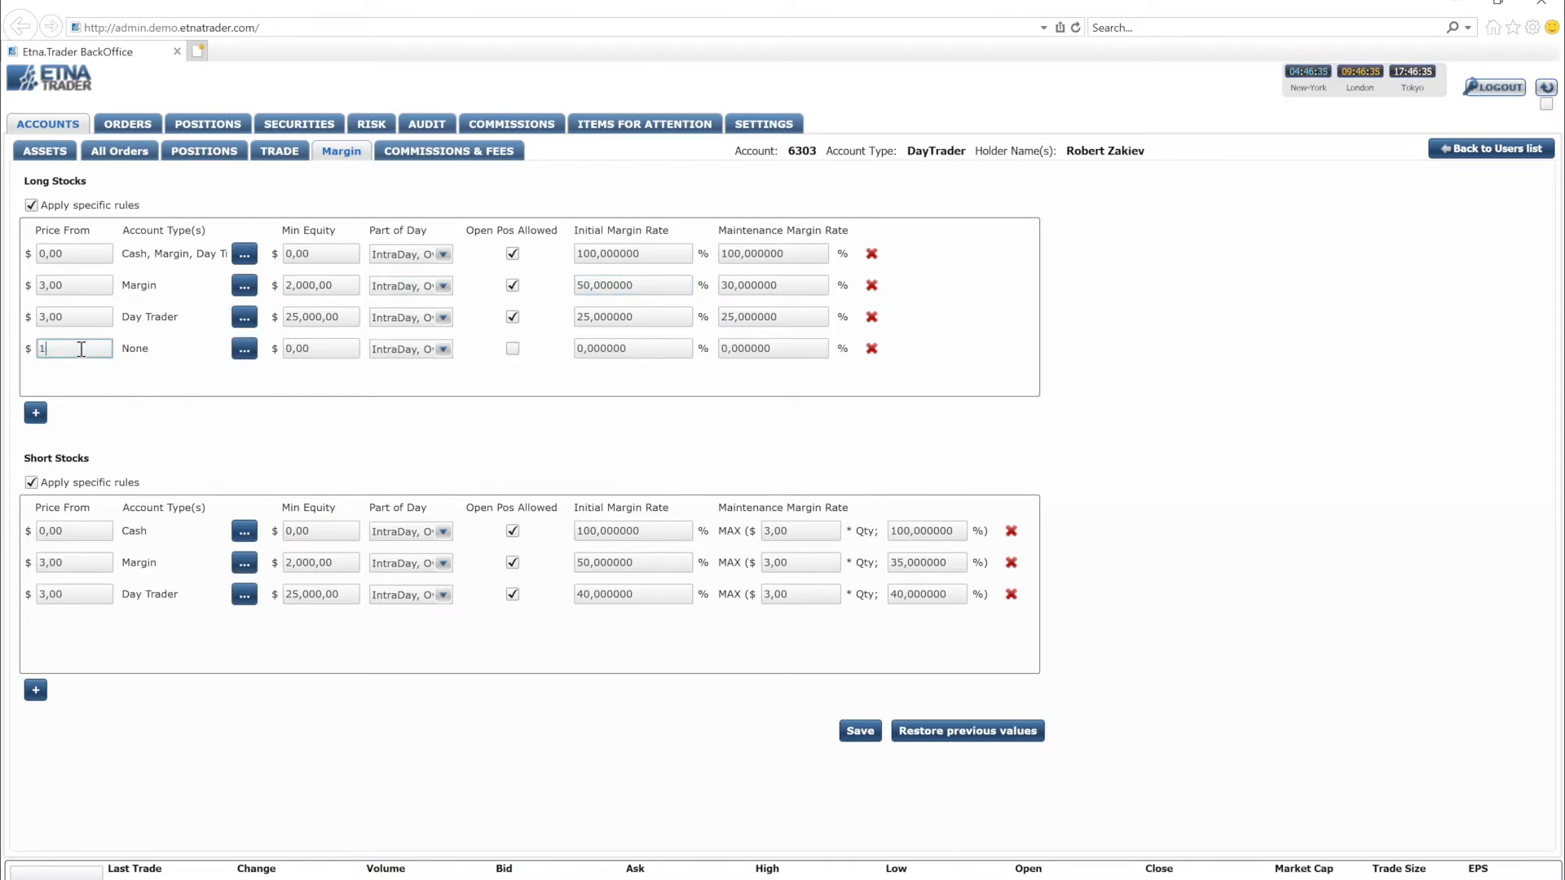
type("000")
left_click(632, 348)
type("70")
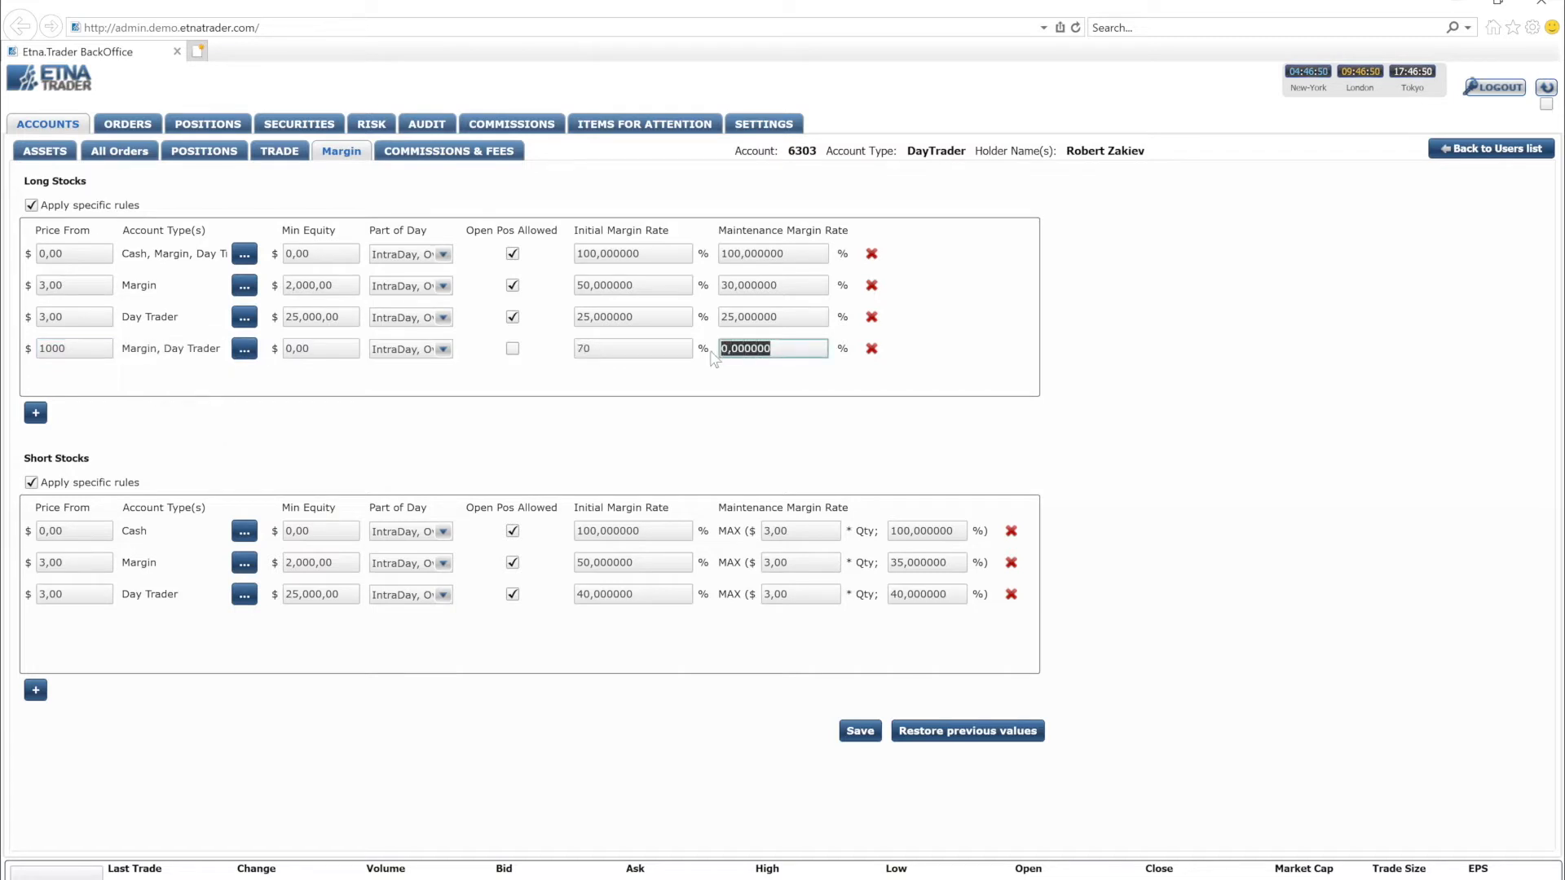
type("50")
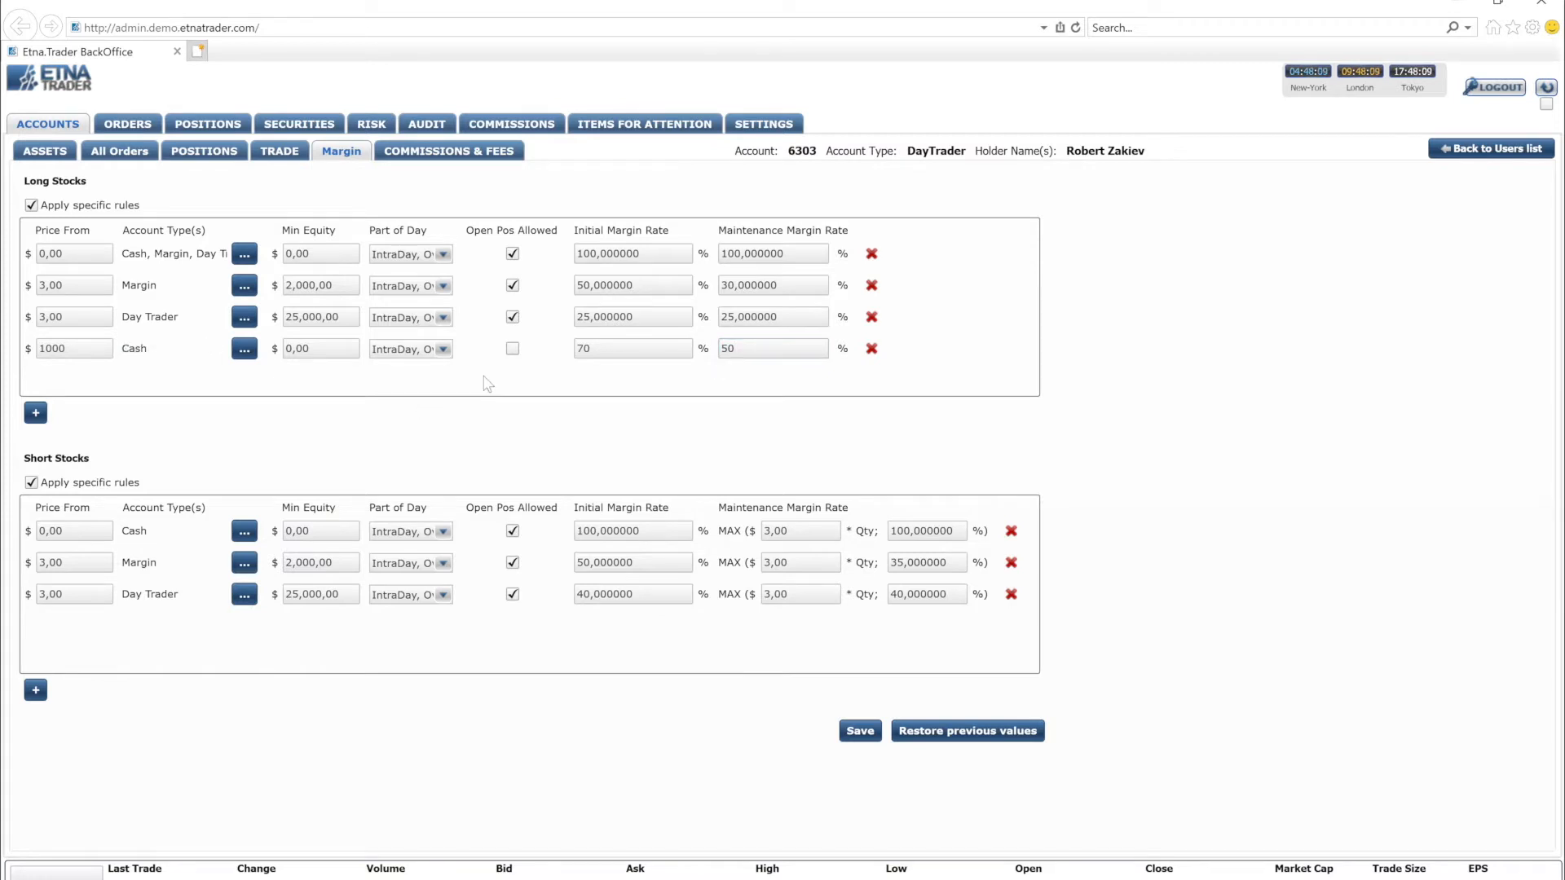
mouse_move(196, 472)
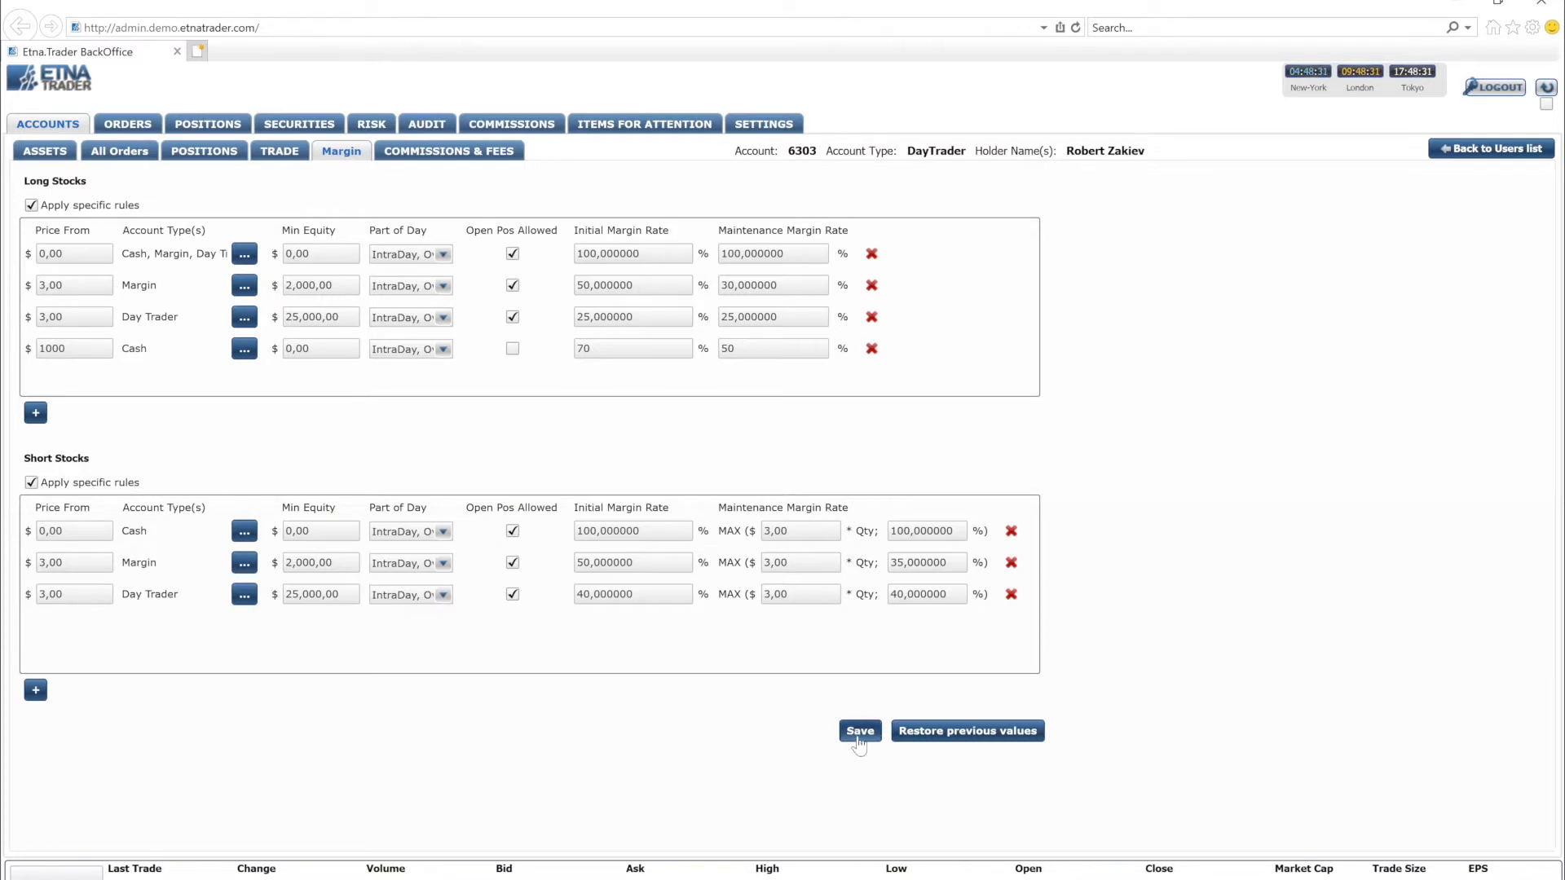
mouse_move(967, 731)
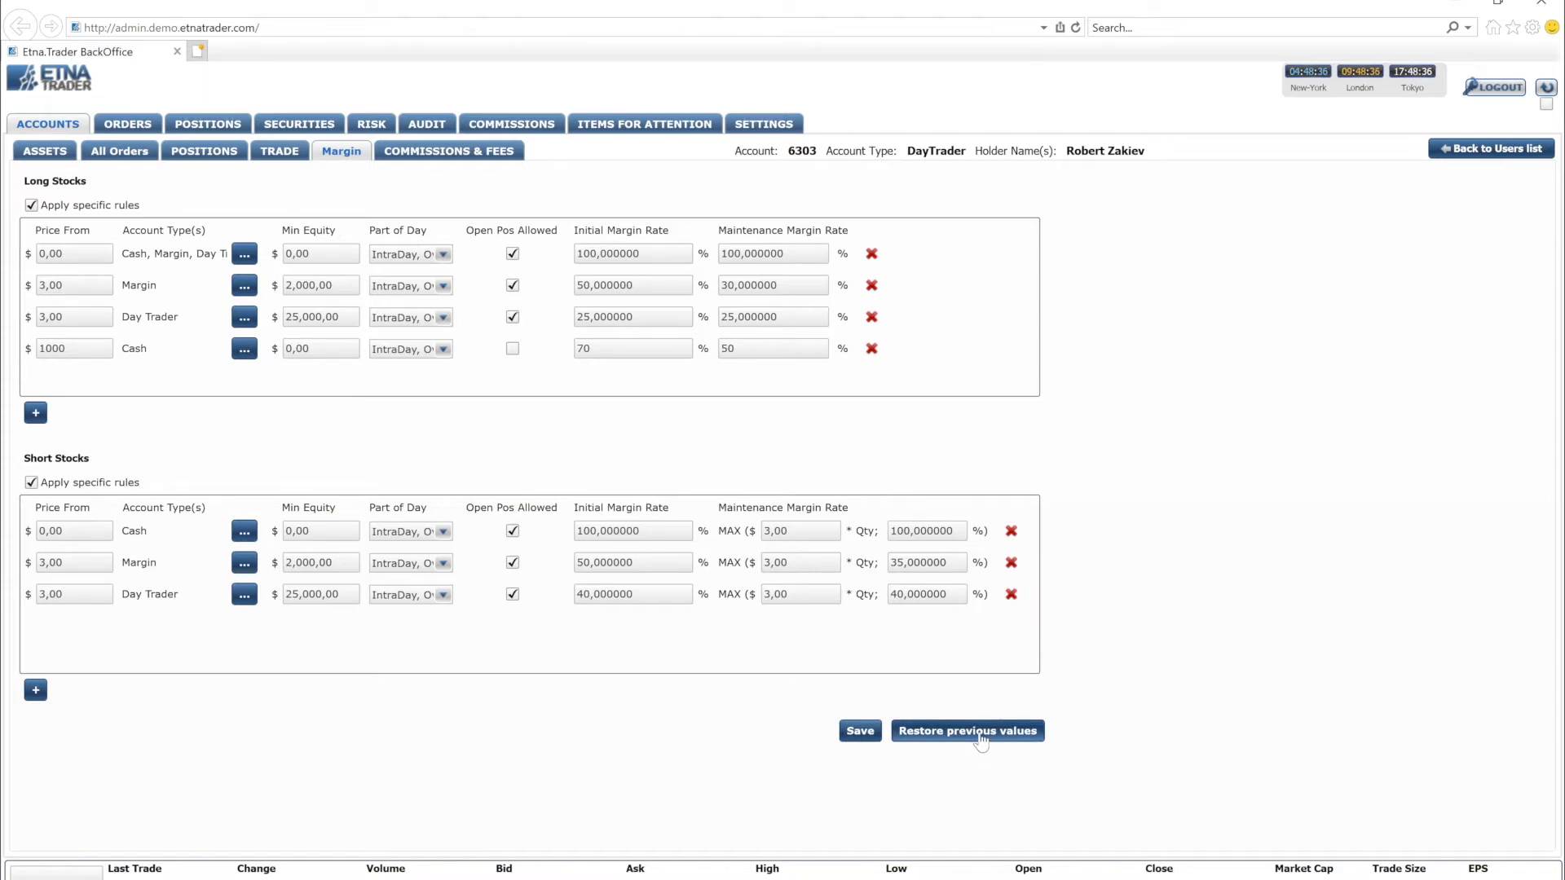
mouse_move(469, 198)
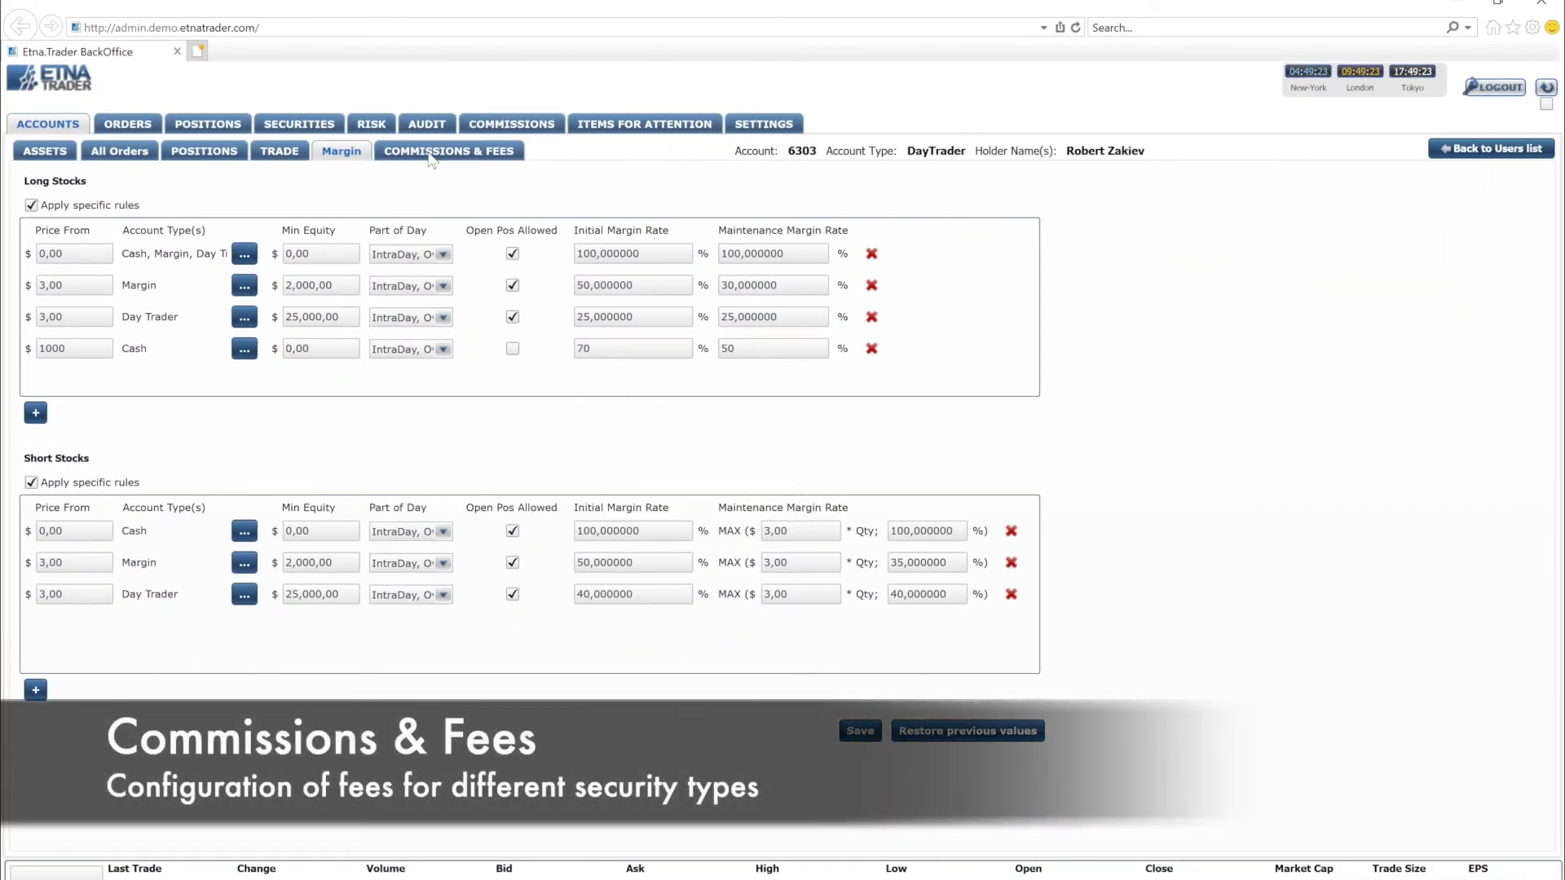
left_click(448, 150)
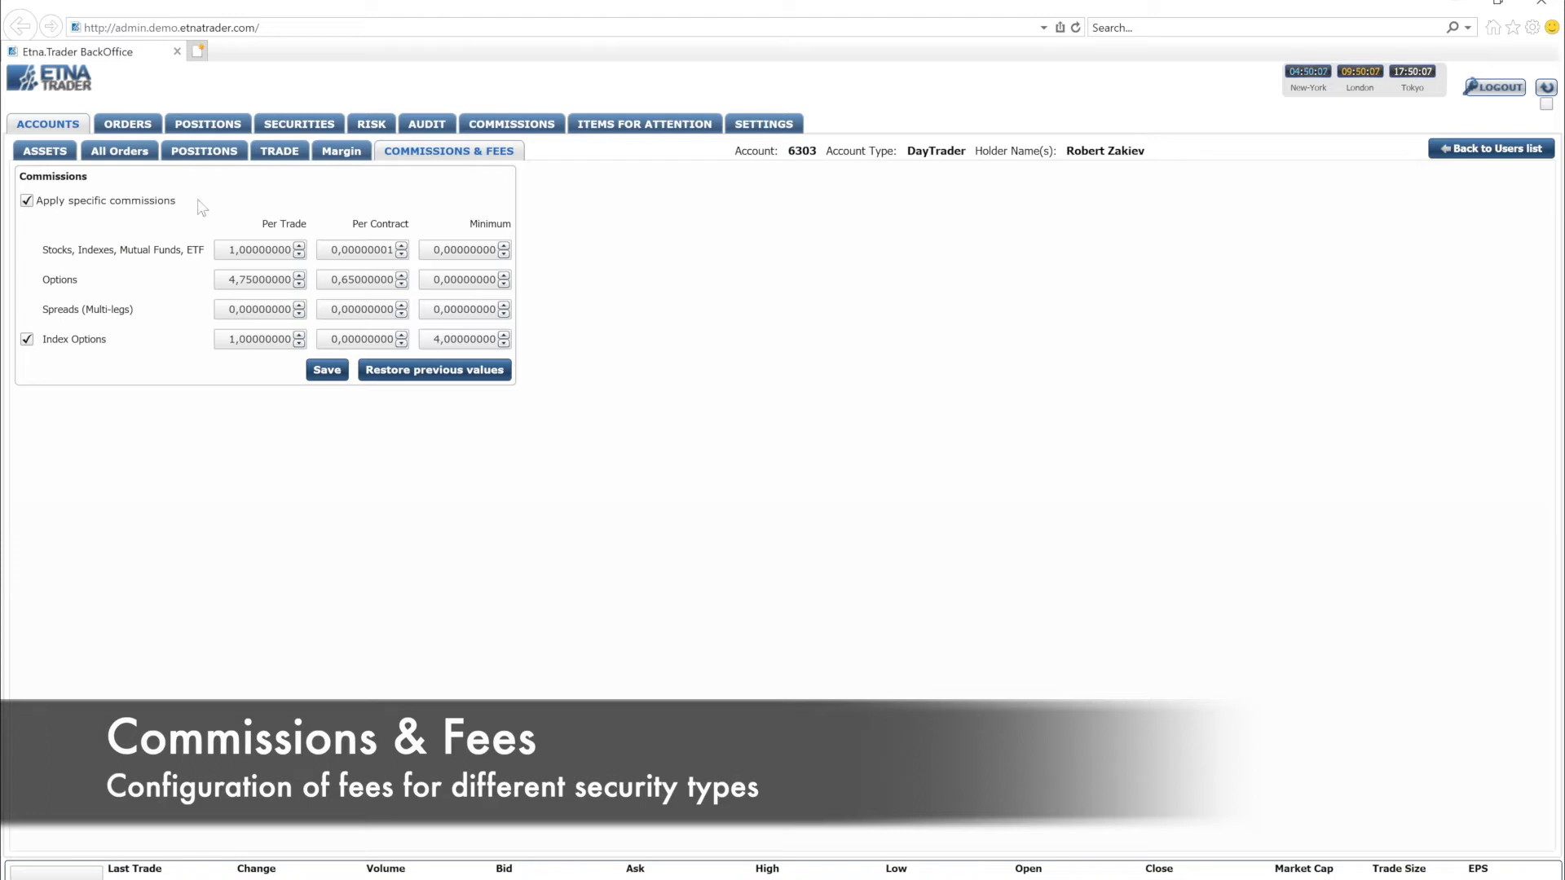
mouse_move(142, 207)
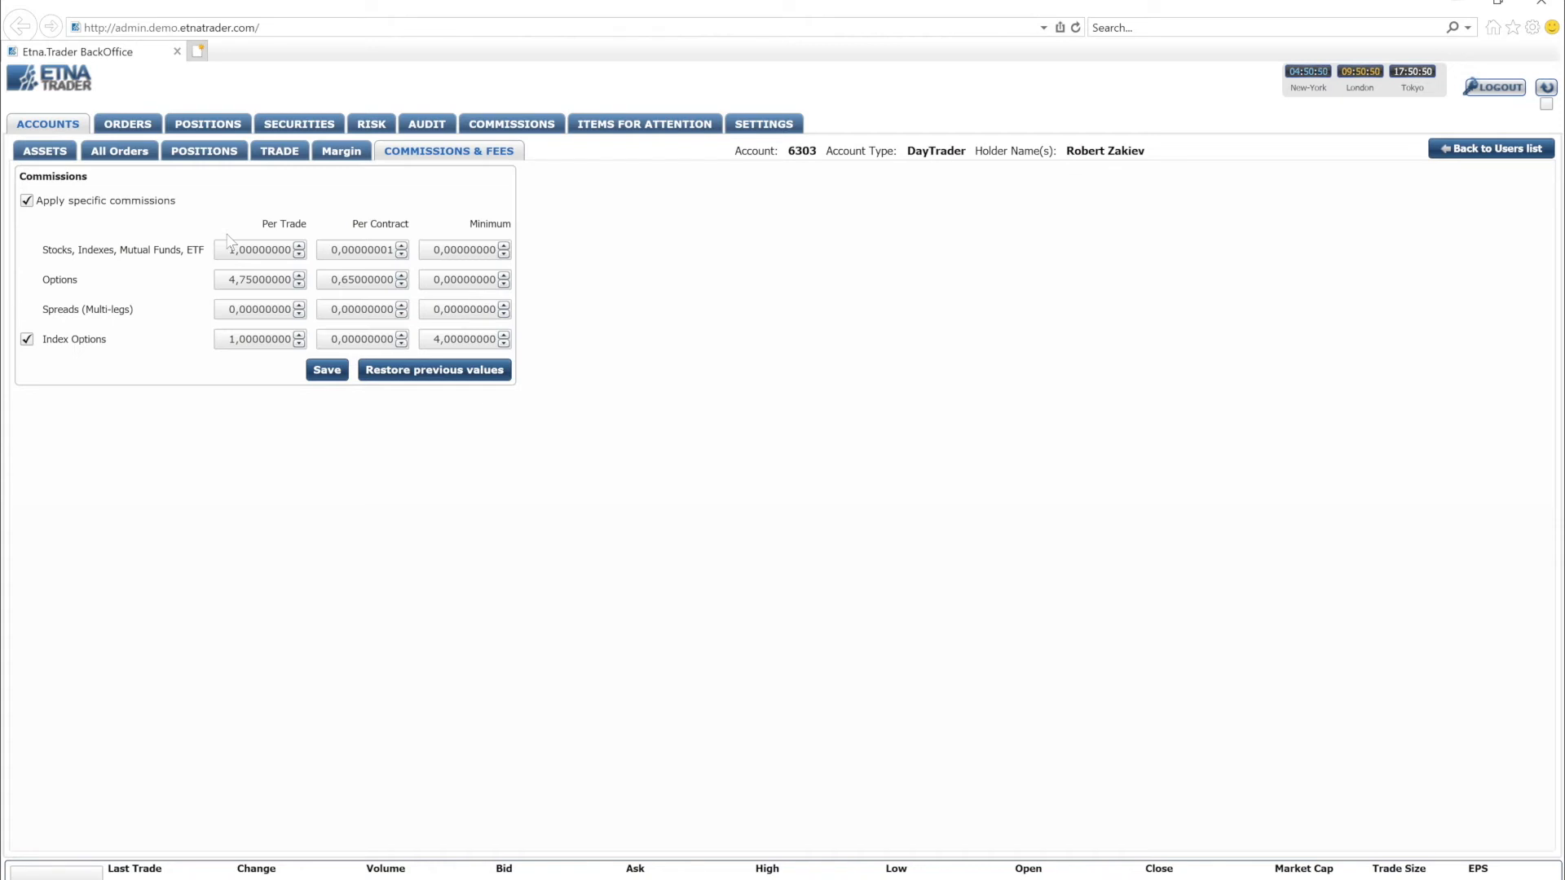
- Check the stocks per-trade commission, then search YouTube for 'etna trader'
left_click(259, 249)
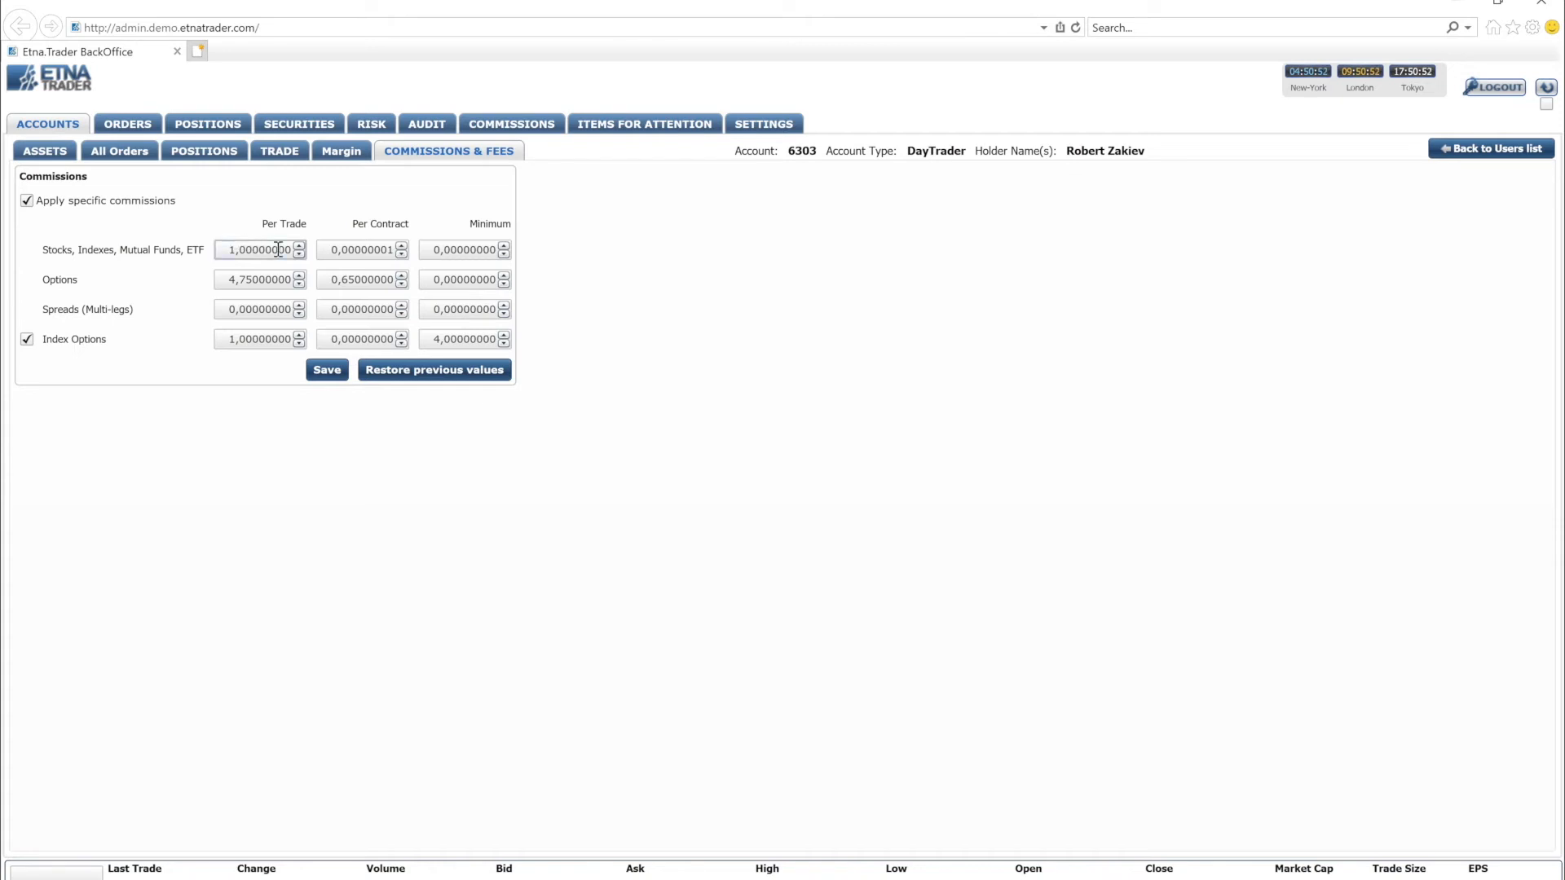
left_click(460, 249)
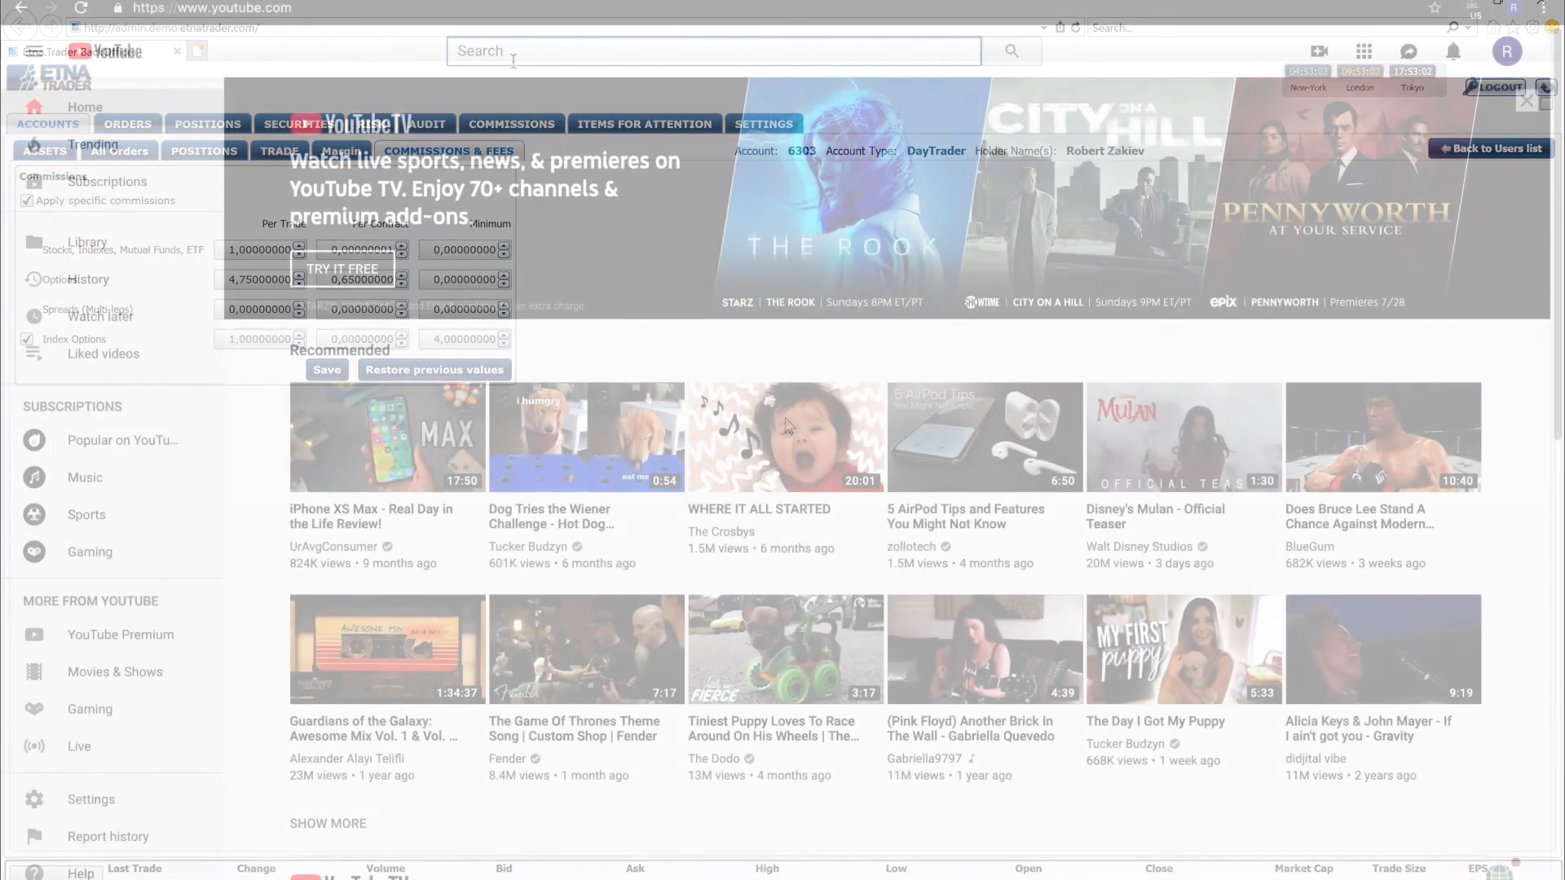
type("etna trader")
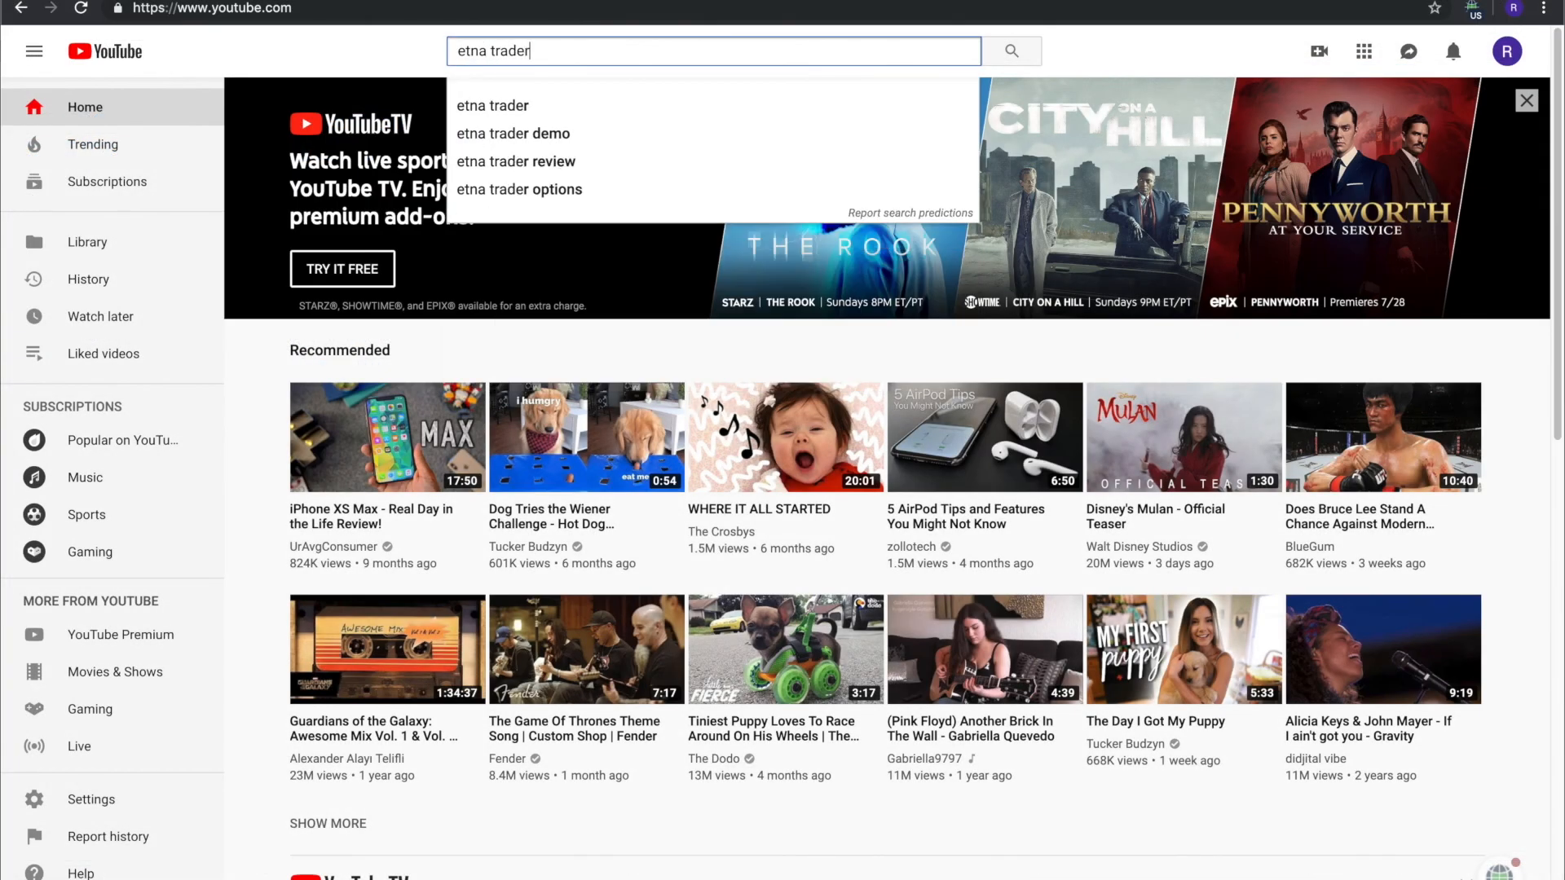